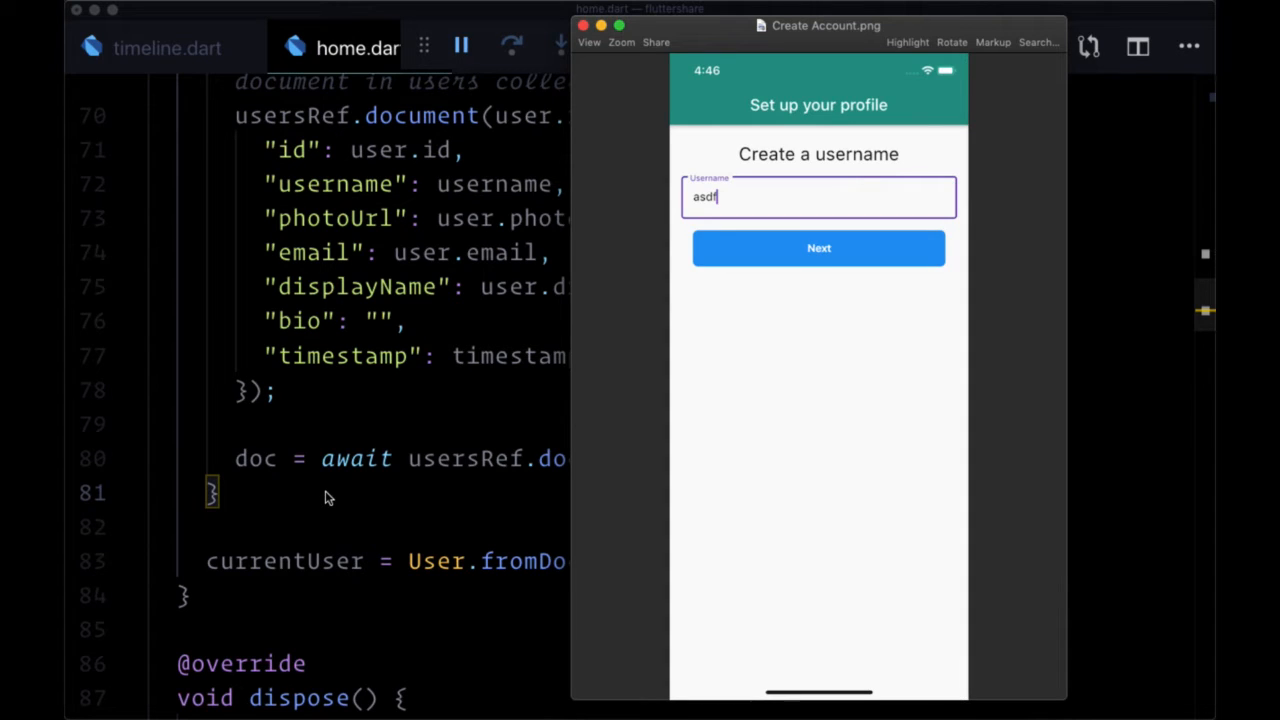
mouse_move(636, 164)
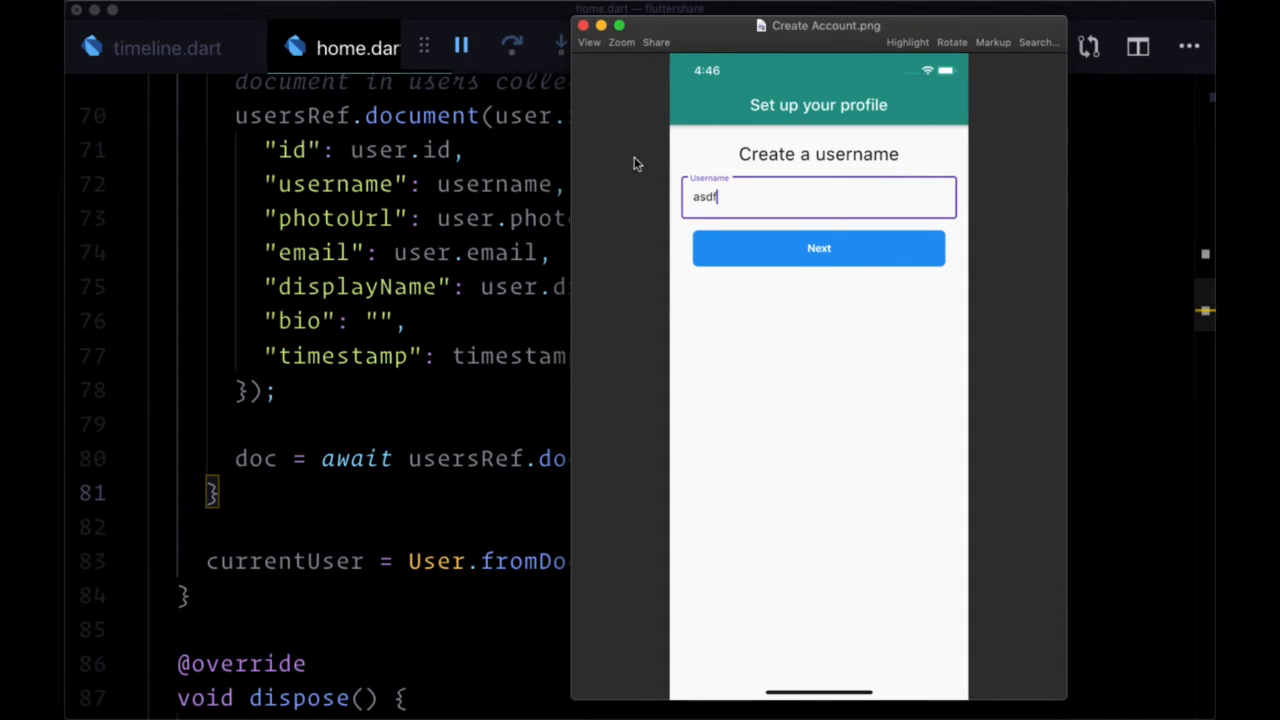
mouse_move(884, 232)
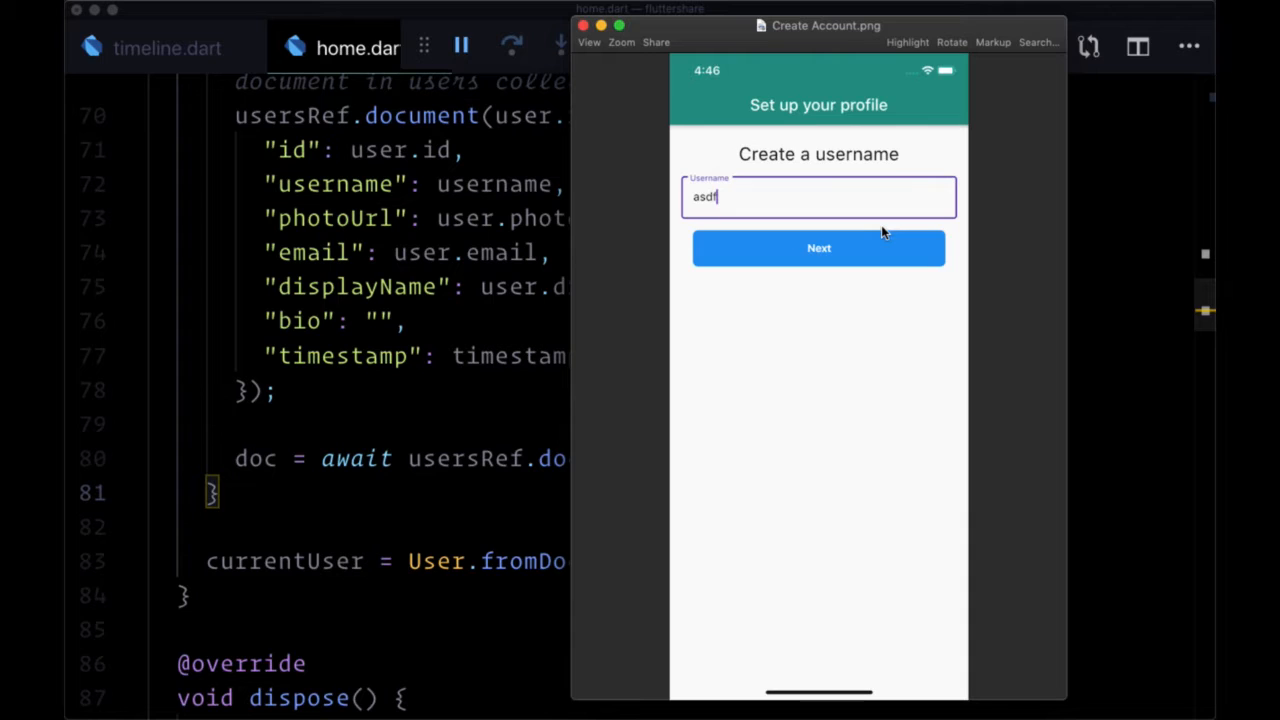
mouse_move(708, 204)
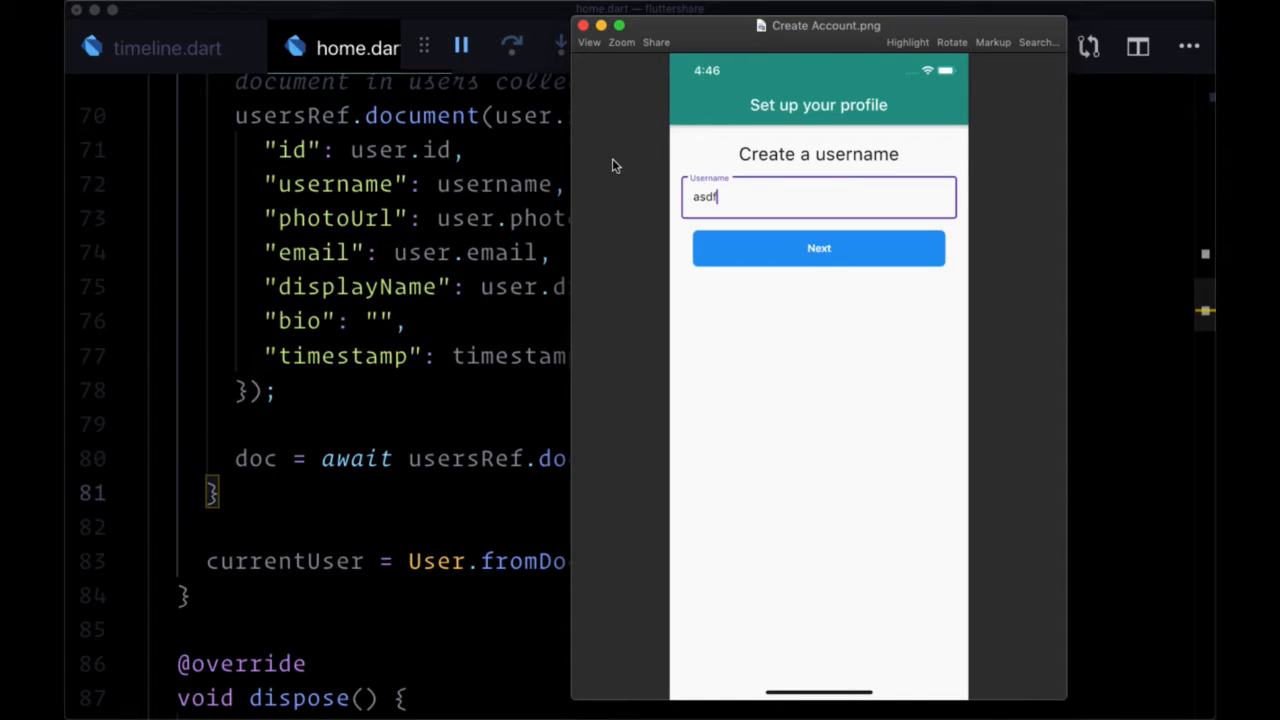
mouse_move(624, 170)
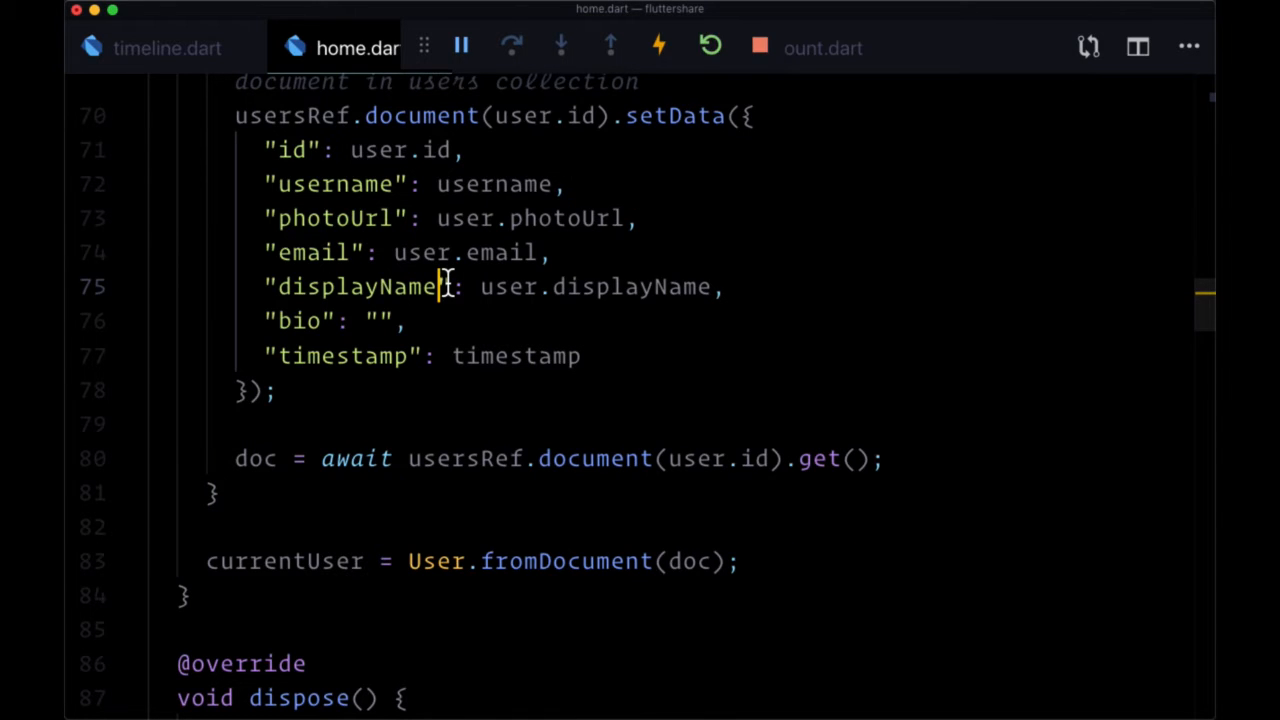
In create_account.dart's submit(), add `final form = _formKey.currentState;` and call `form.save();`
click(820, 48)
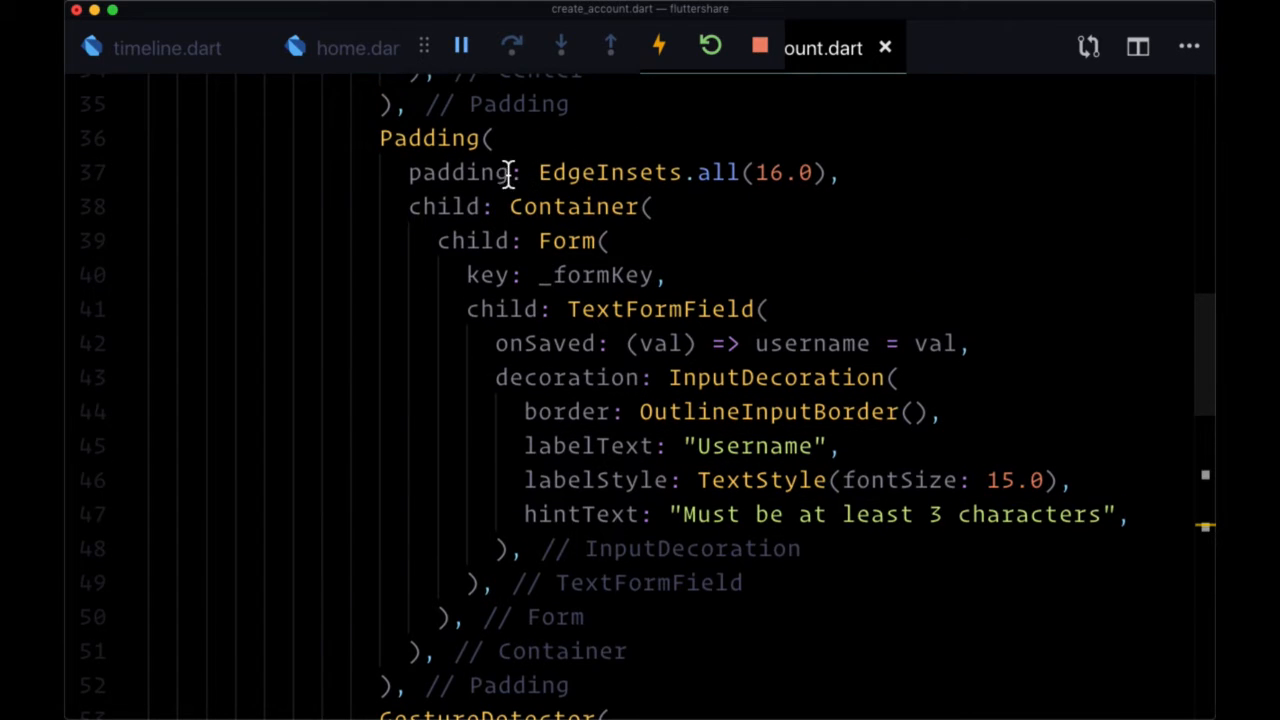
double_click(596, 276)
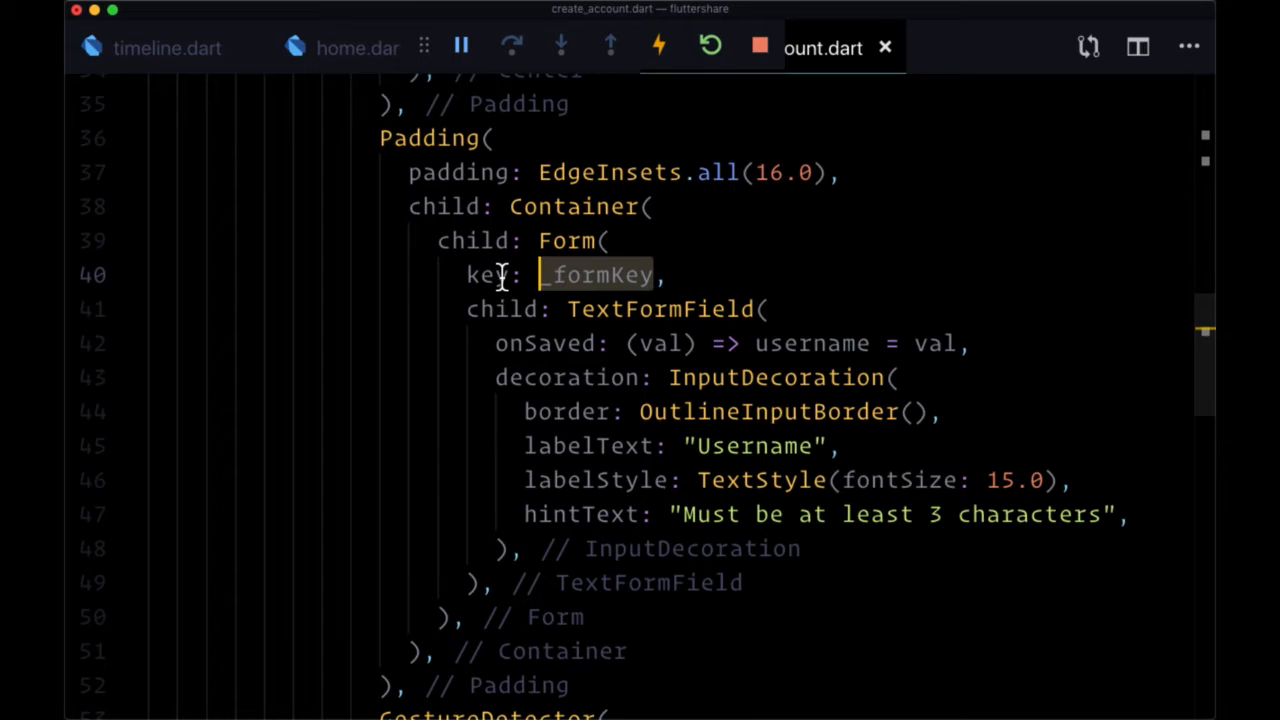
scroll(up, 3)
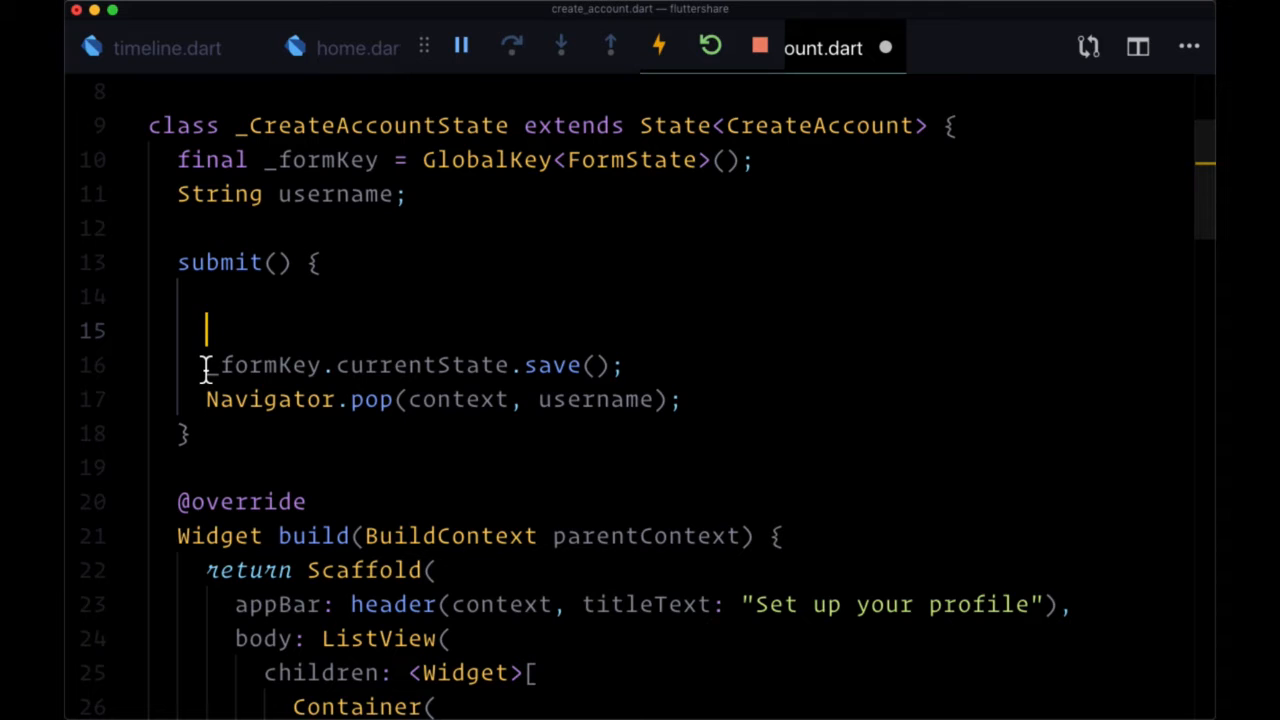
text(fi)
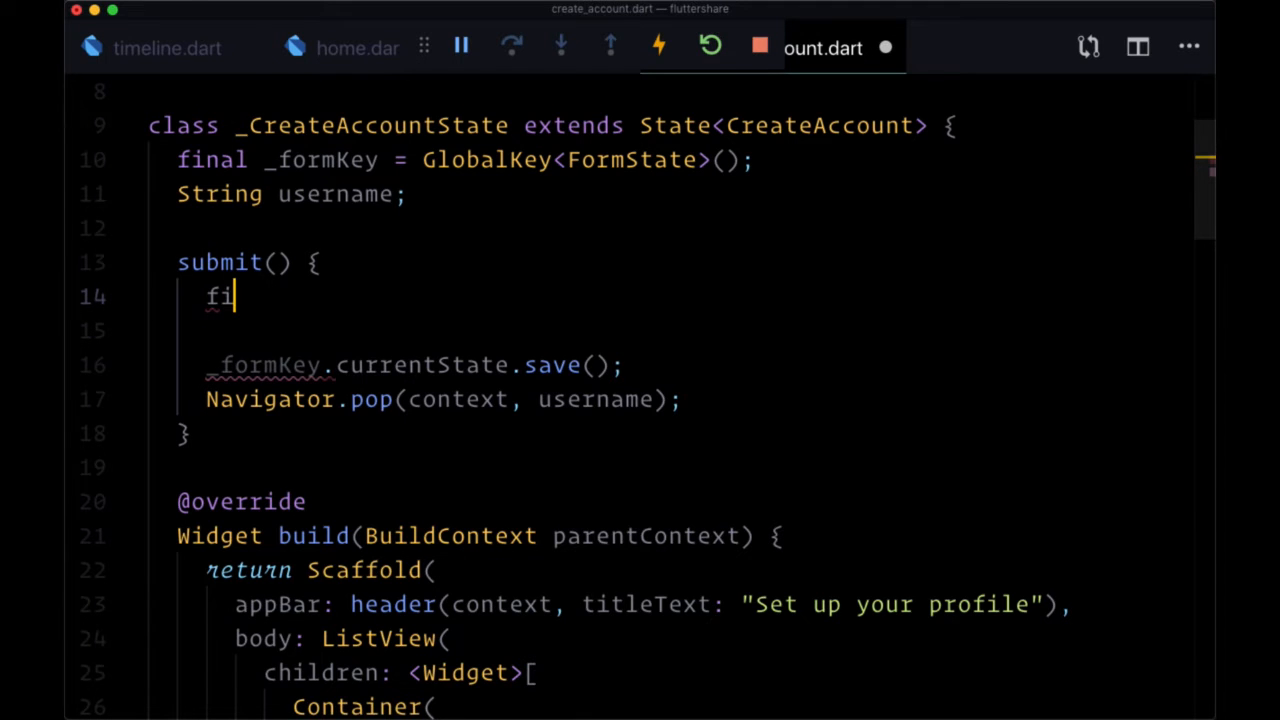
text(nal form =)
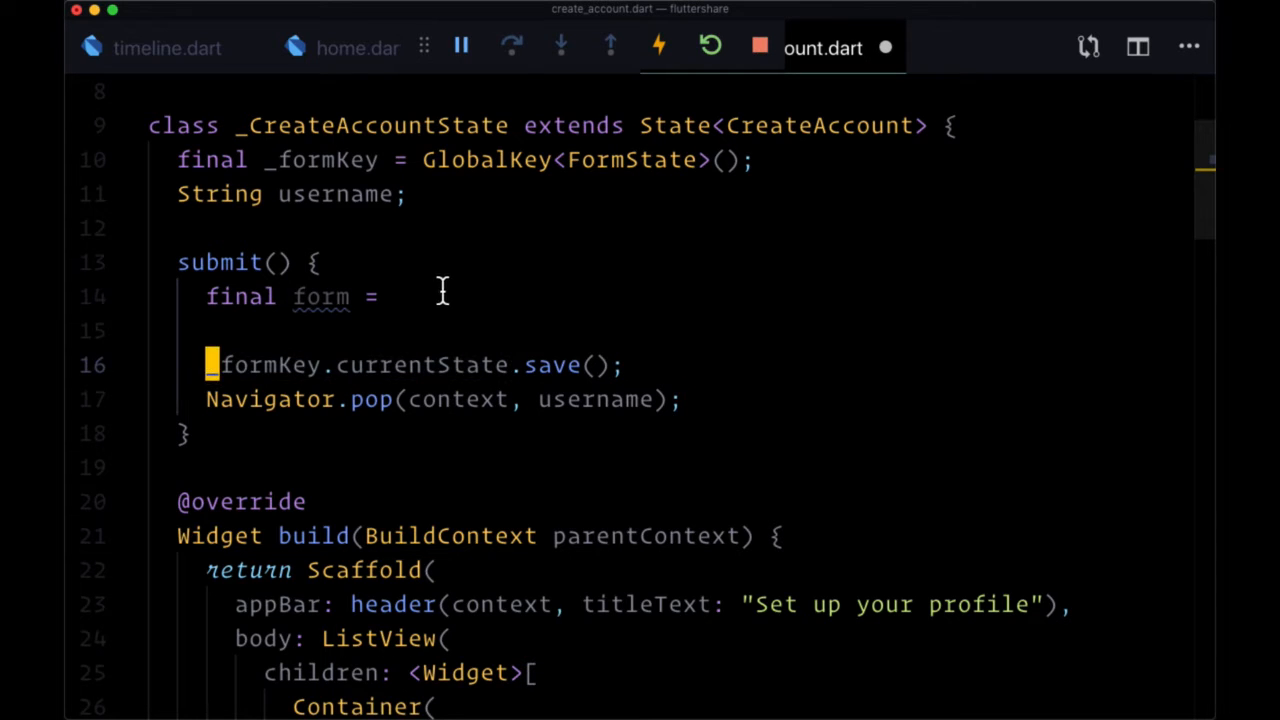
text(_formKey.currentState;)
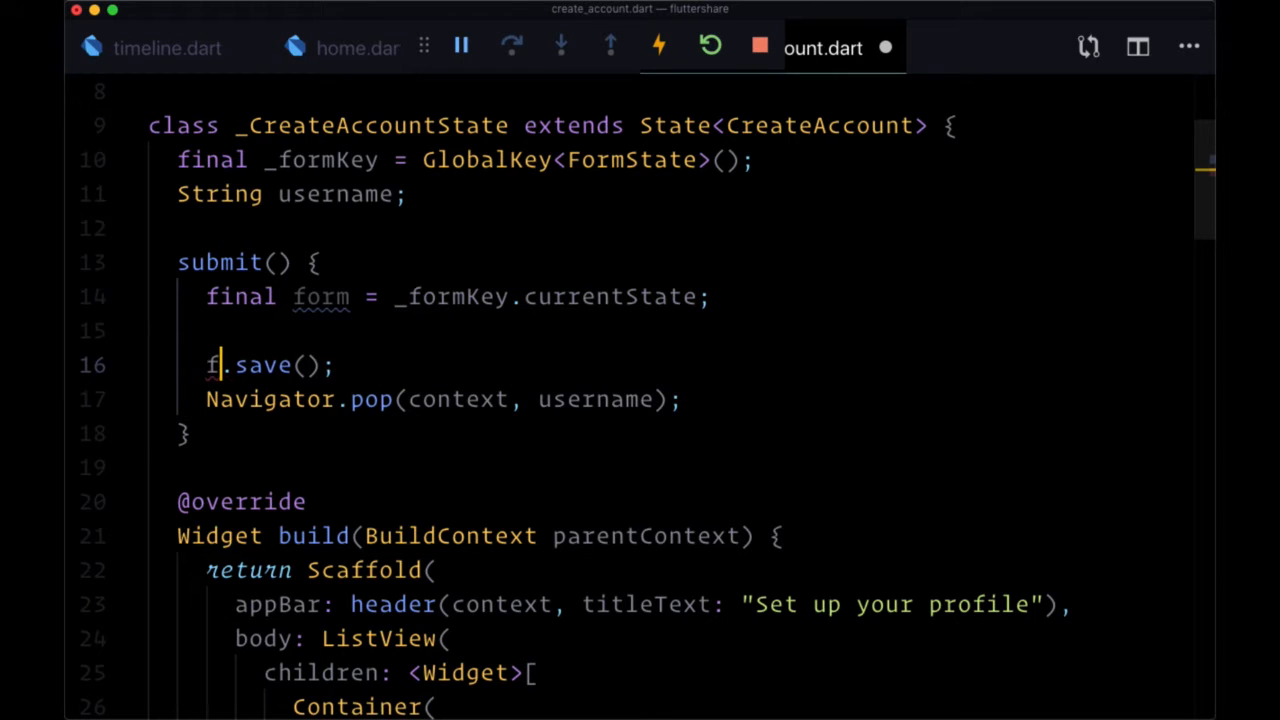
text(orm)
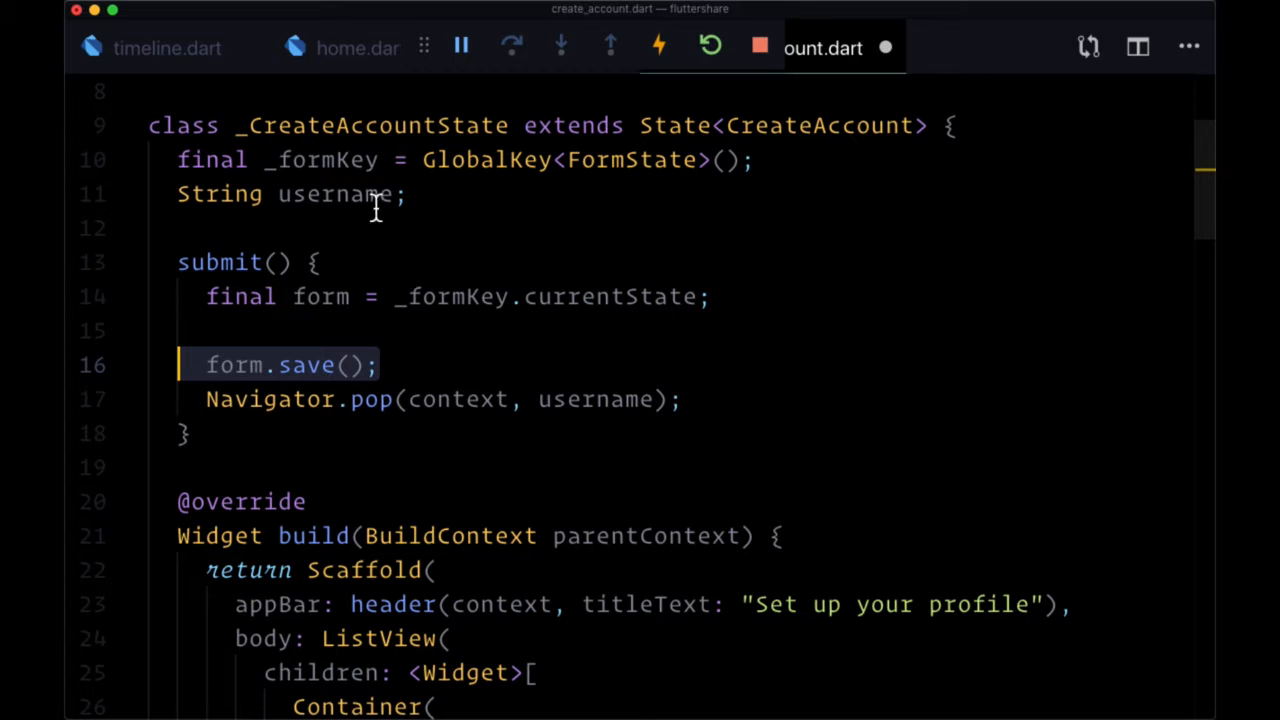
Review where the username variable is used and return to the username TextFormField
double_click(336, 192)
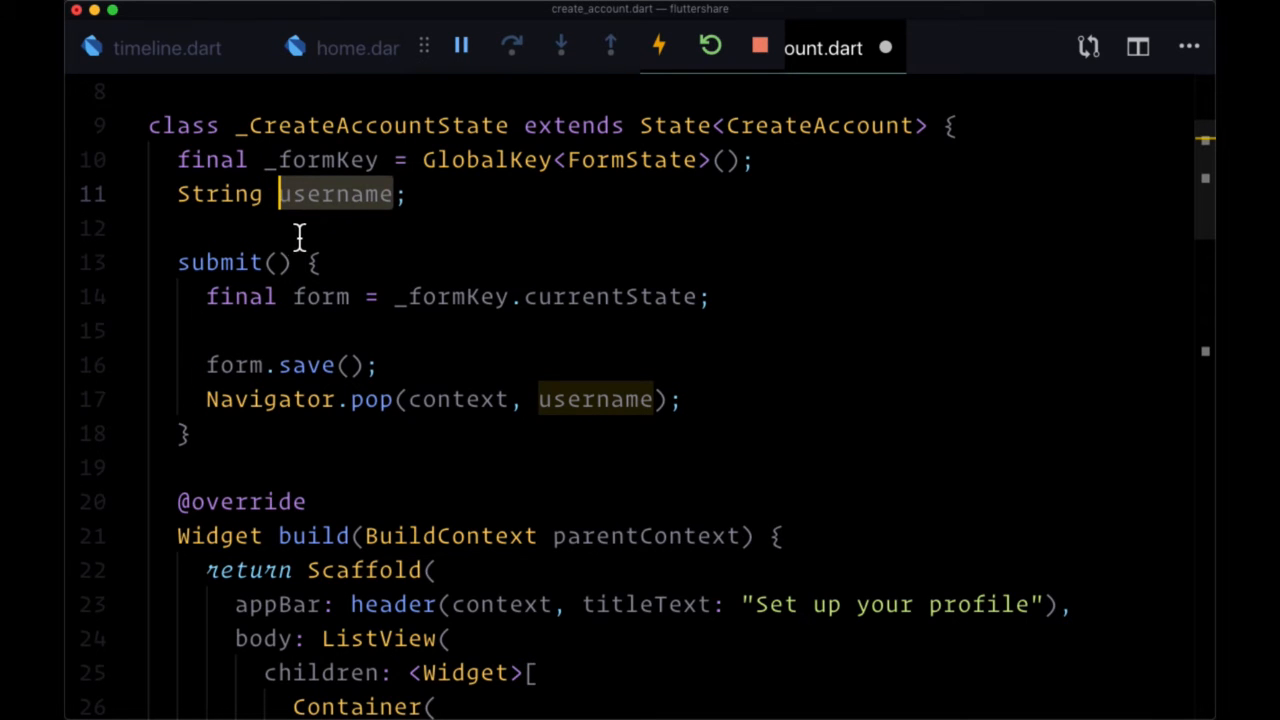
scroll(down, 3)
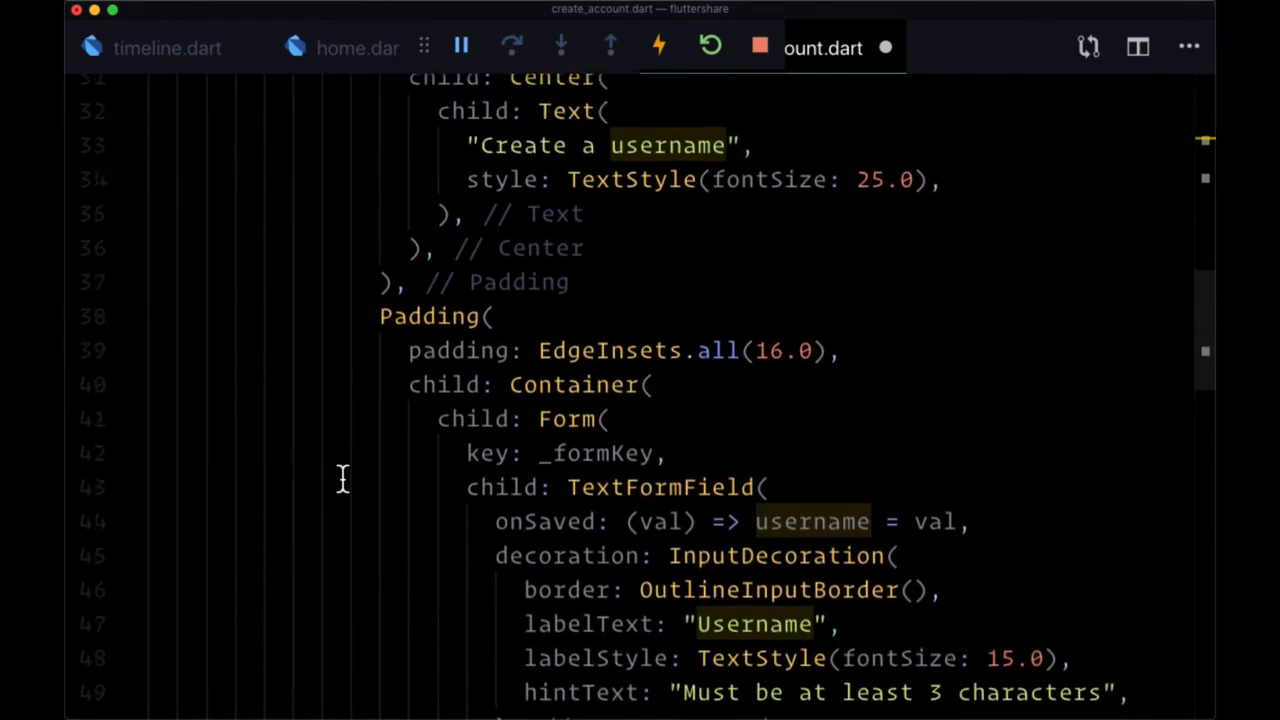
scroll(down, 3)
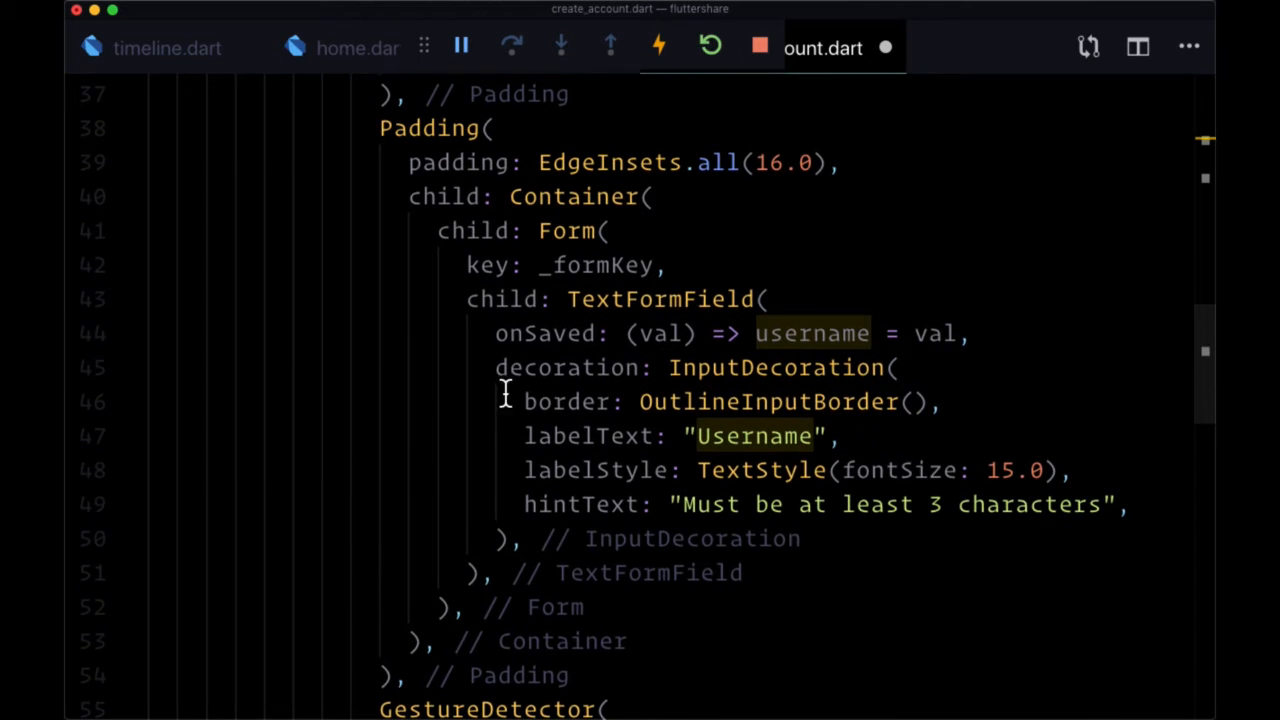
scroll(up, 3)
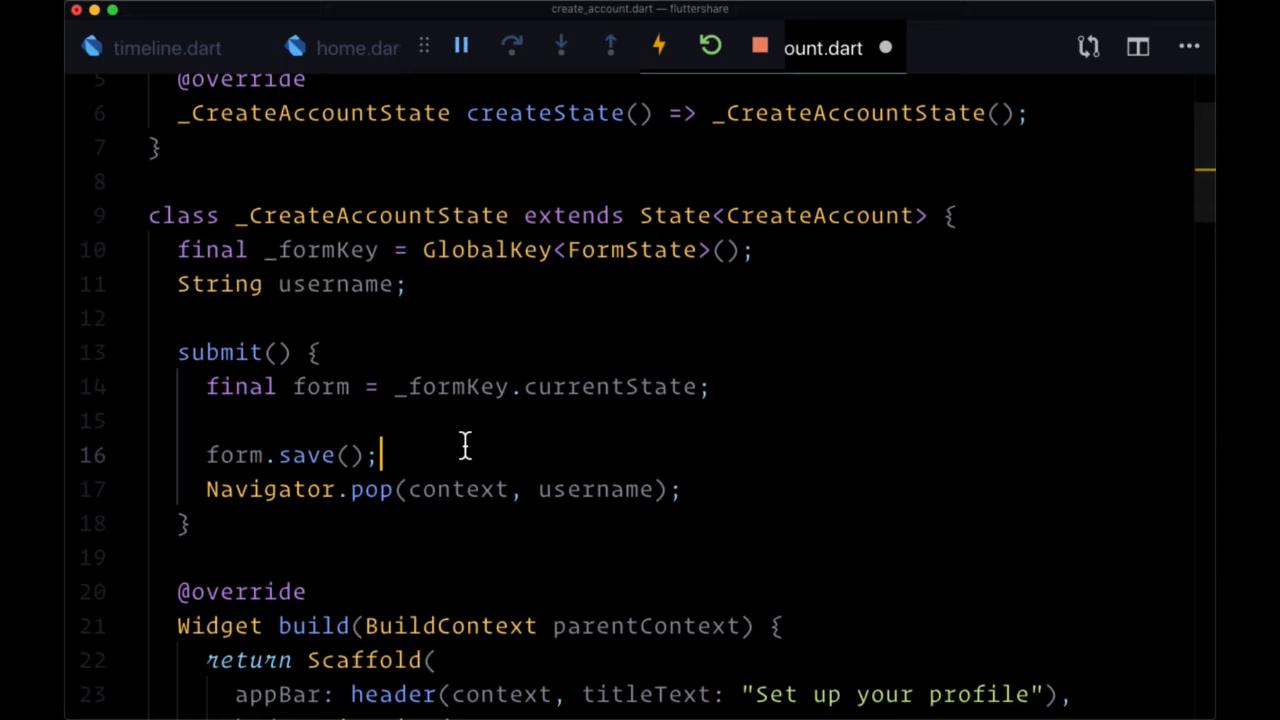
scroll(down, 3)
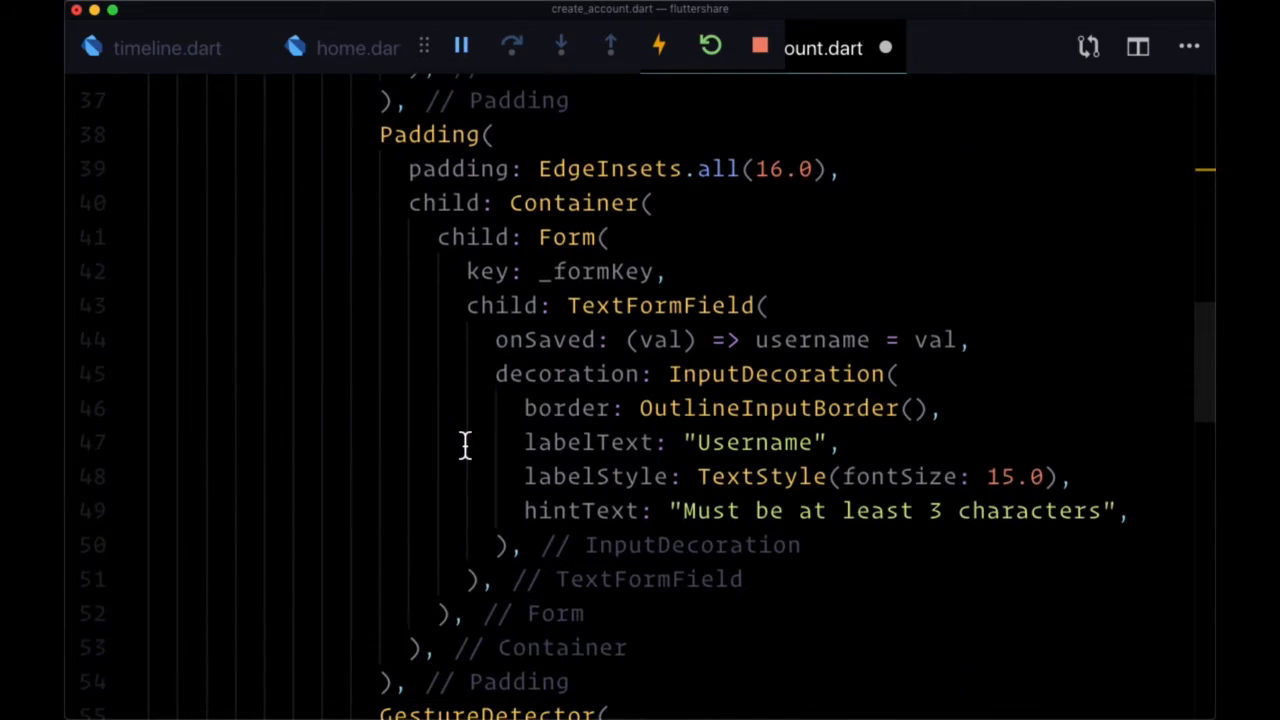
Add a validator: (val) callback to the username TextFormField that returns 'Username too short'
scroll(up, 3)
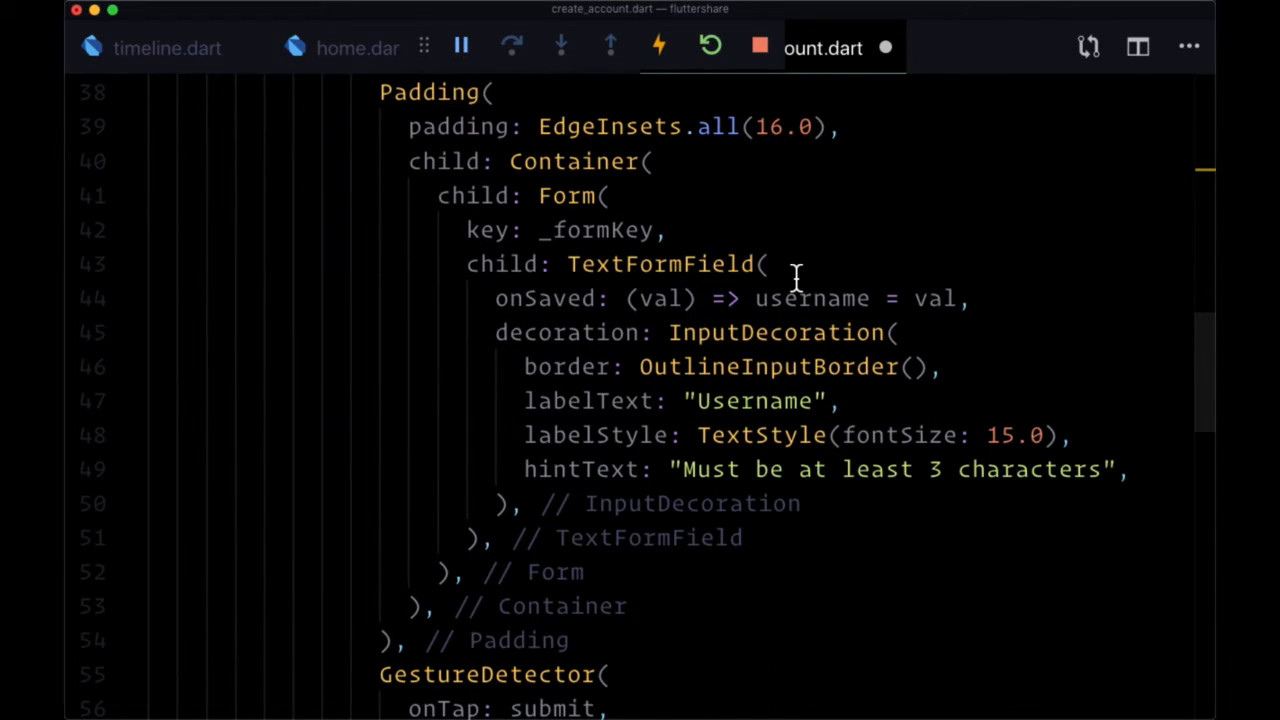
text(validator:)
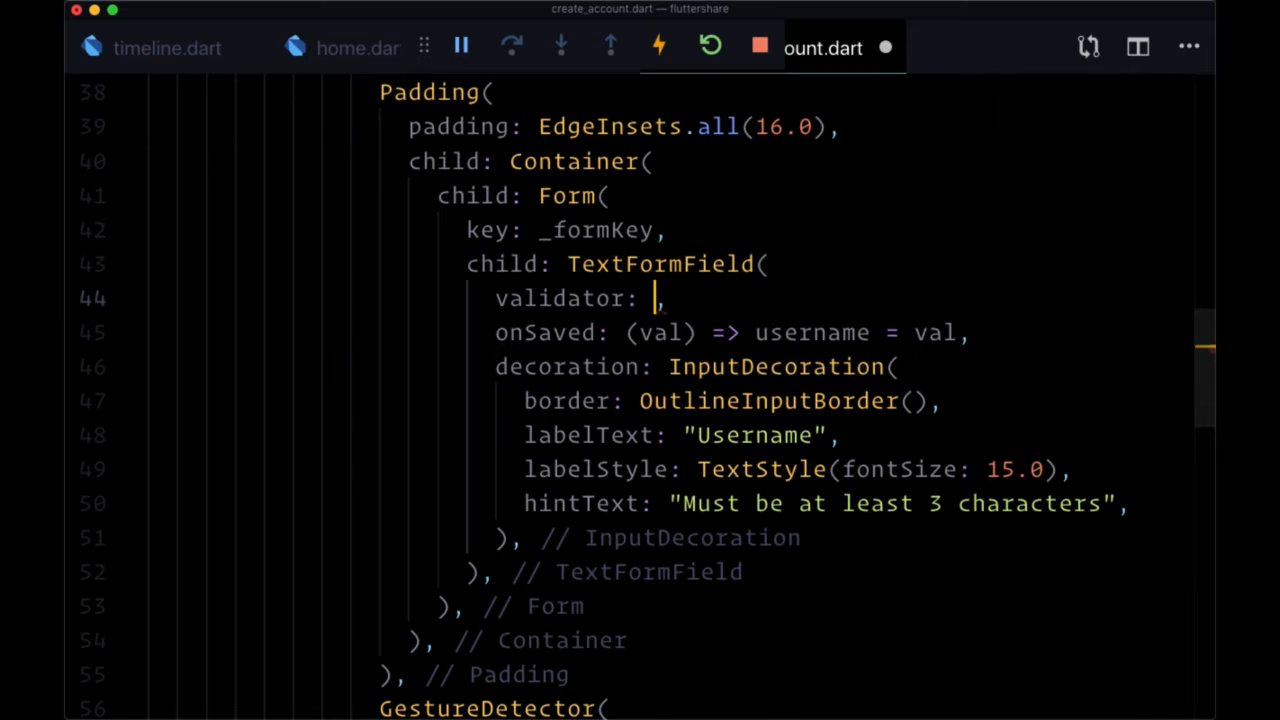
text(())
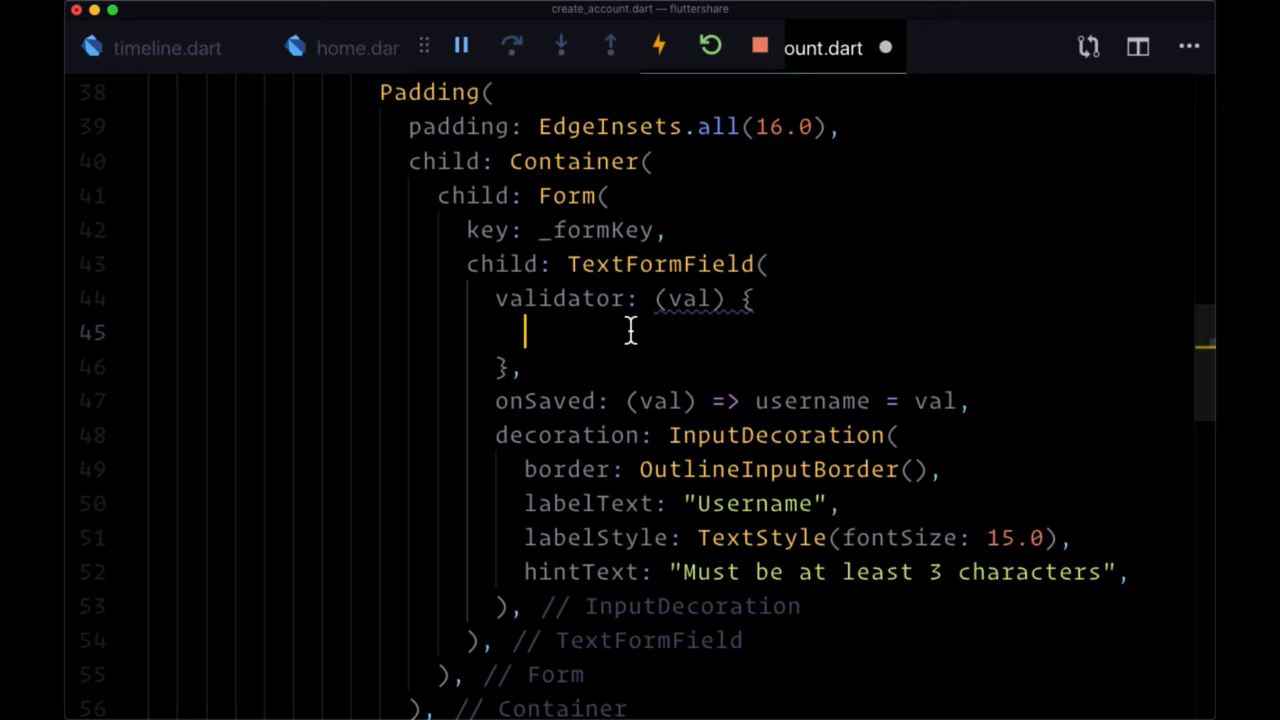
text(re)
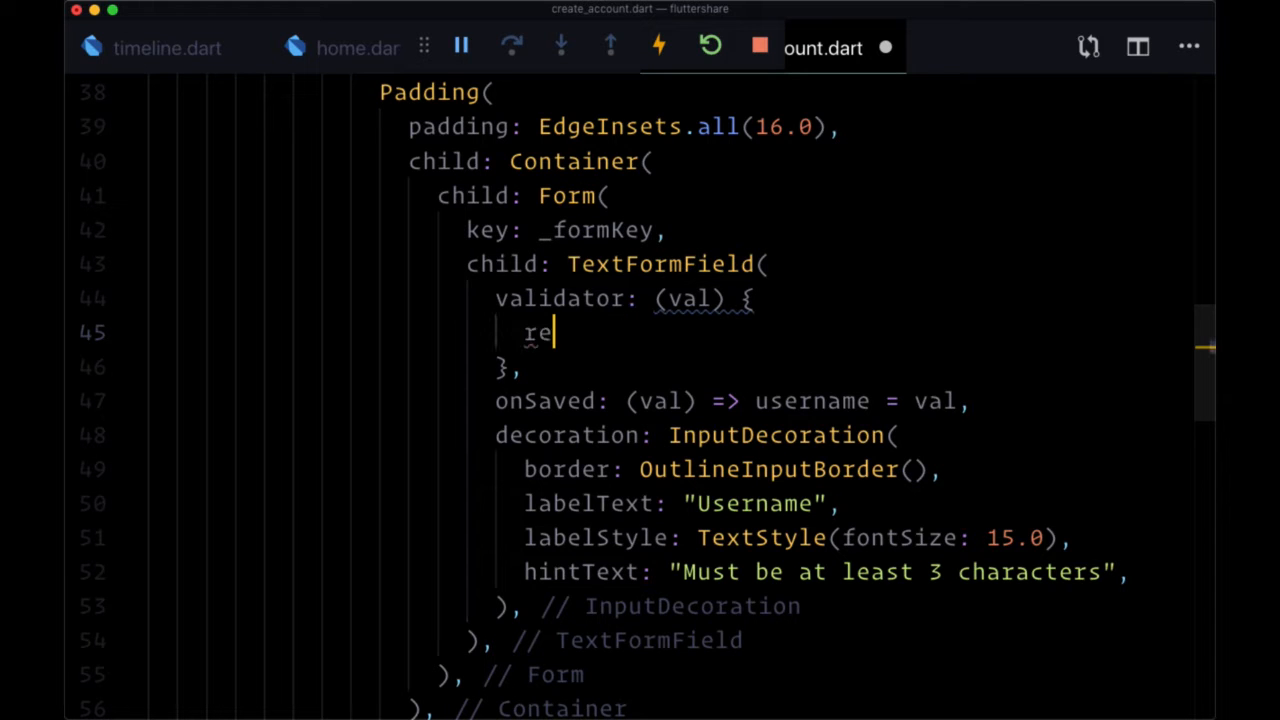
text(utnr)
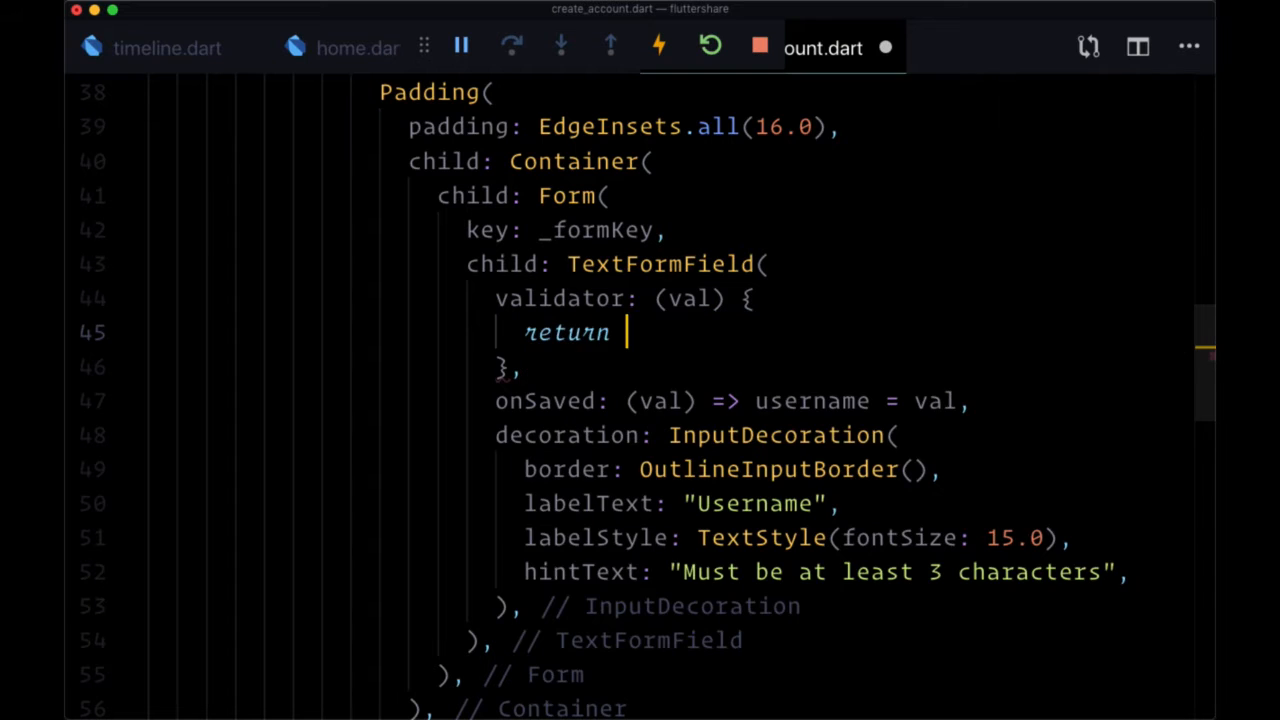
text(')
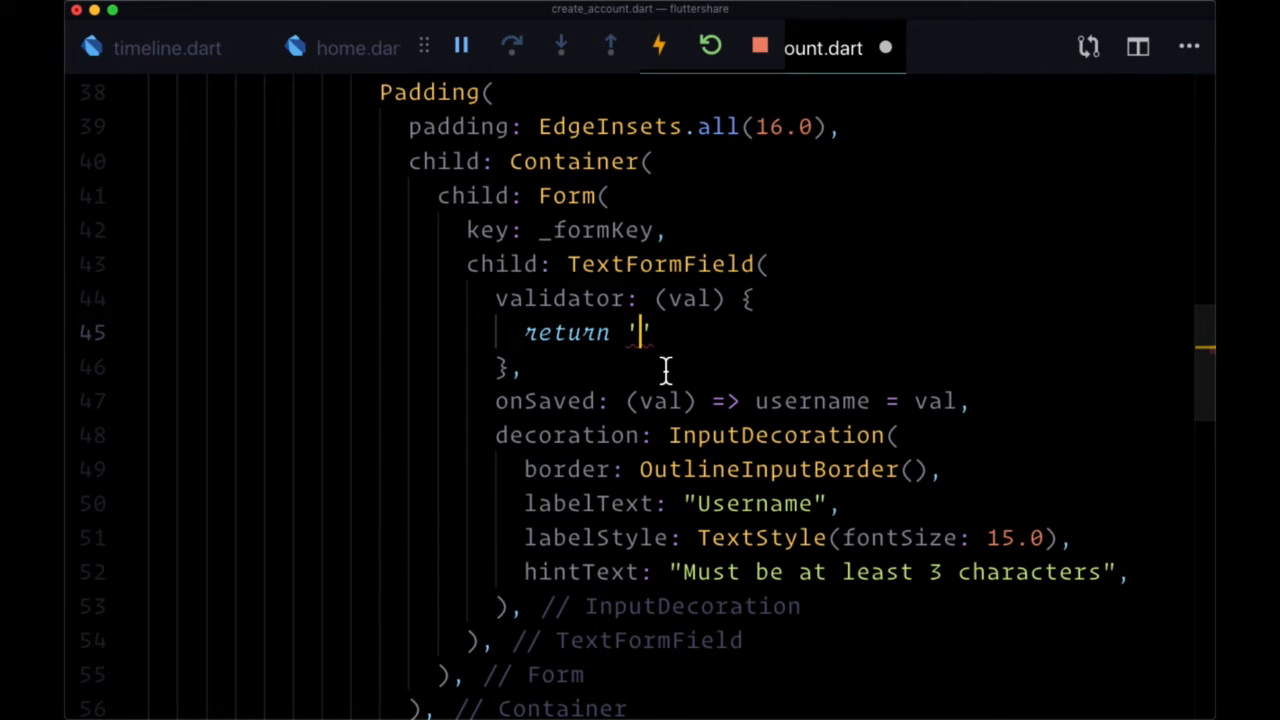
text(Username to)
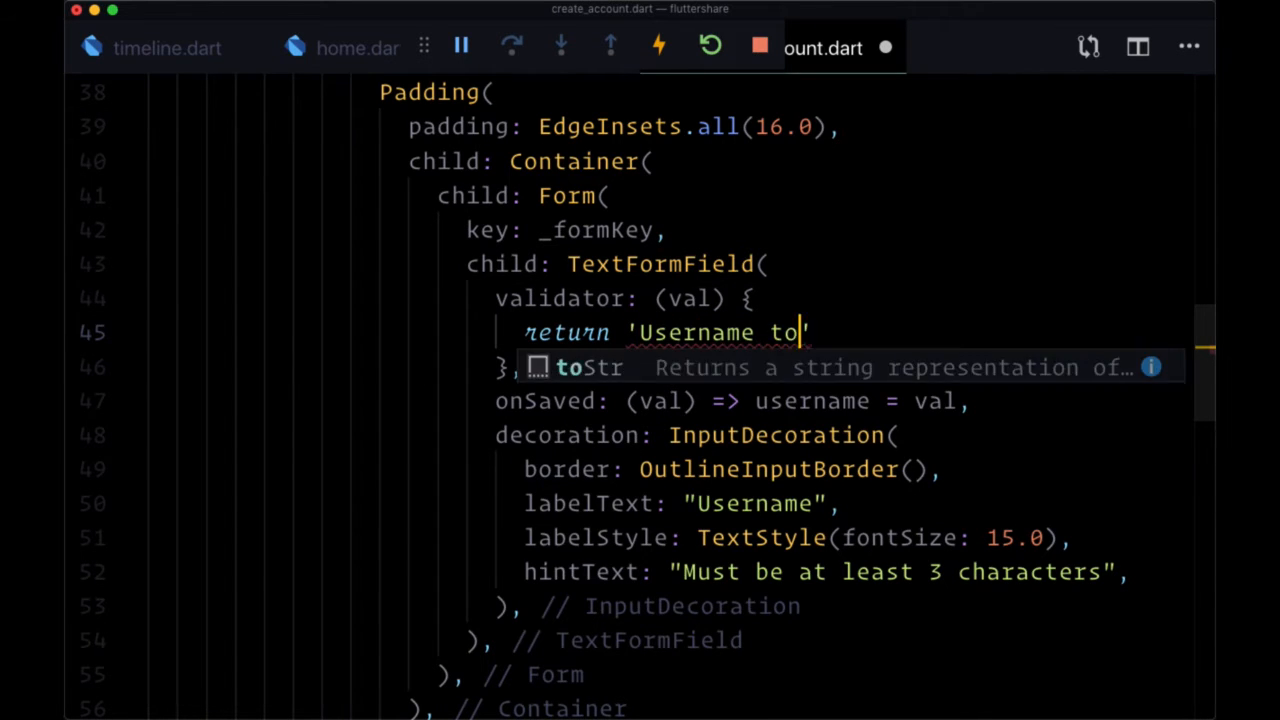
text(o short)
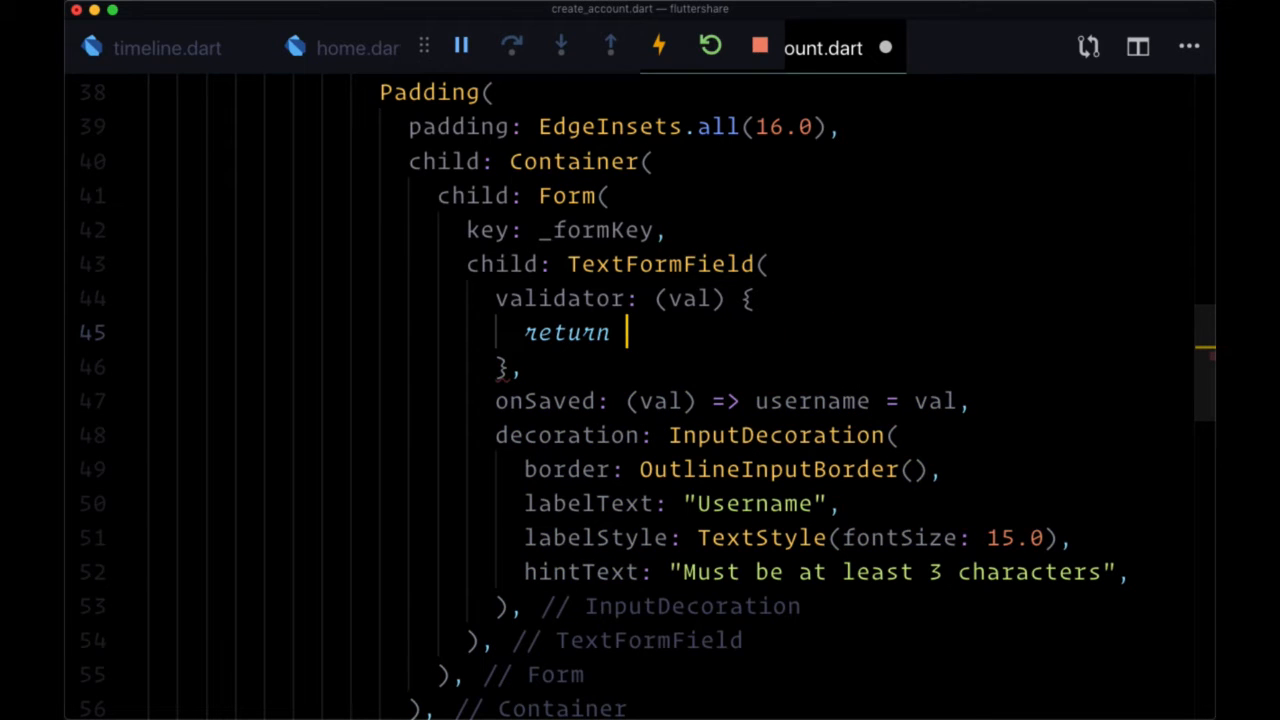
text(n)
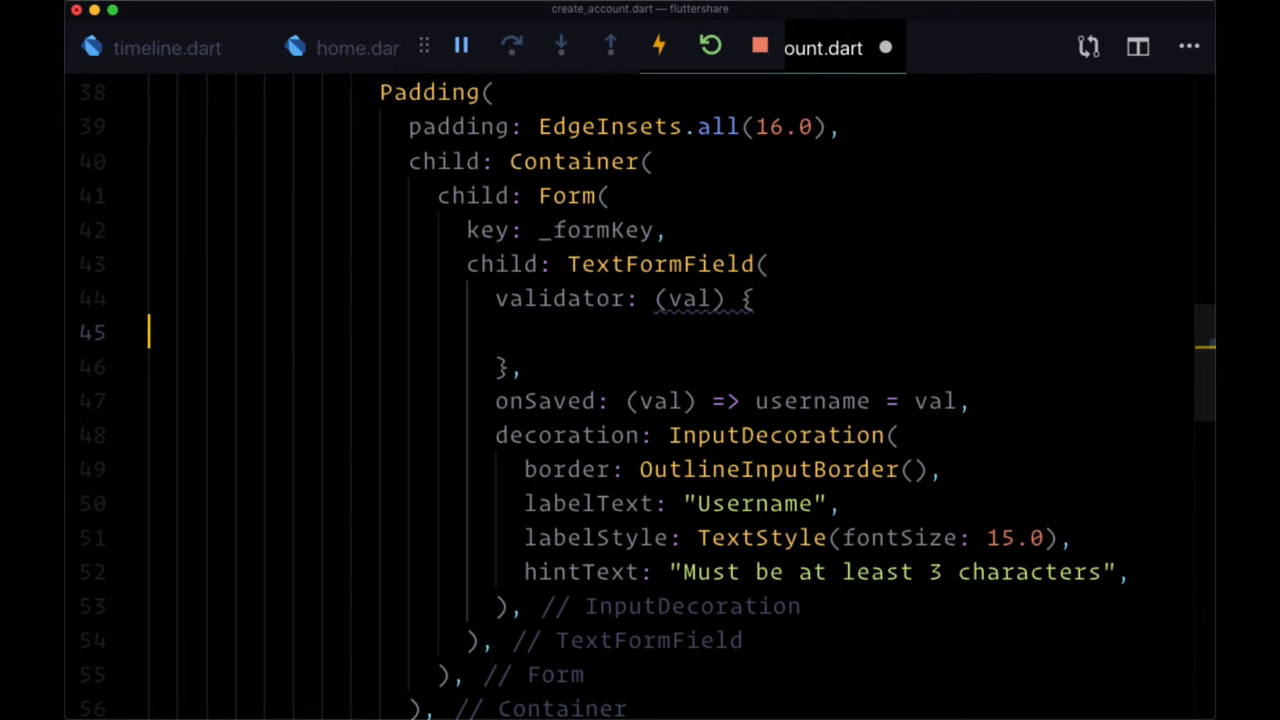
Guard that return with `if (val.trim().length < 3 || val.isEmpty)`
text(if ()
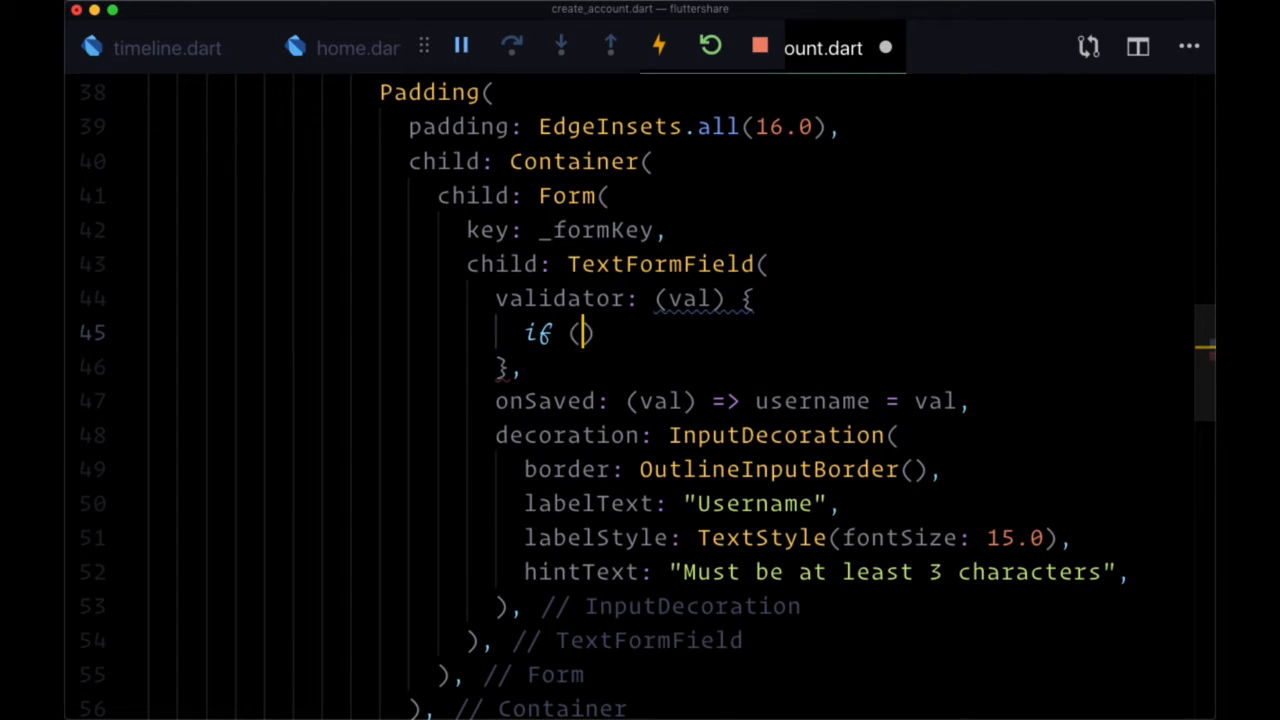
text(val.trim()
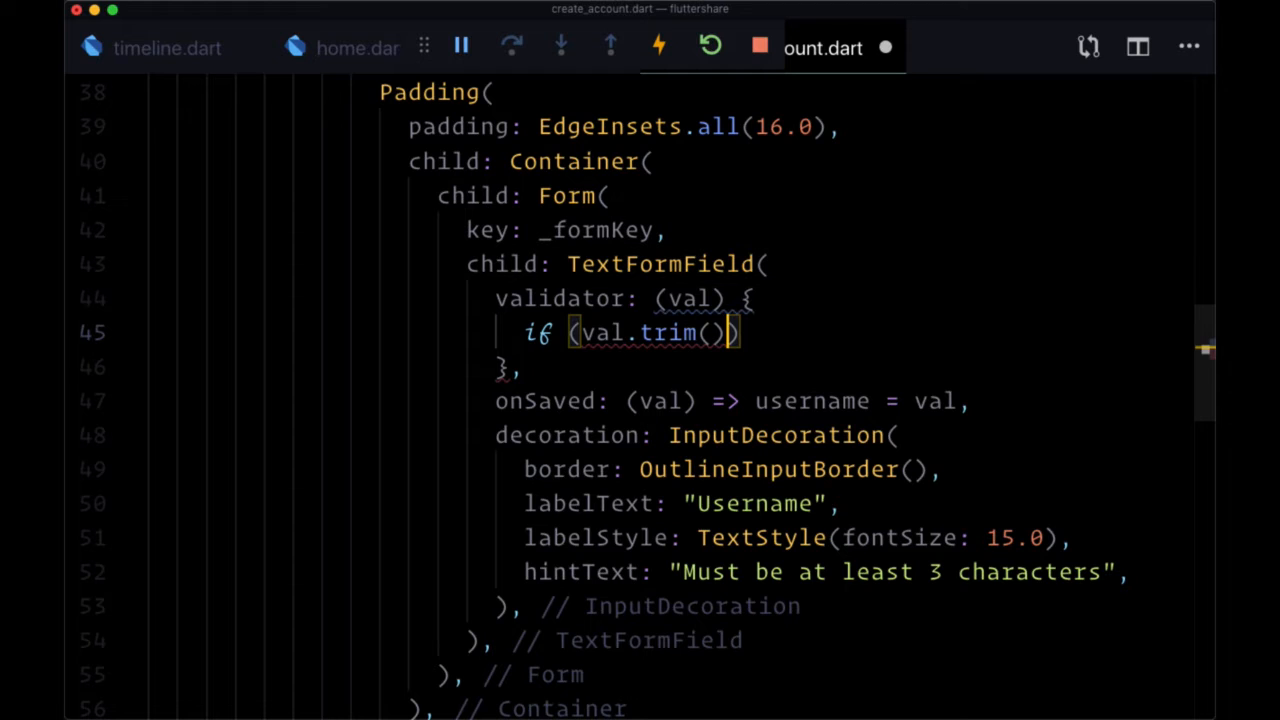
text(.length)
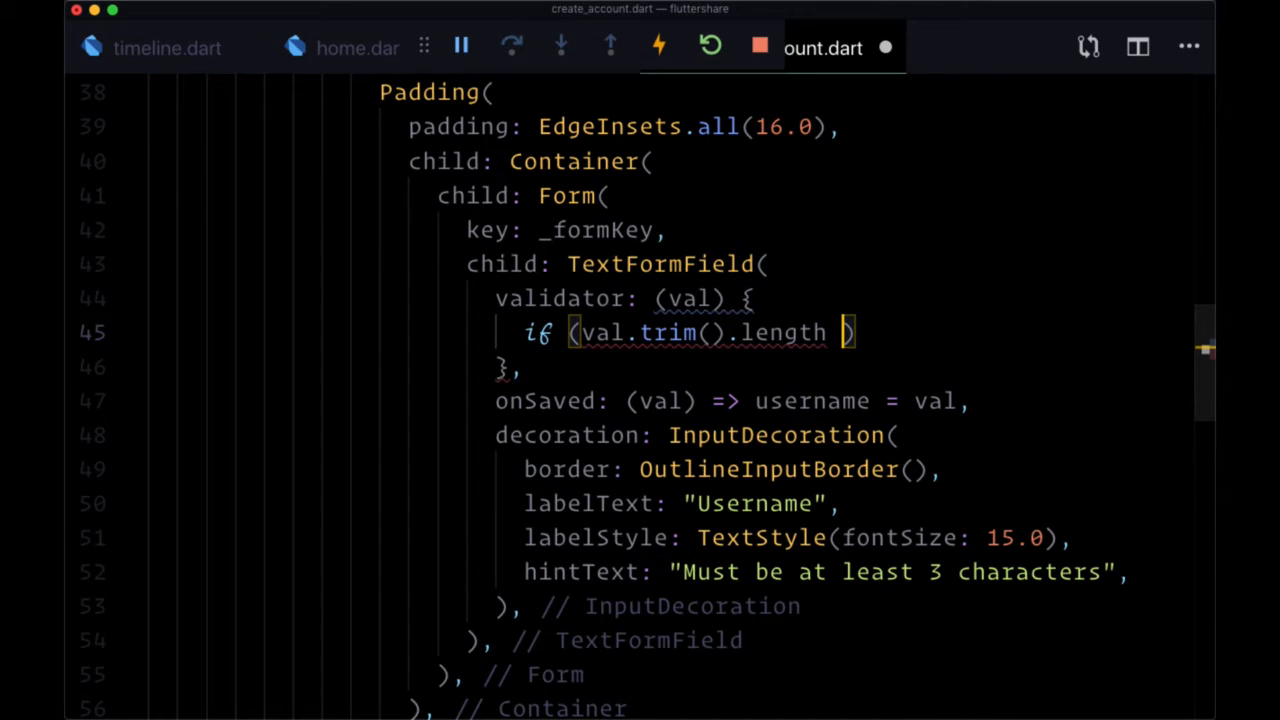
text(< 3 |)
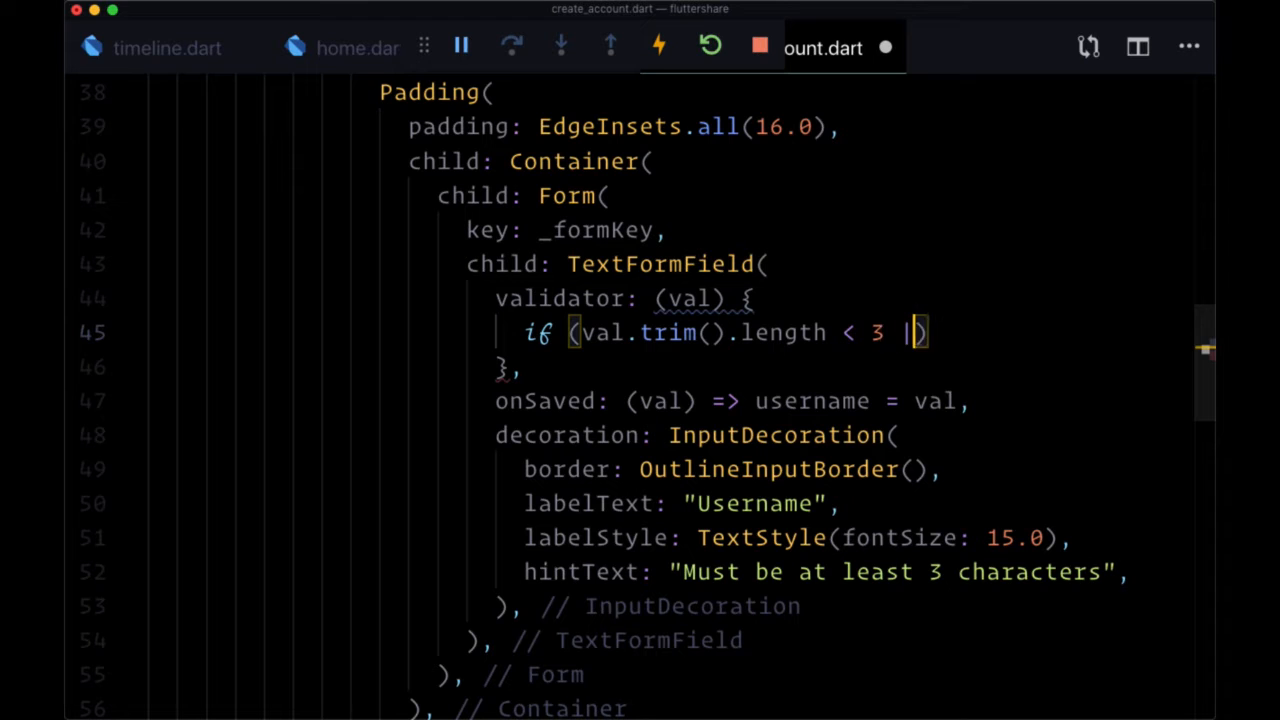
text(| val.isEmpty)
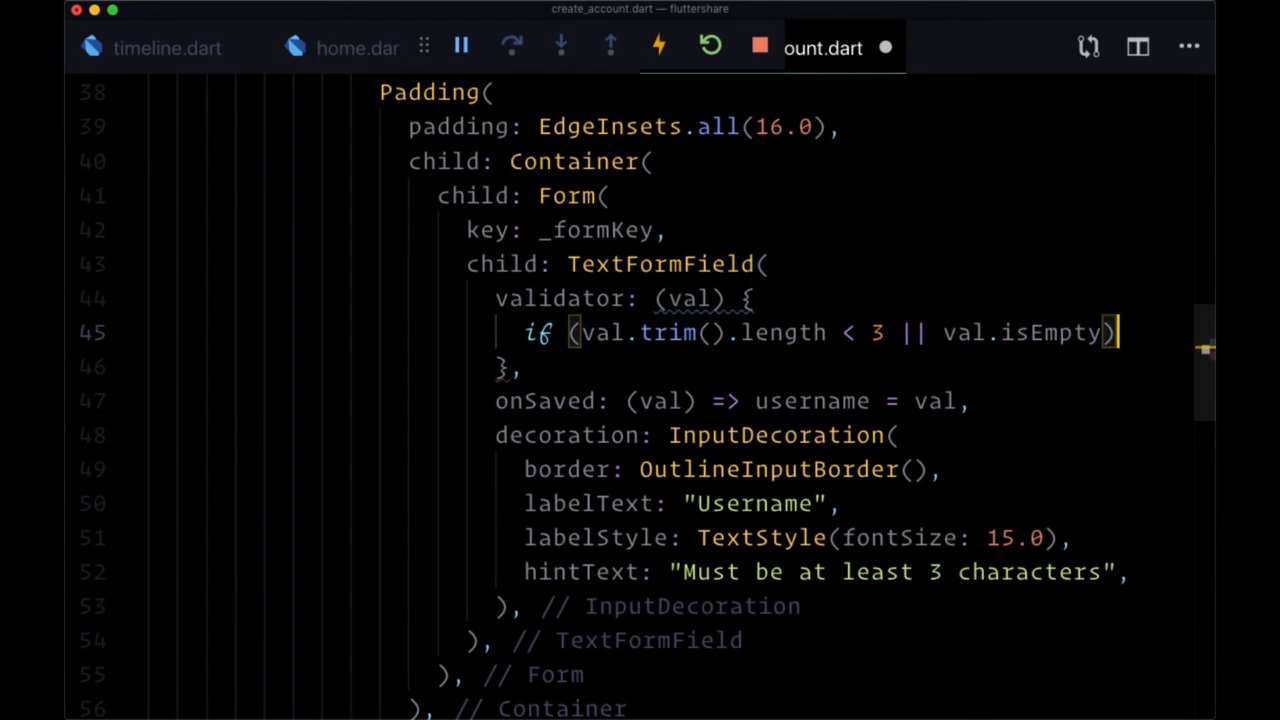
Complete the validator: too short, else "Username too long" when length > 12, else return null
text({)
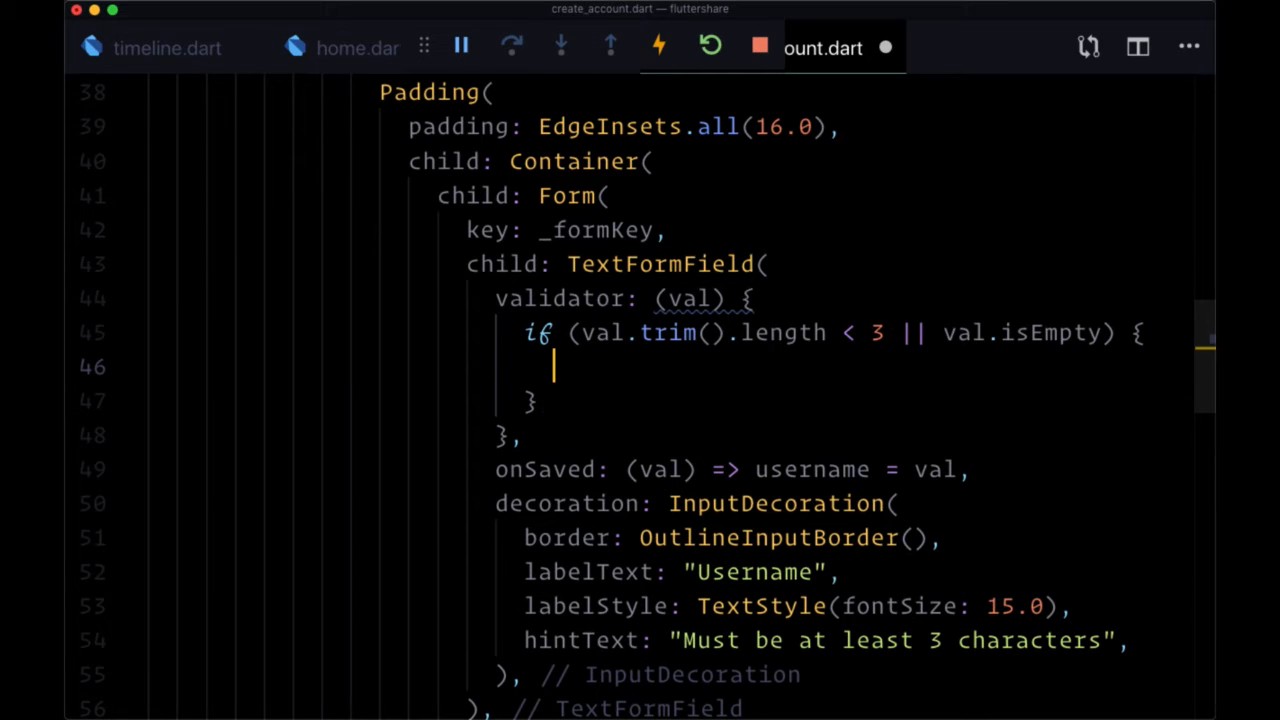
text(return)
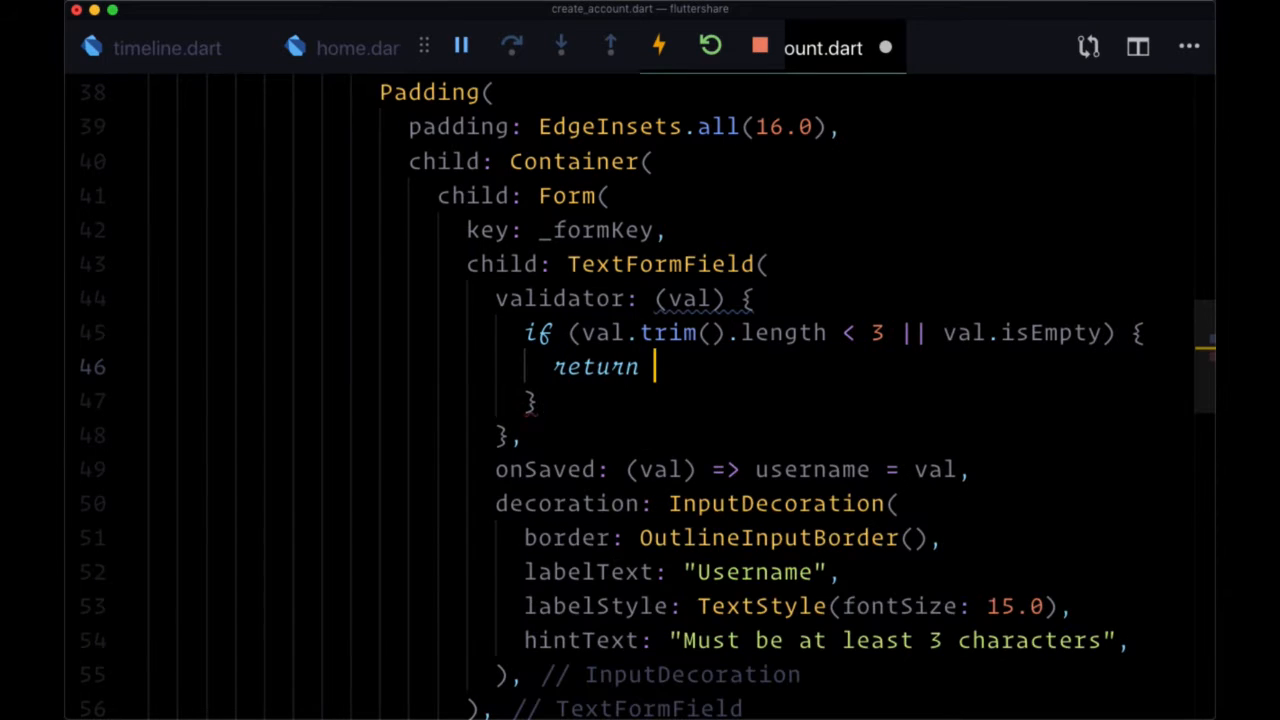
text("Username to")
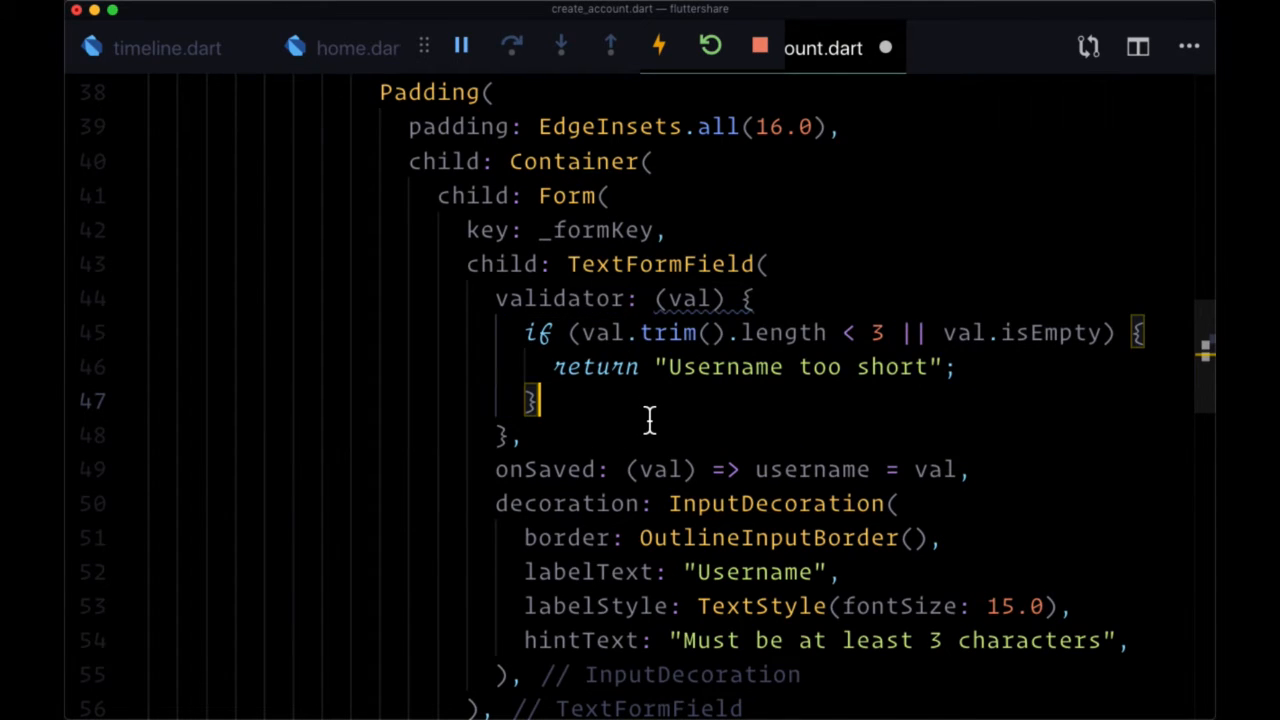
mouse_move(776, 404)
text( else)
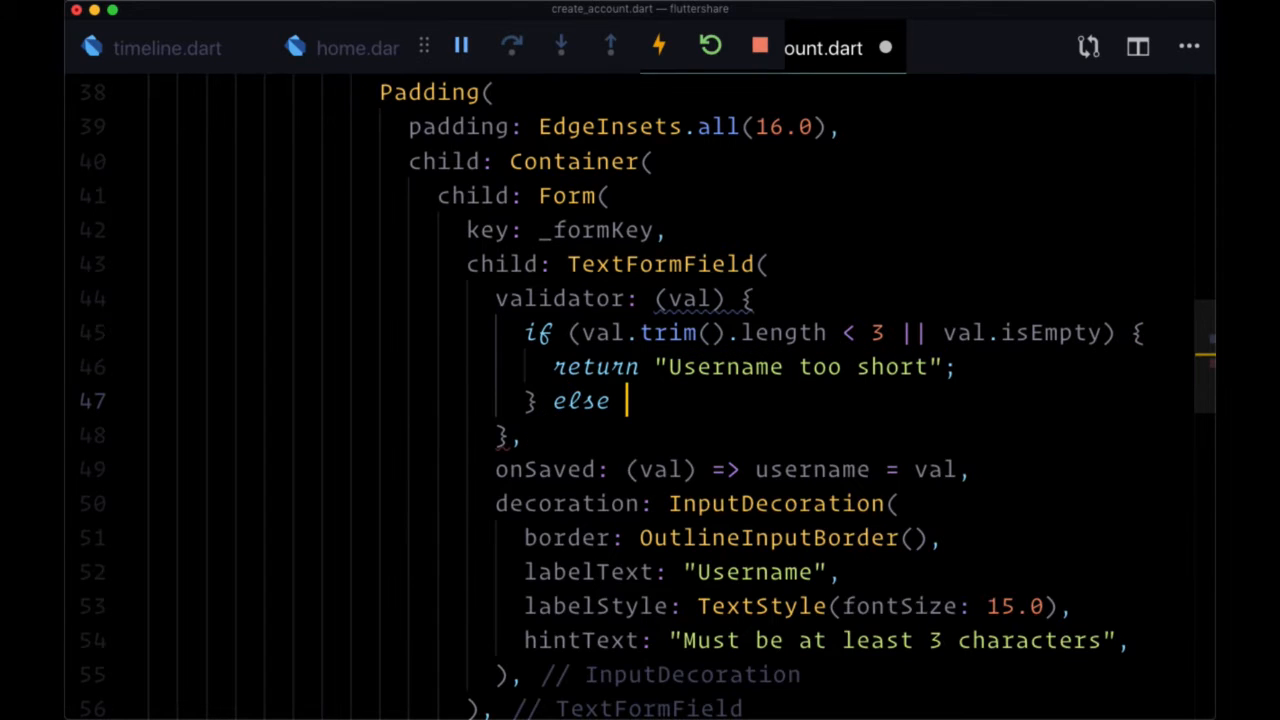
text(if (val.trim()
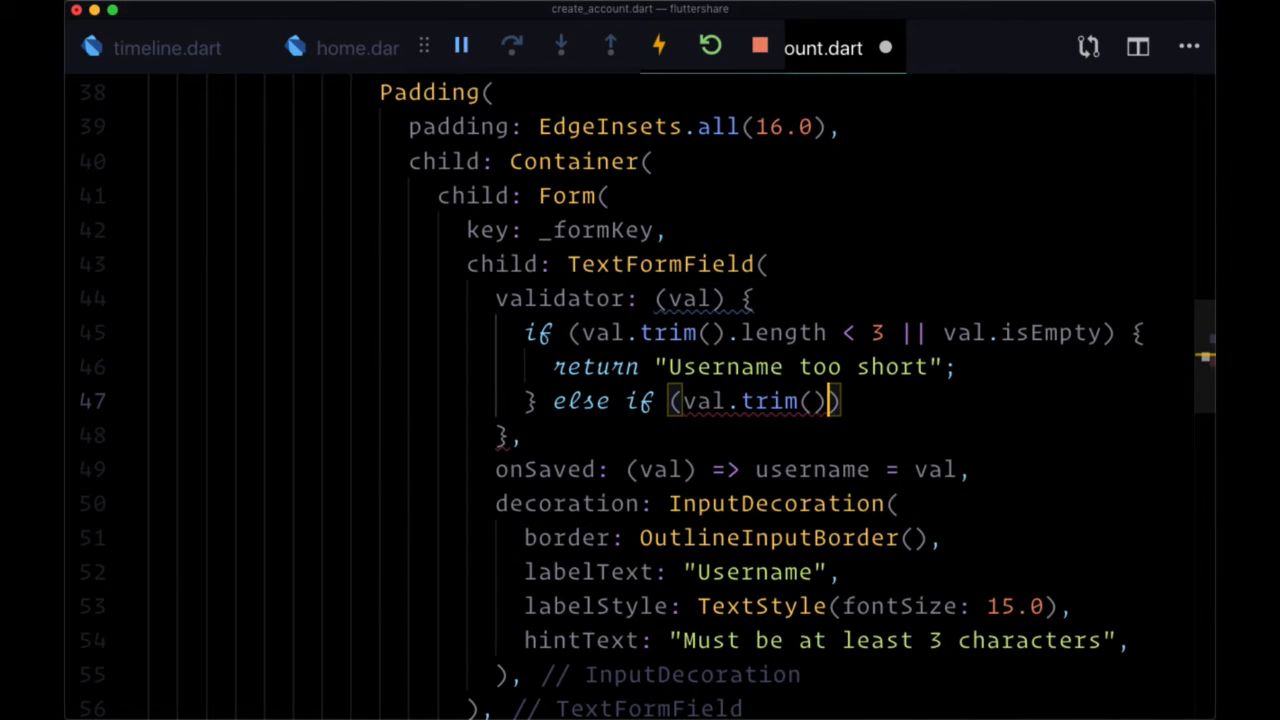
text(.length >)
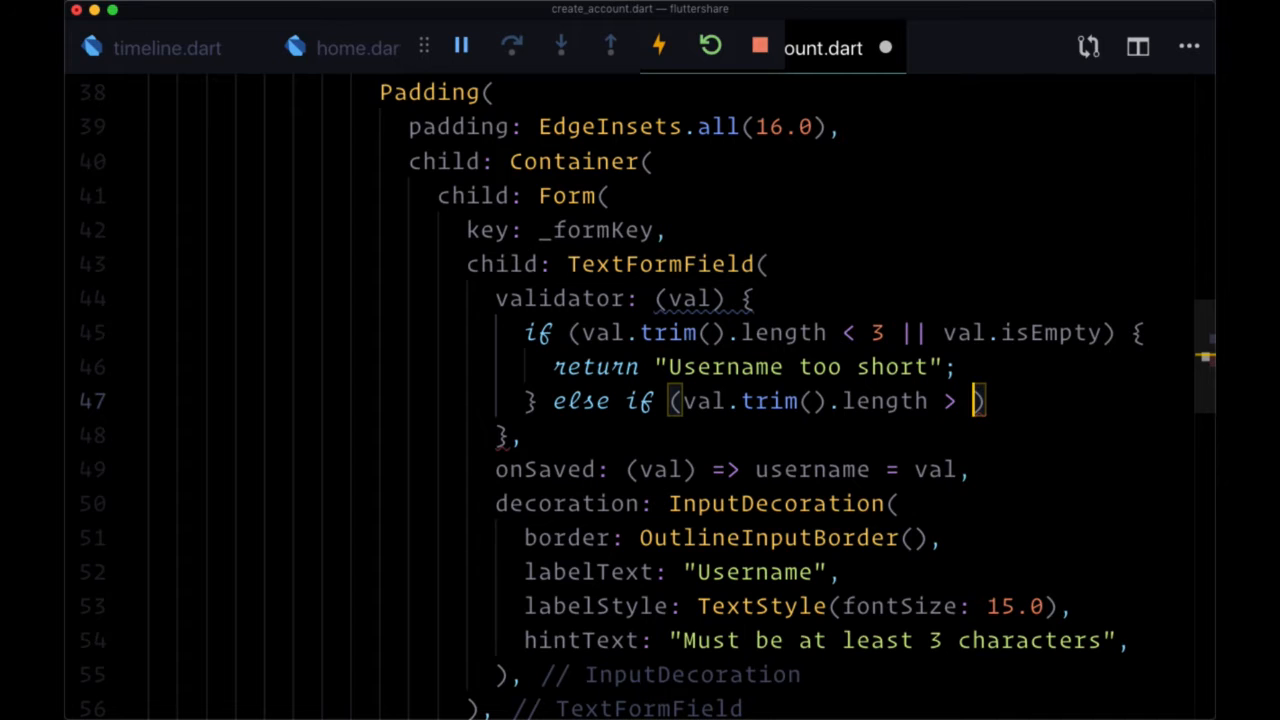
text(12)
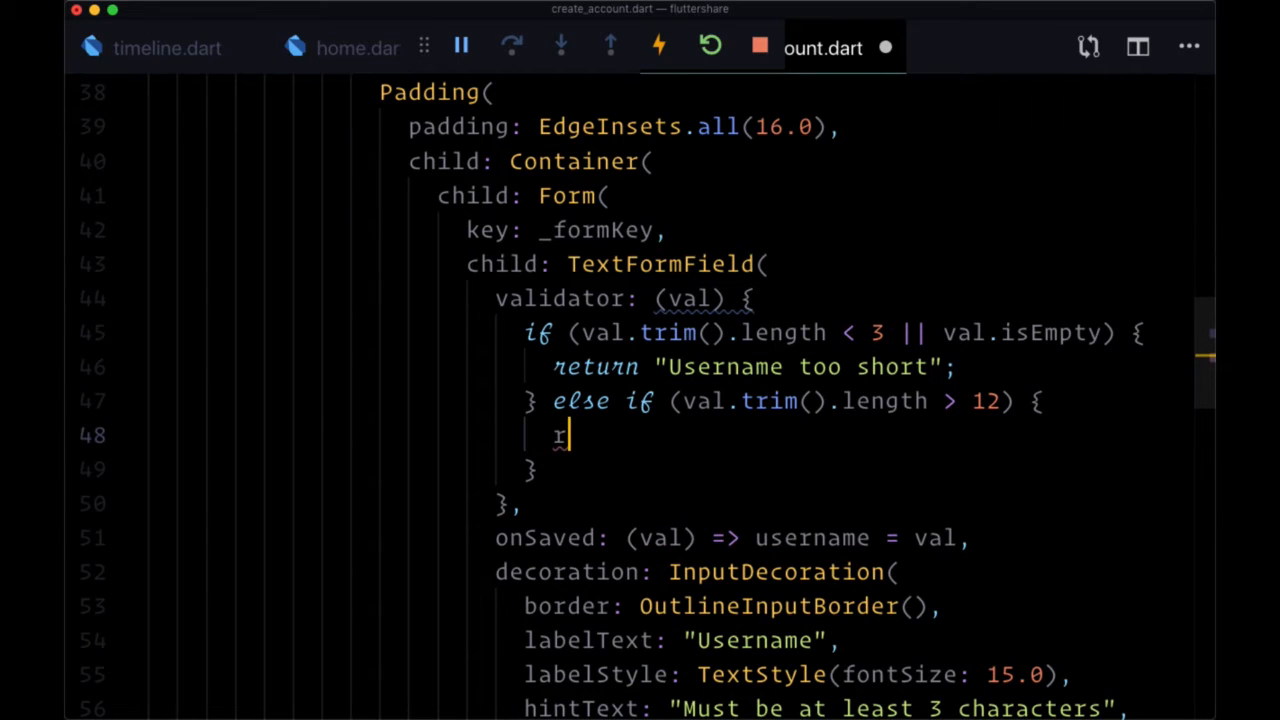
text(return "User t)
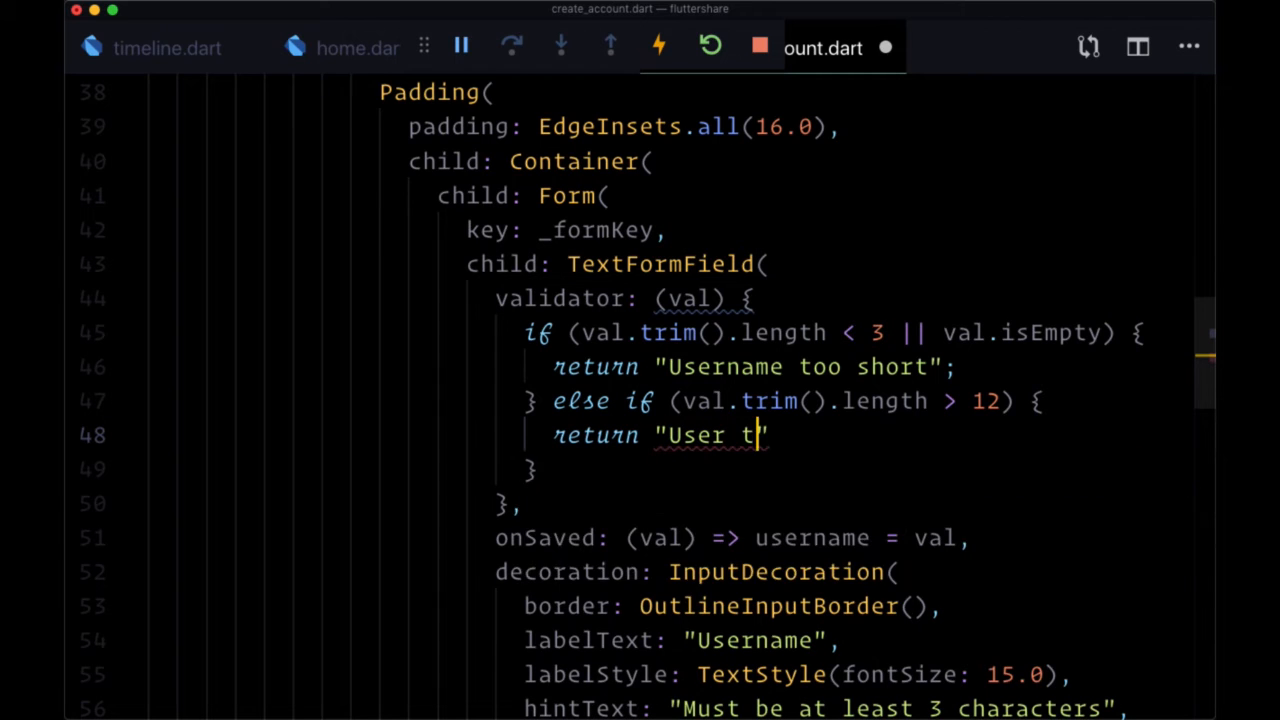
text(sername too long)
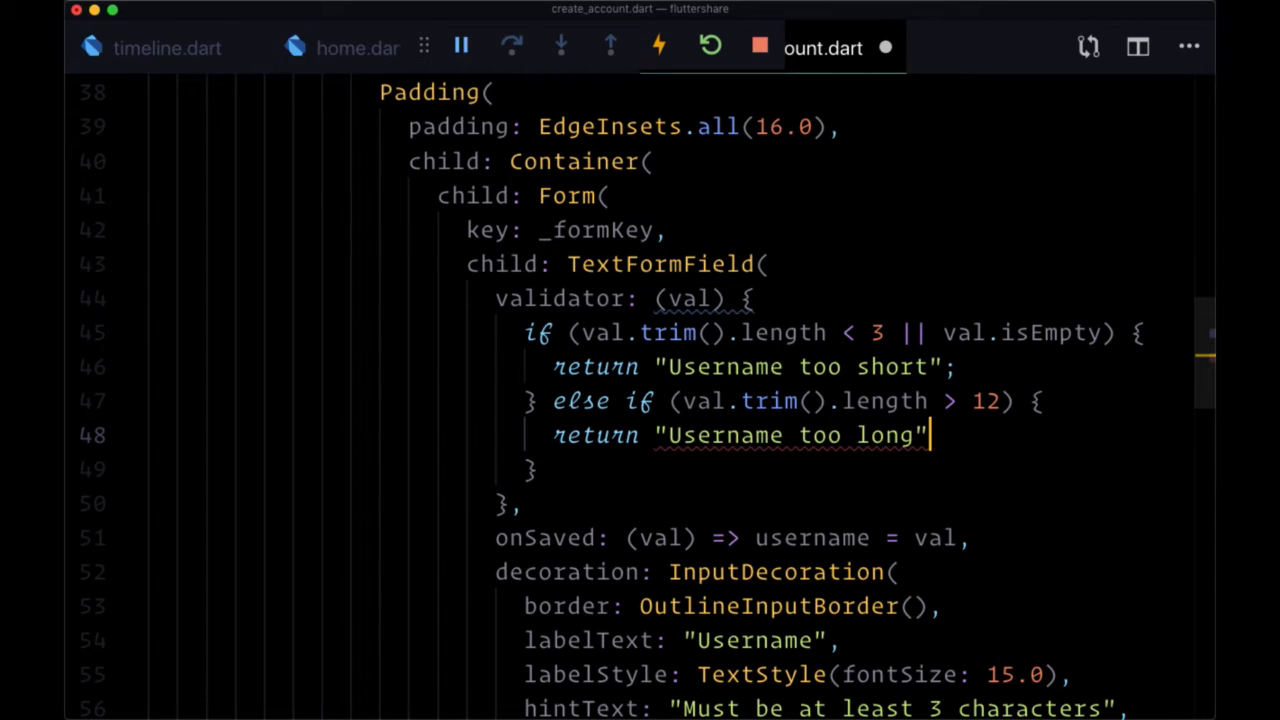
text(;)
text(re)
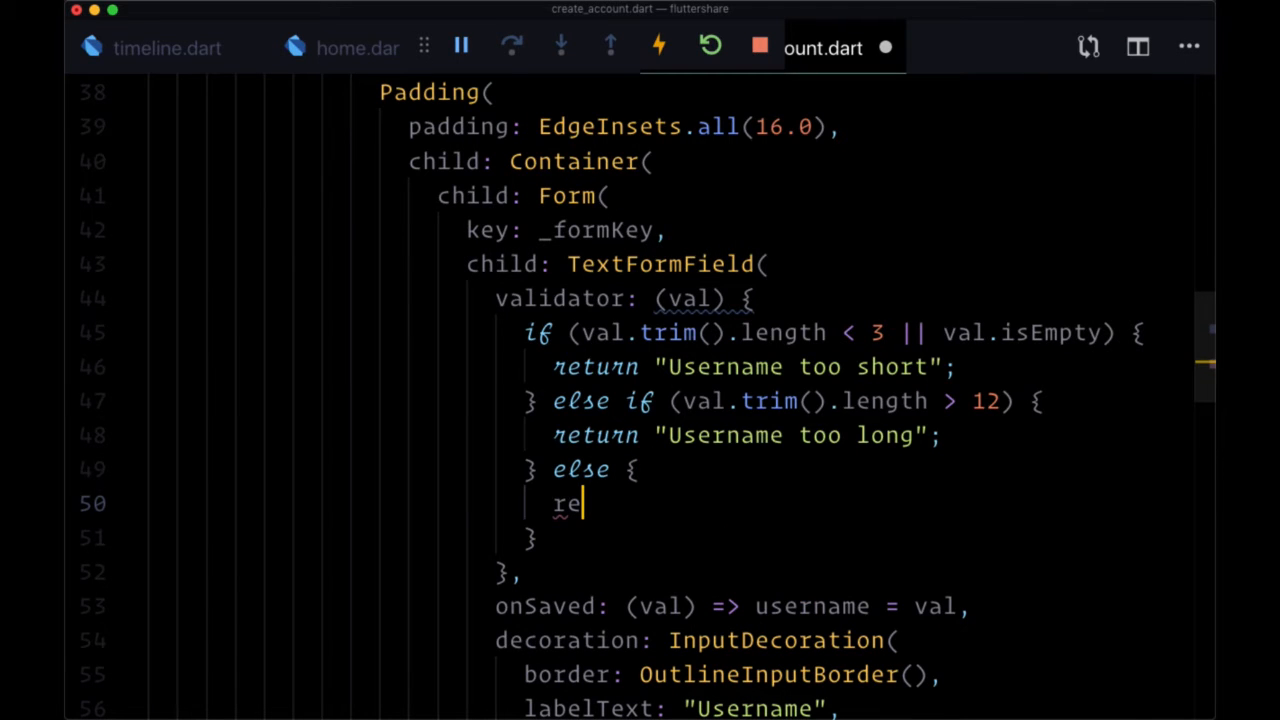
text(turn null;)
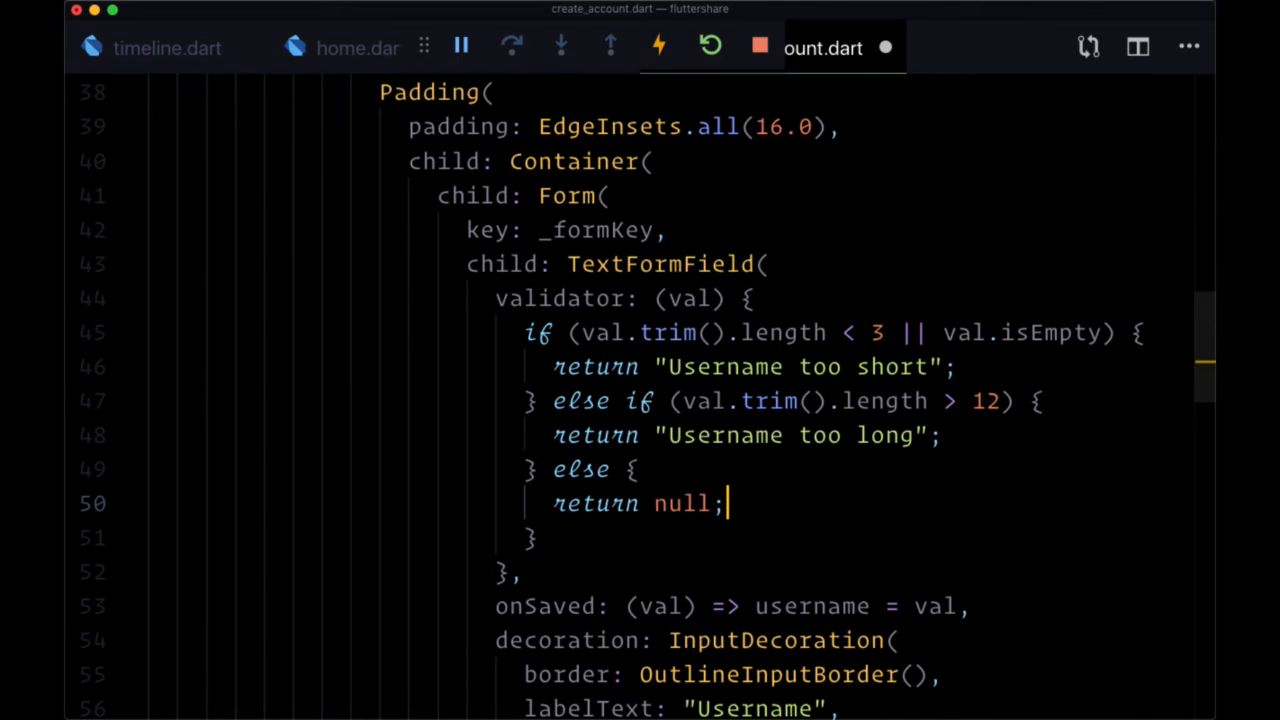
mouse_move(684, 230)
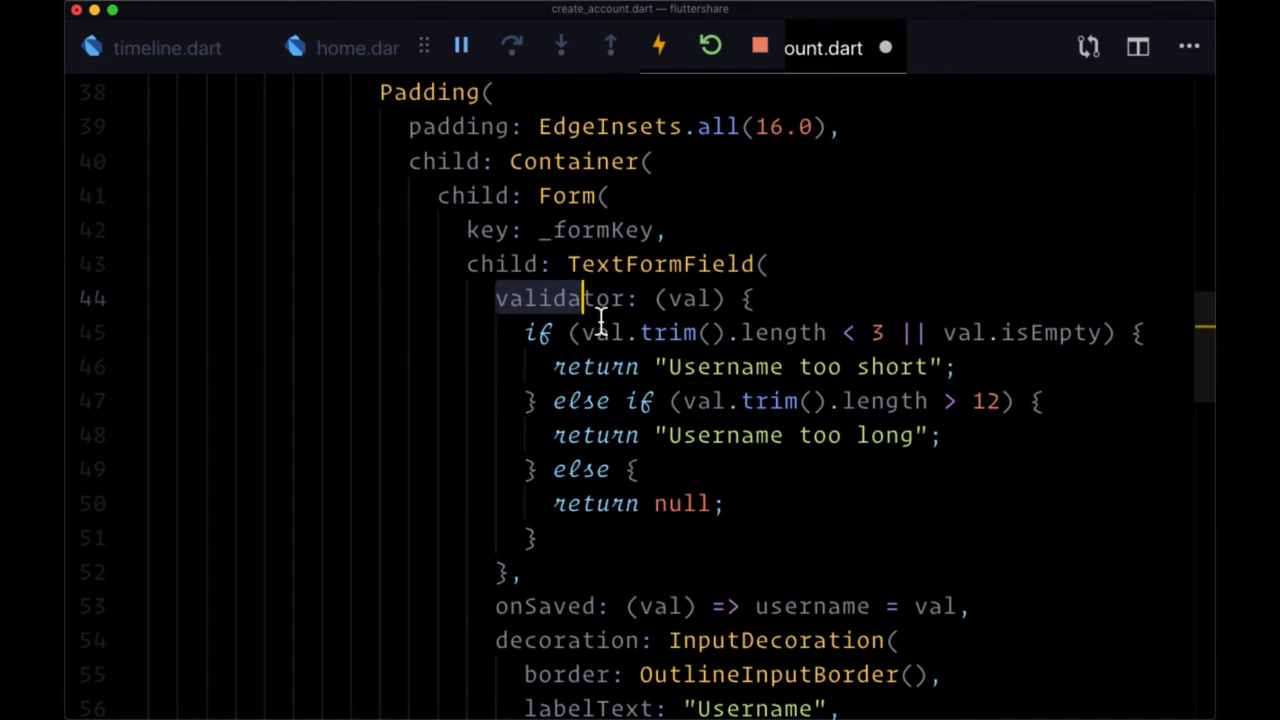
Add `autovalidate: true` to the Form after key: _formKey
key(Return)
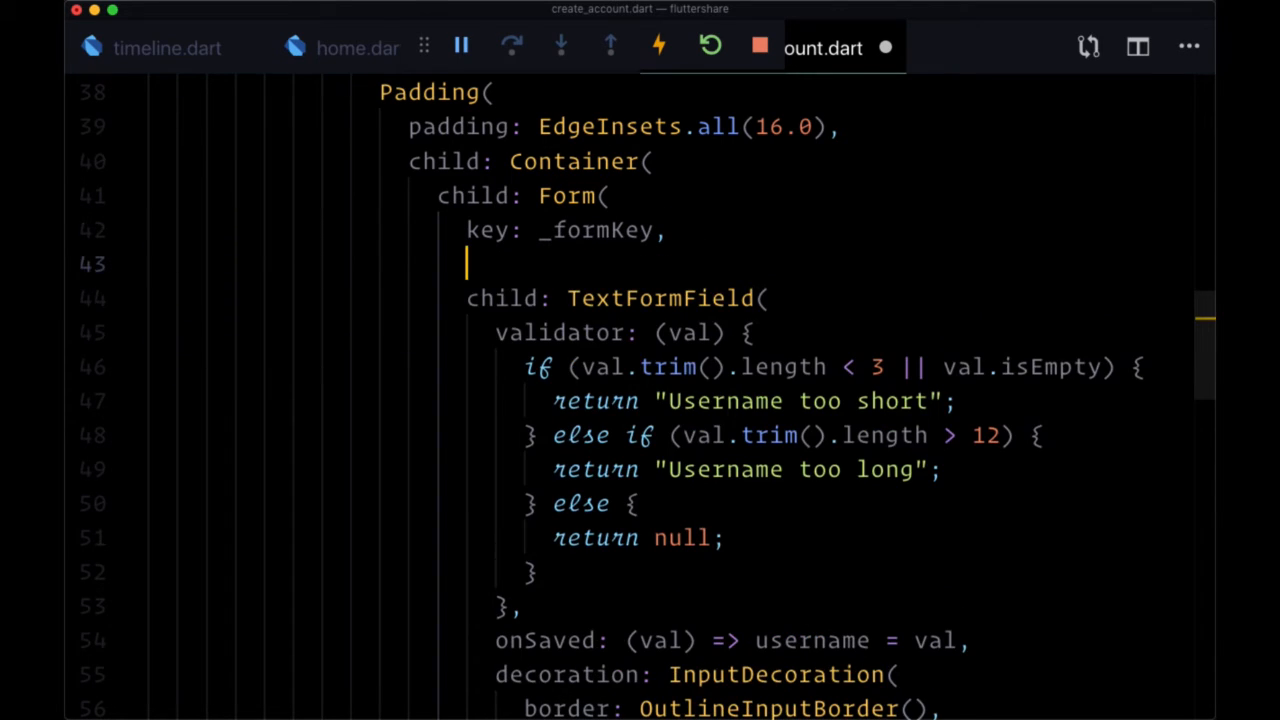
text(autovalidate: ,)
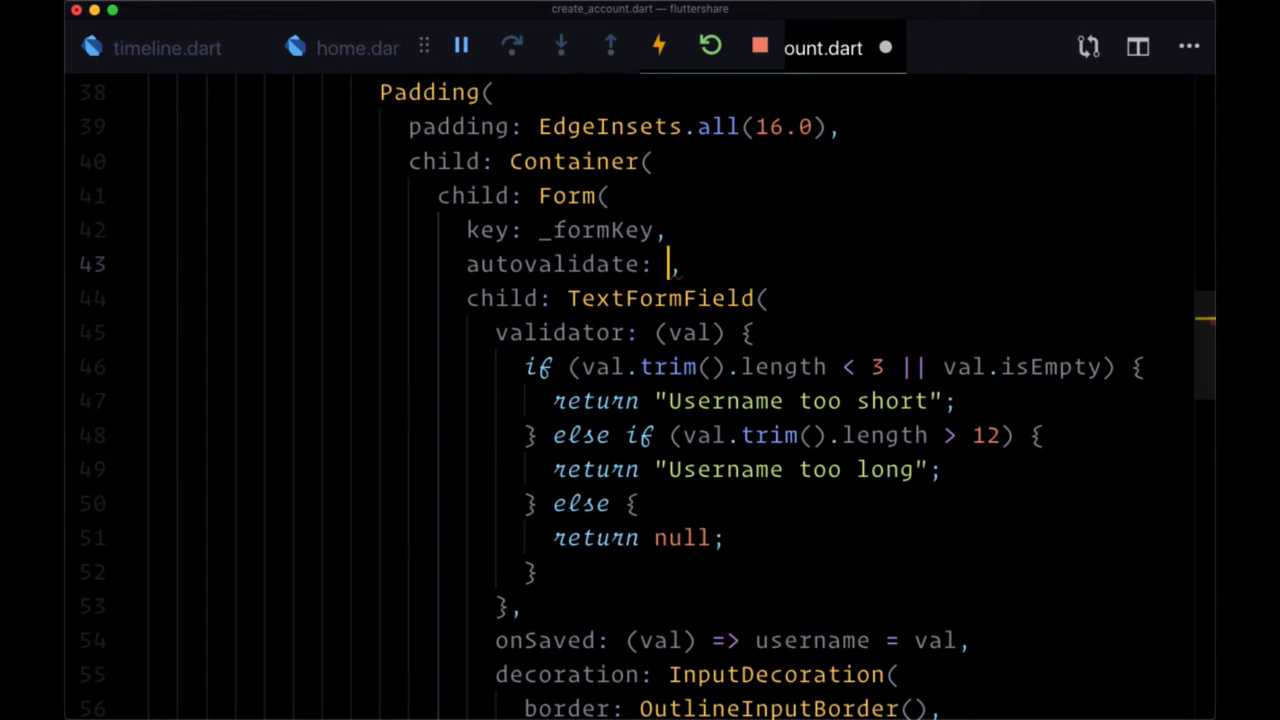
text(true)
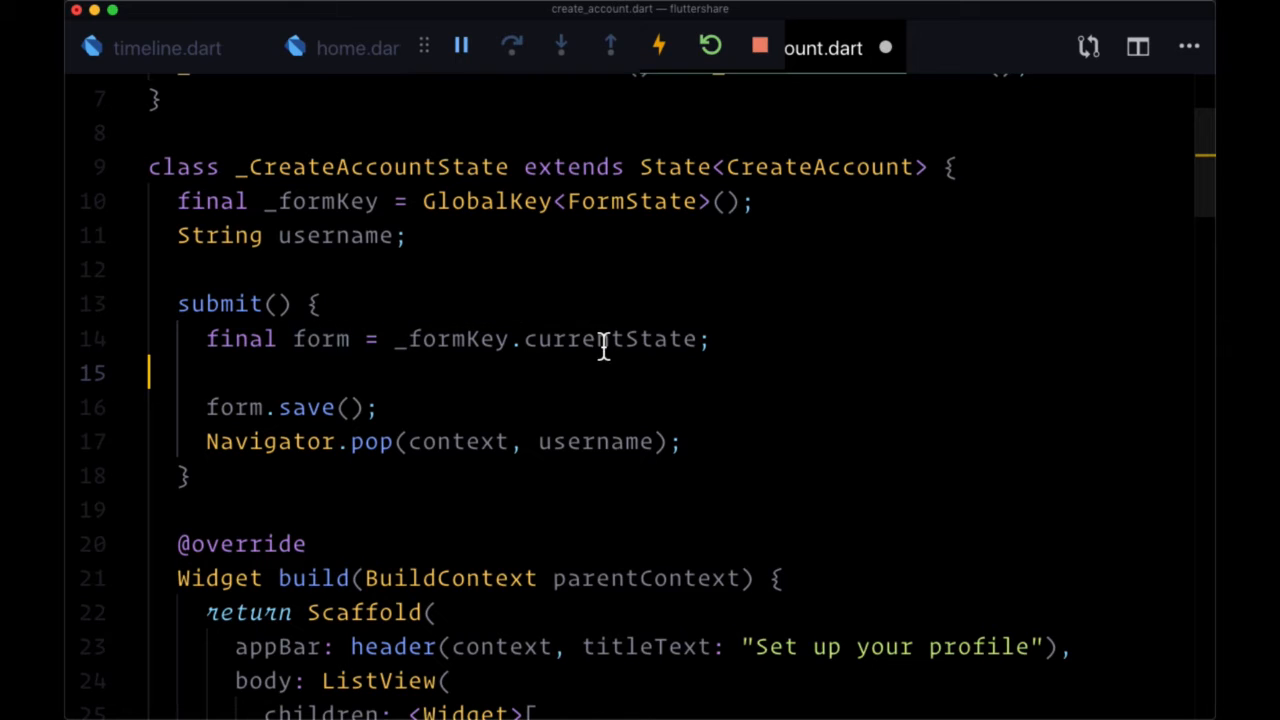
Wrap form.save() and Navigator.pop(context, username) in `if (form.validate()) { ... }`
key(enter)
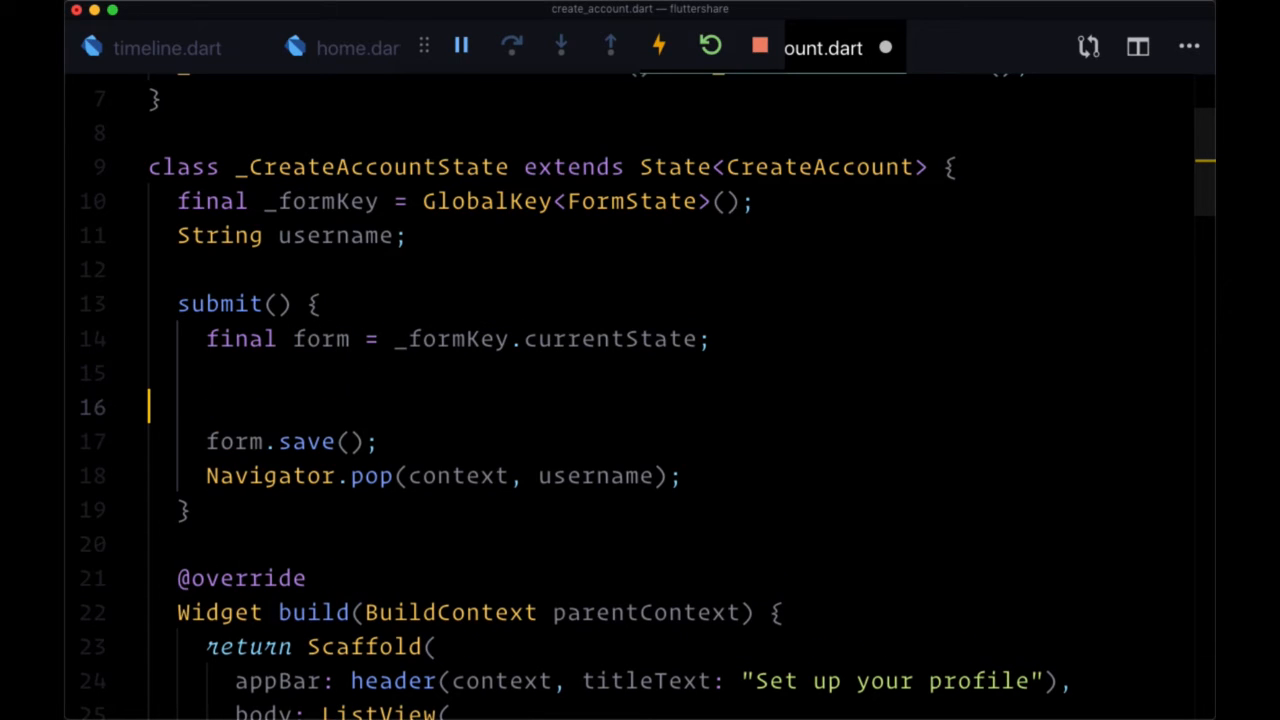
text(i)
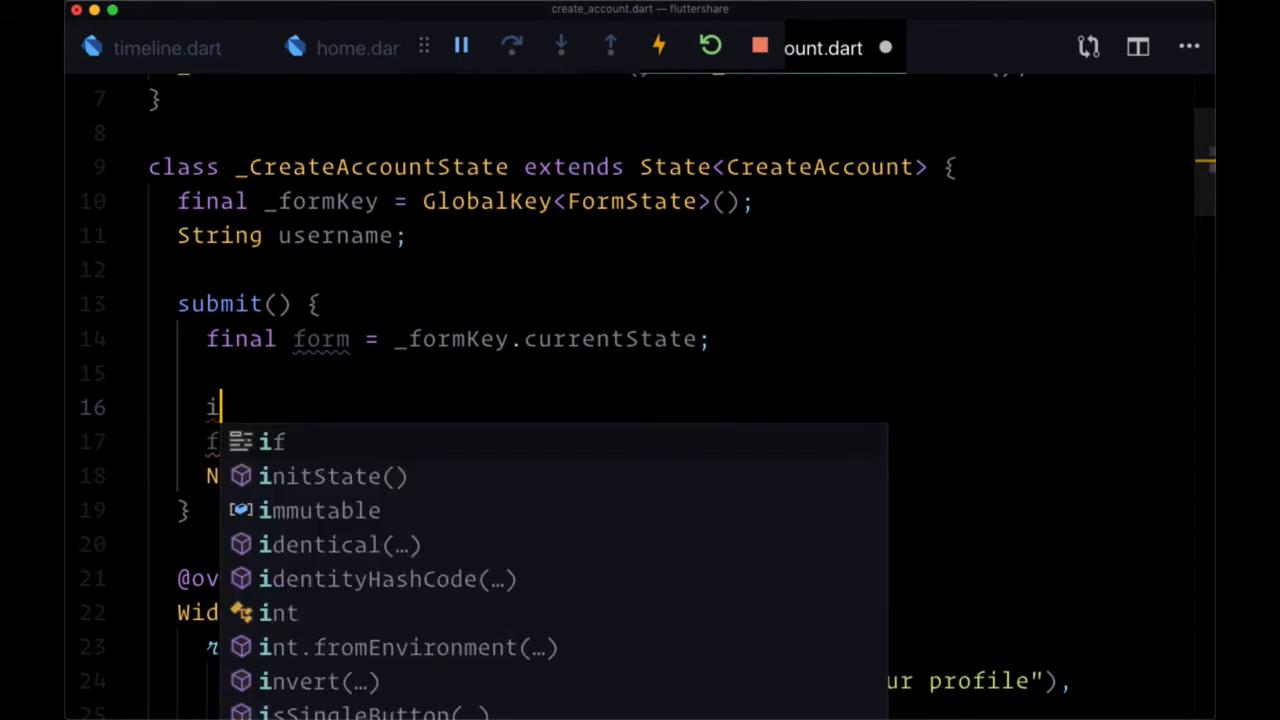
text(if (form.validate()) {)
text(})
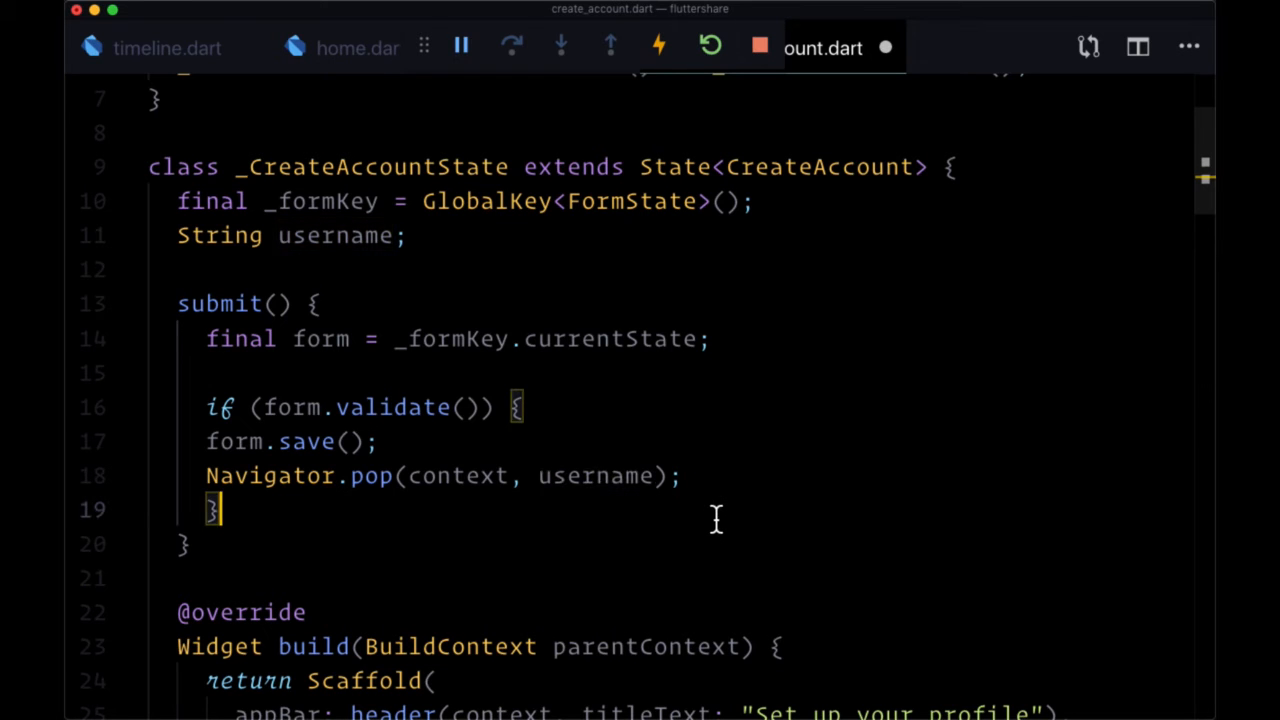
scroll(down, 3)
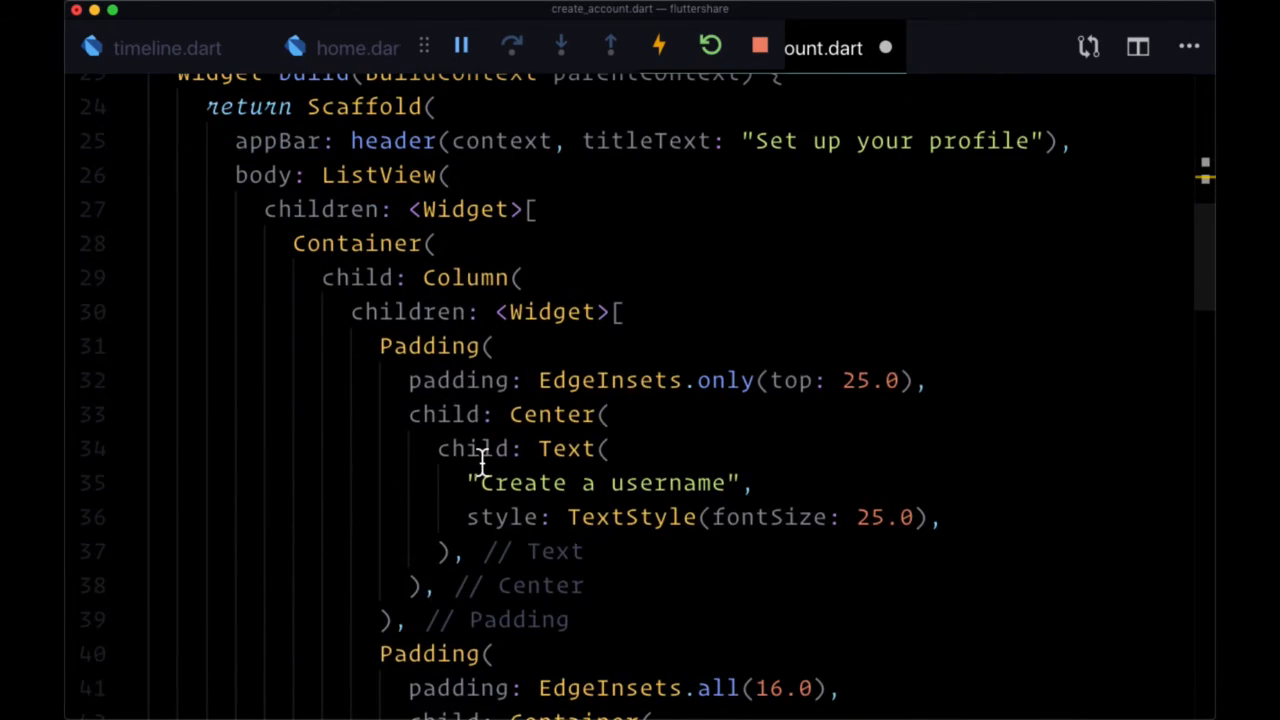
scroll(down, 3)
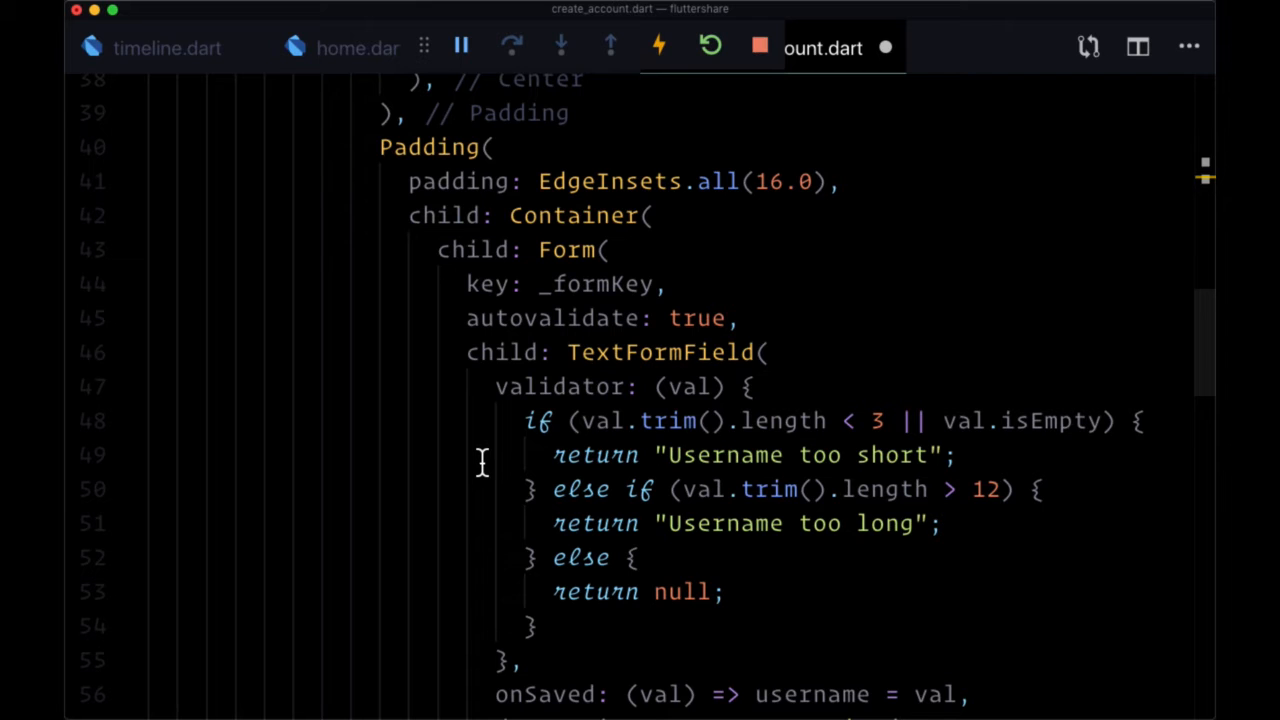
scroll(up, 3)
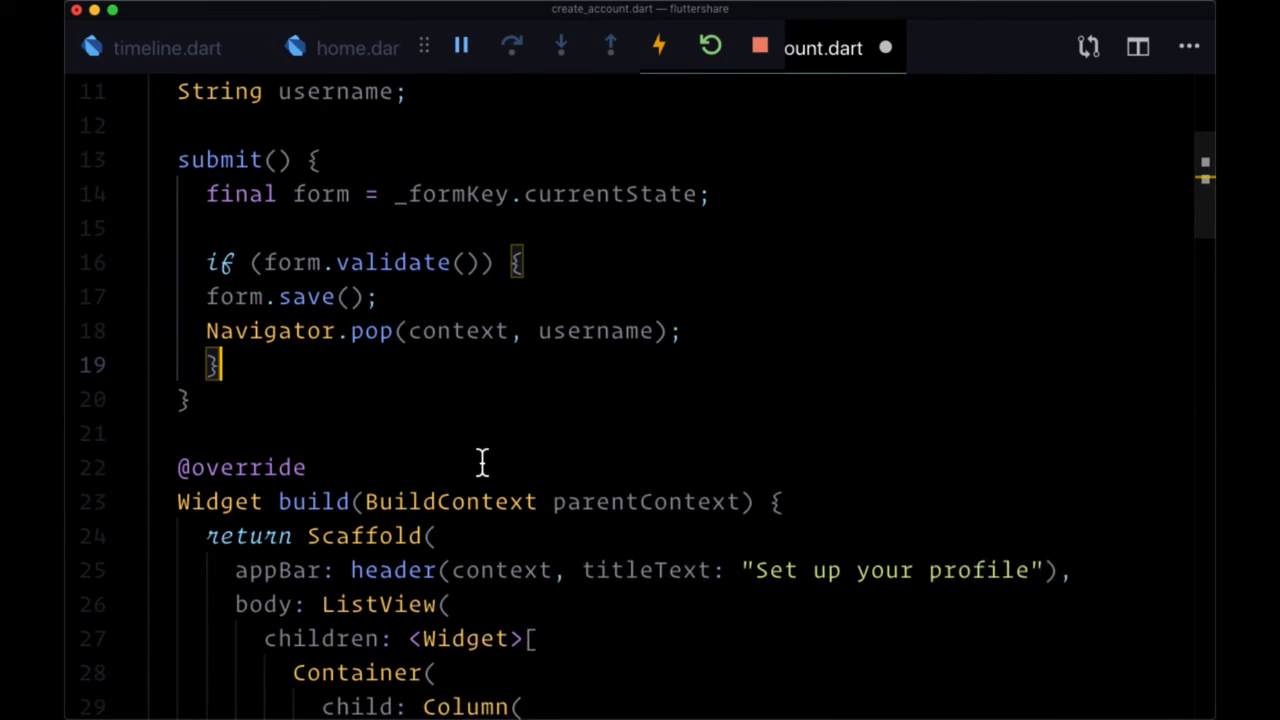
scroll(up, 3)
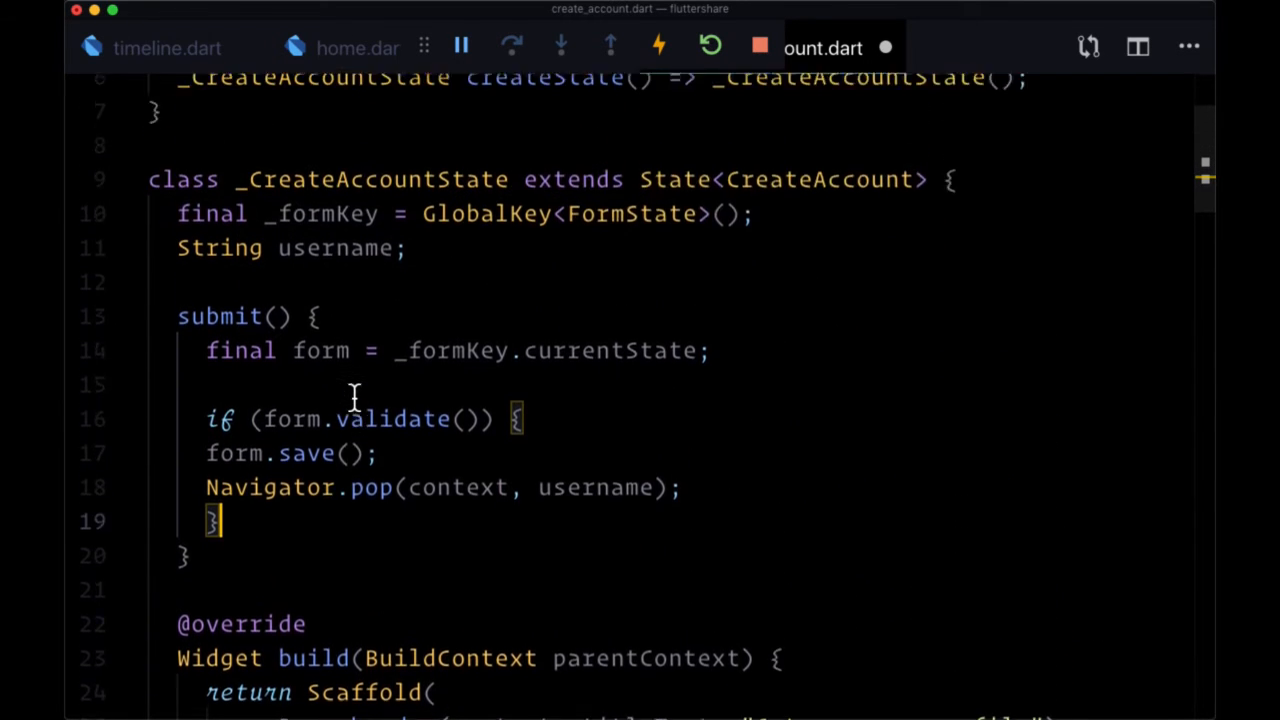
Declare `final _scaffoldKey = GlobalKey<ScaffoldState>()` and pass `key: _scaffoldKey` to the Scaffold
scroll(up, 3)
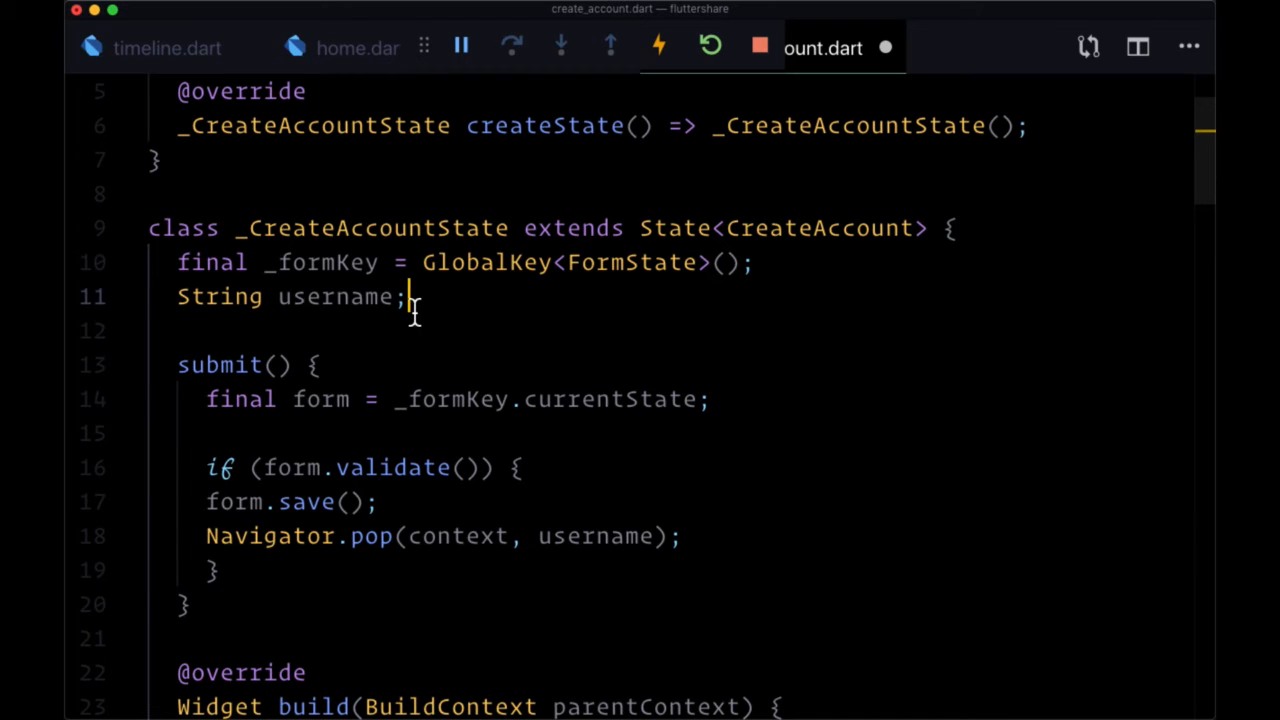
text(G)
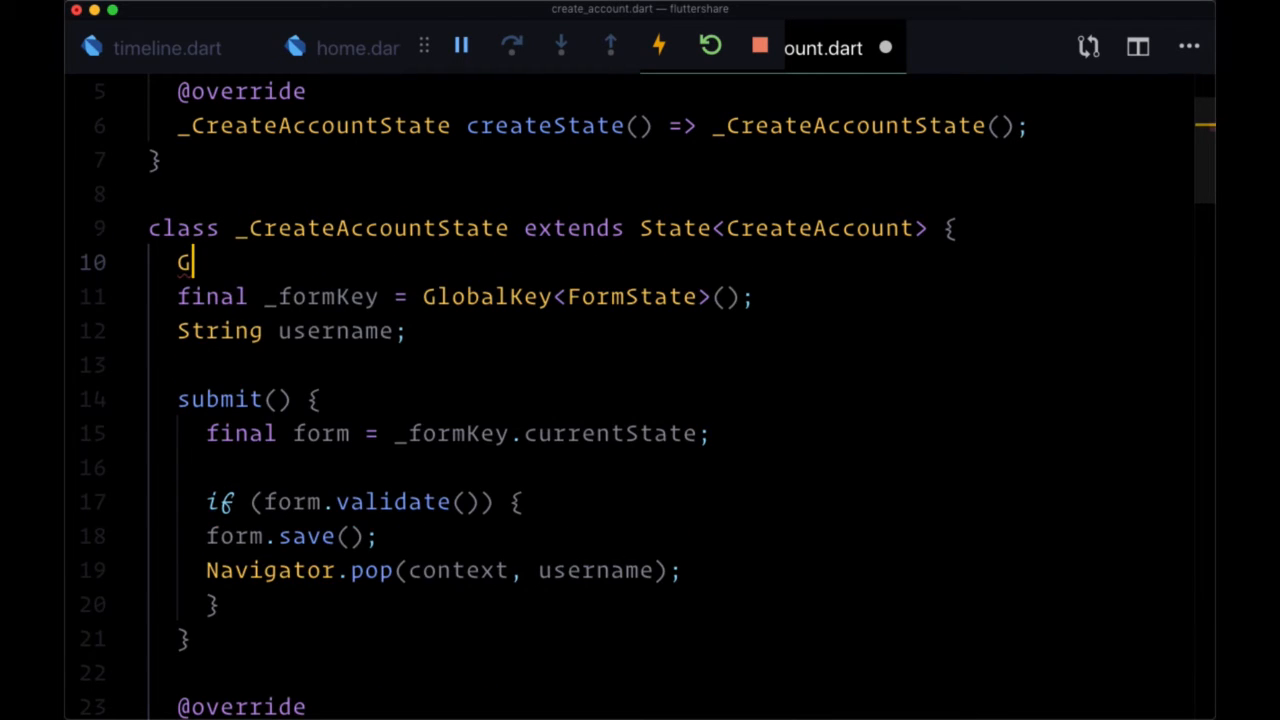
text(lobalKey)
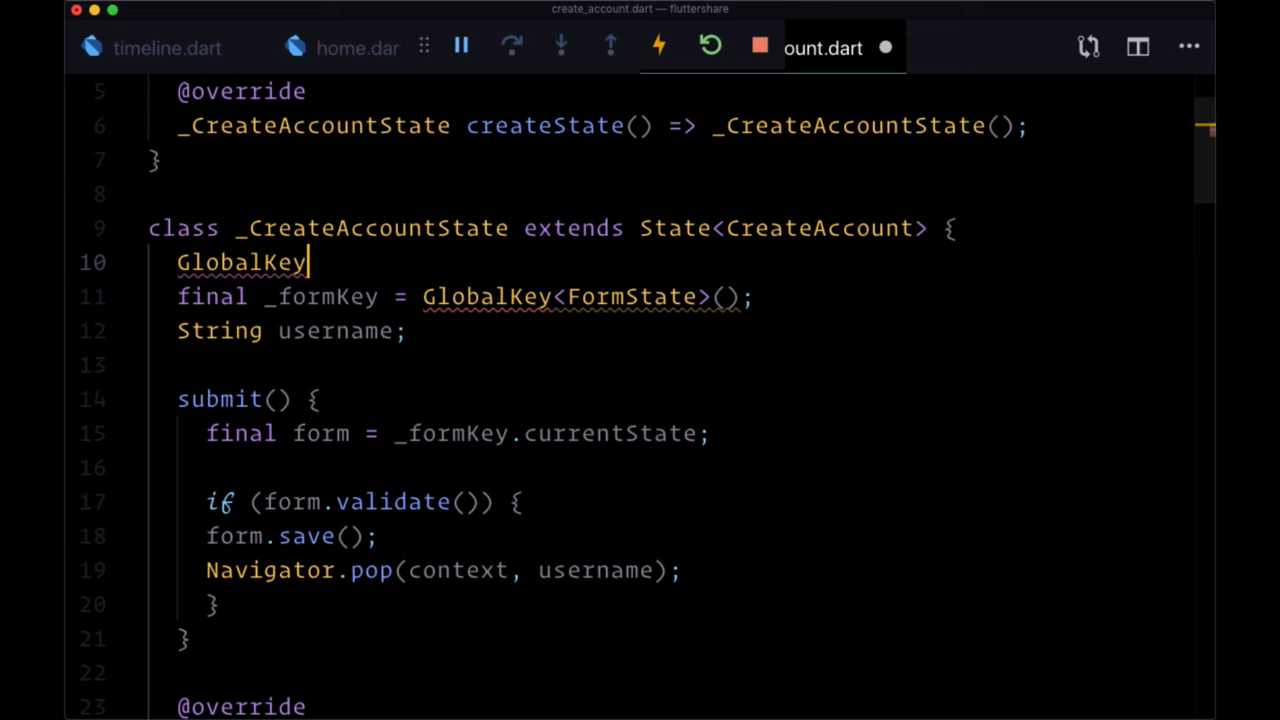
text(<Scafo)
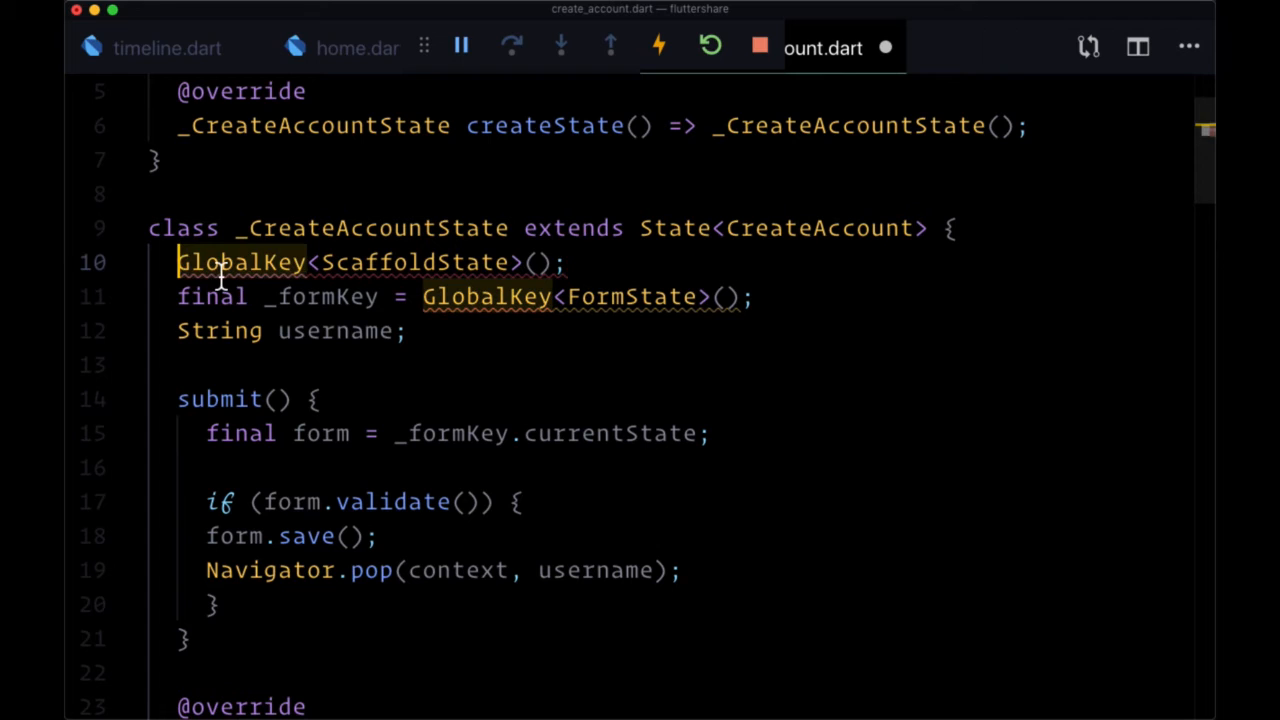
text(final _)
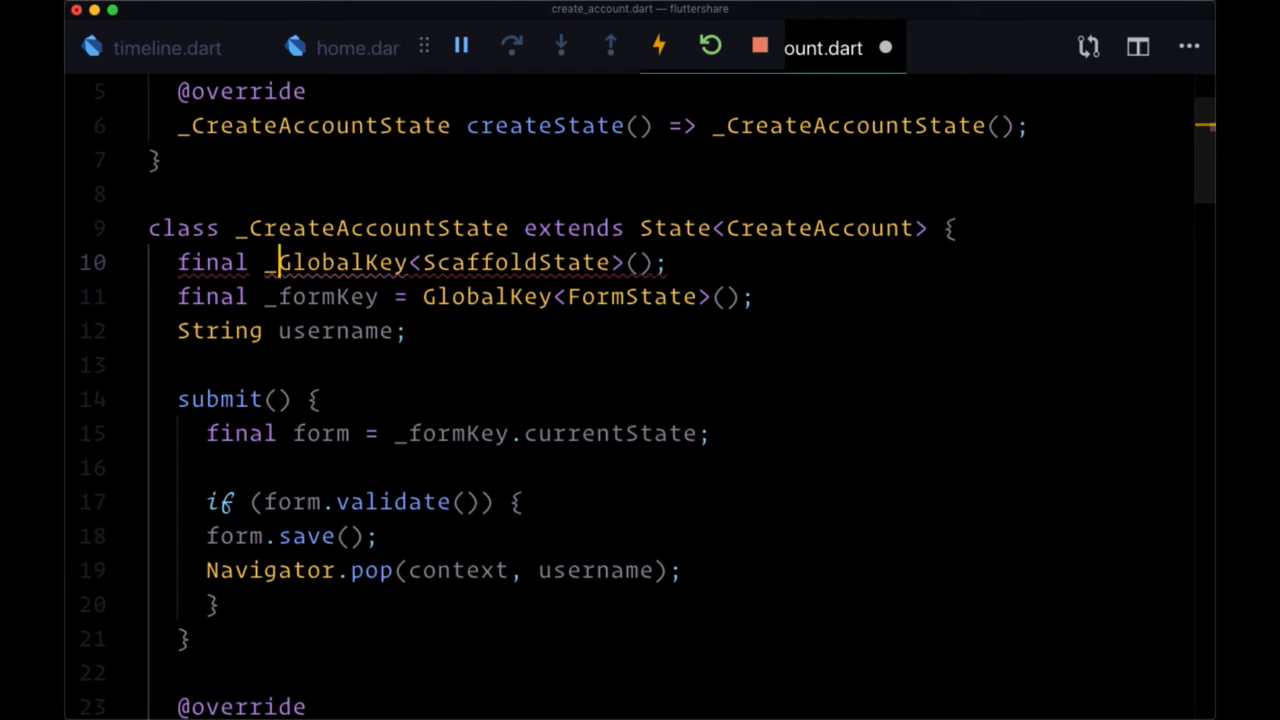
text(_scaffoldKey =)
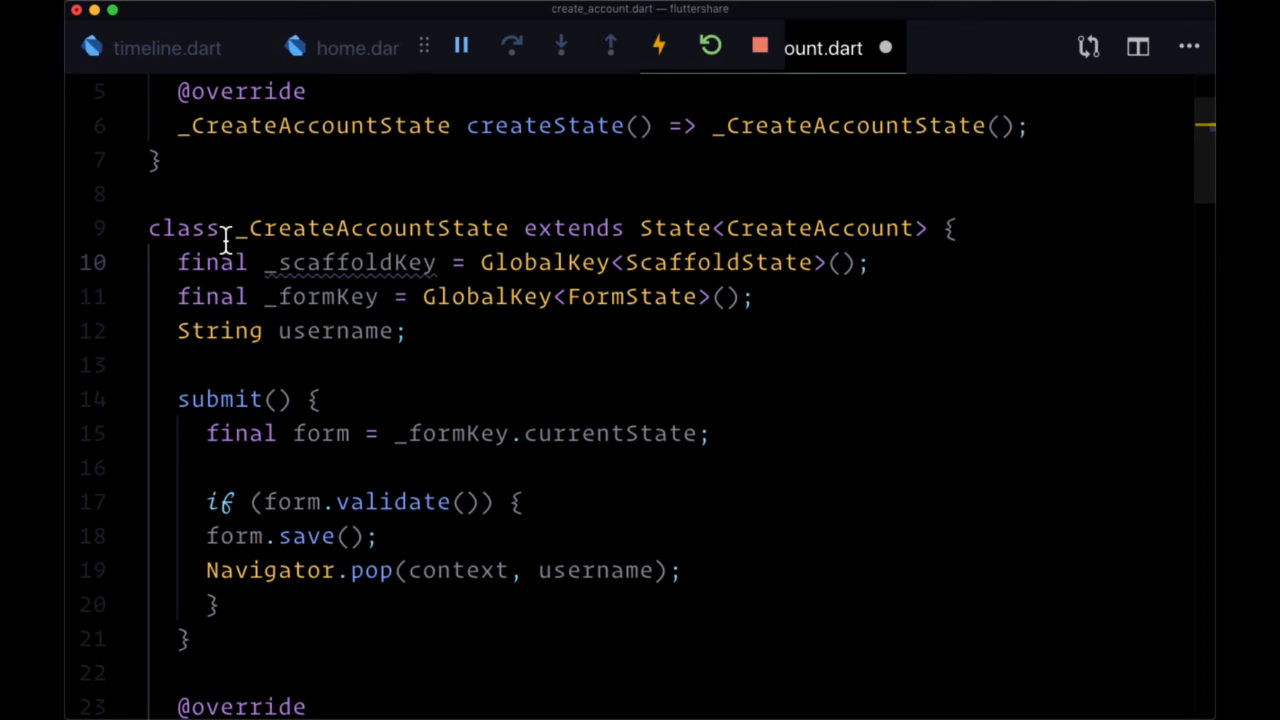
scroll(down, 3)
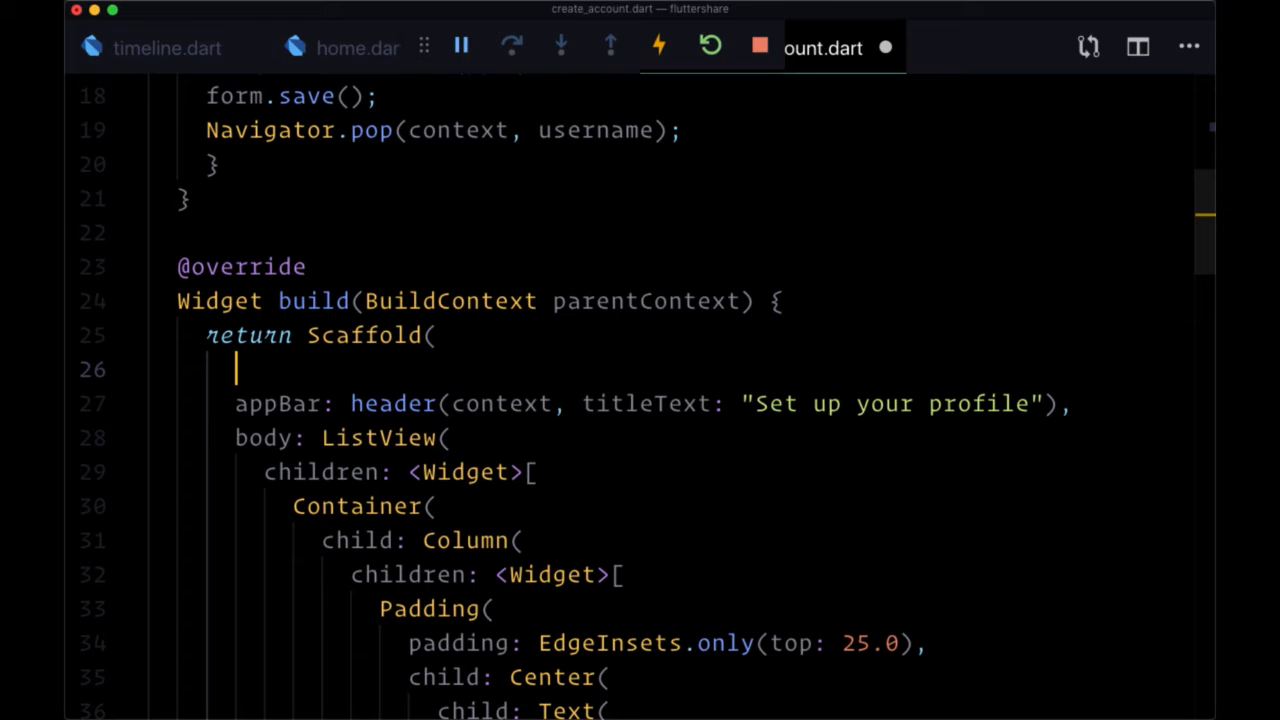
text(key: _scaffoldKey,)
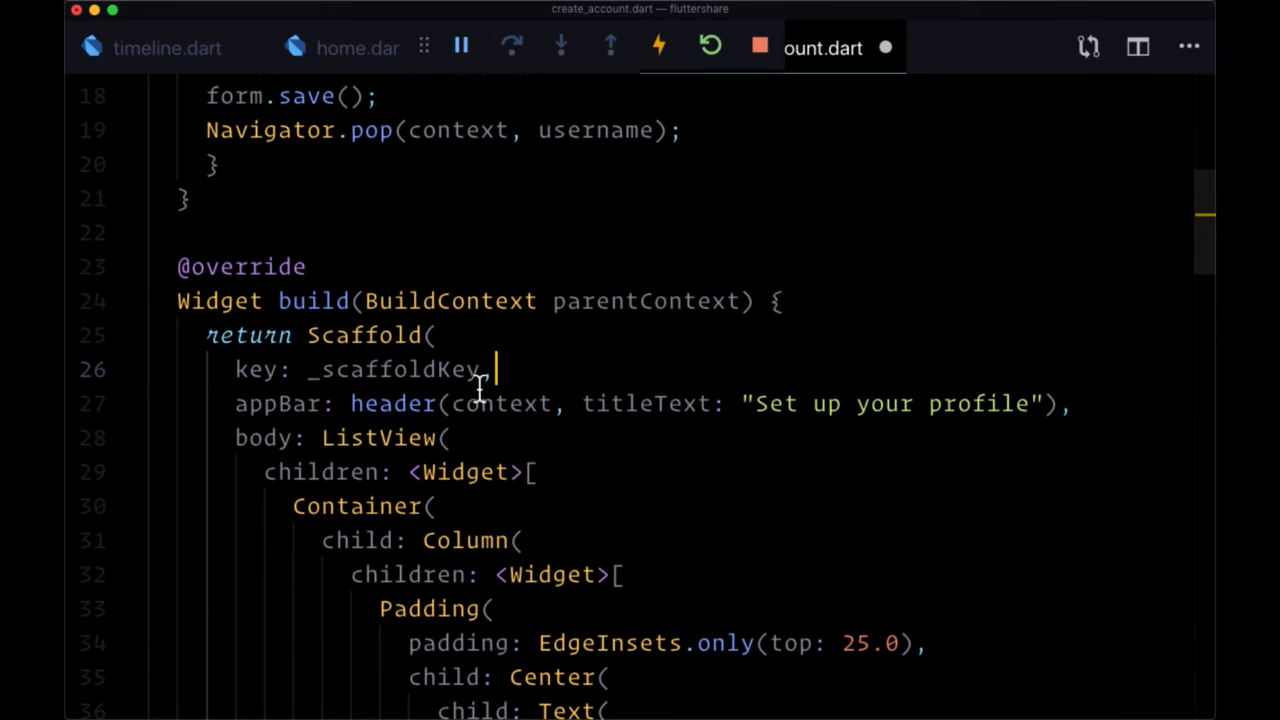
scroll(up, 3)
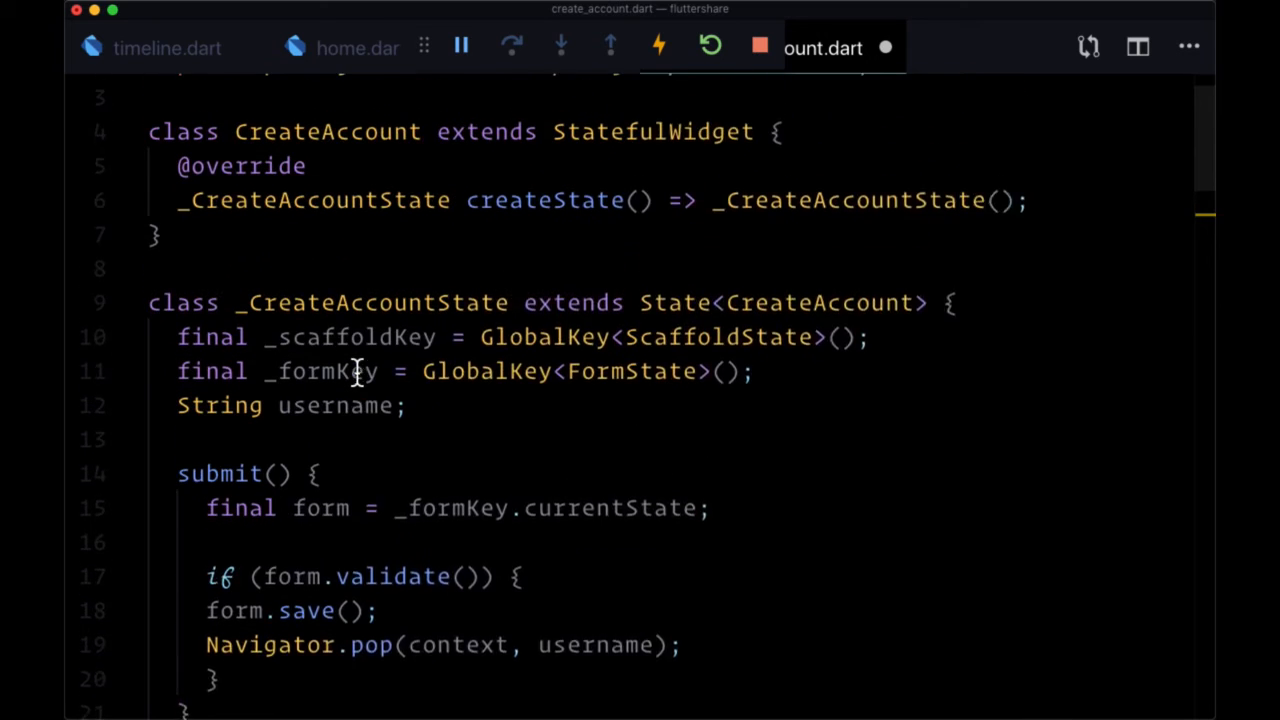
After form.save(), build a SnackBar with content Text("Welcome $username!")
scroll(down, 3)
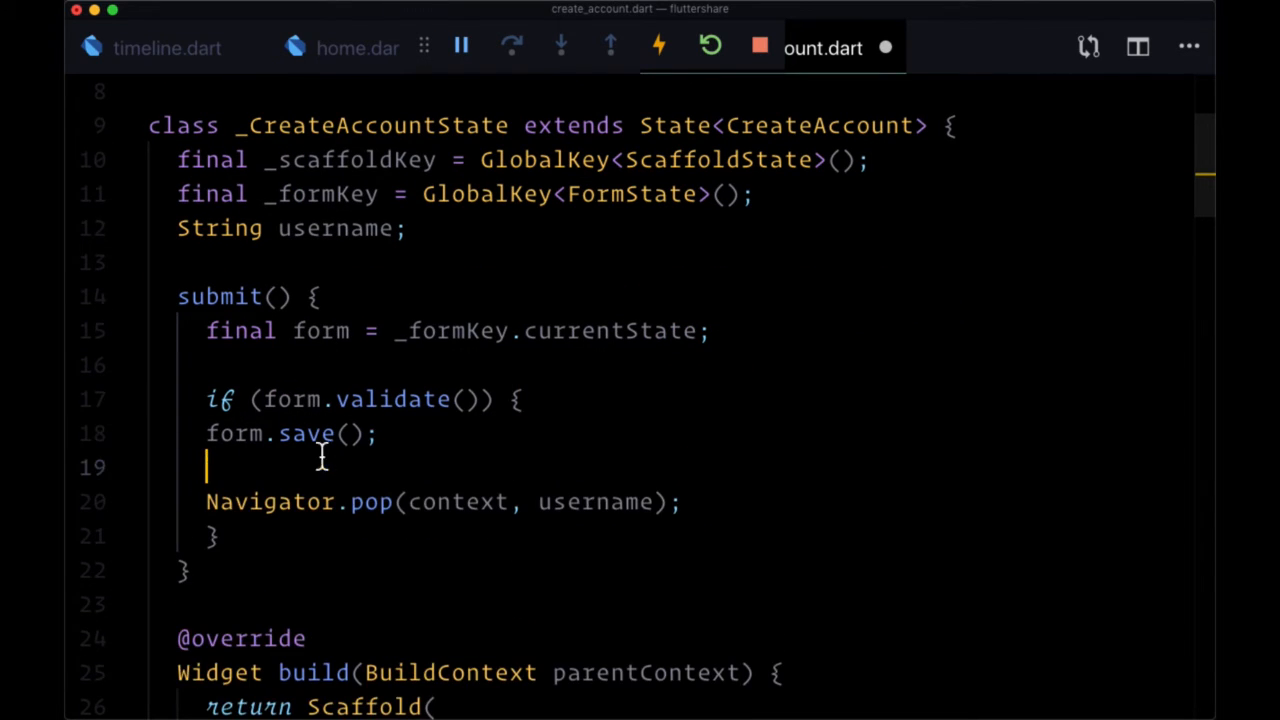
mouse_move(344, 516)
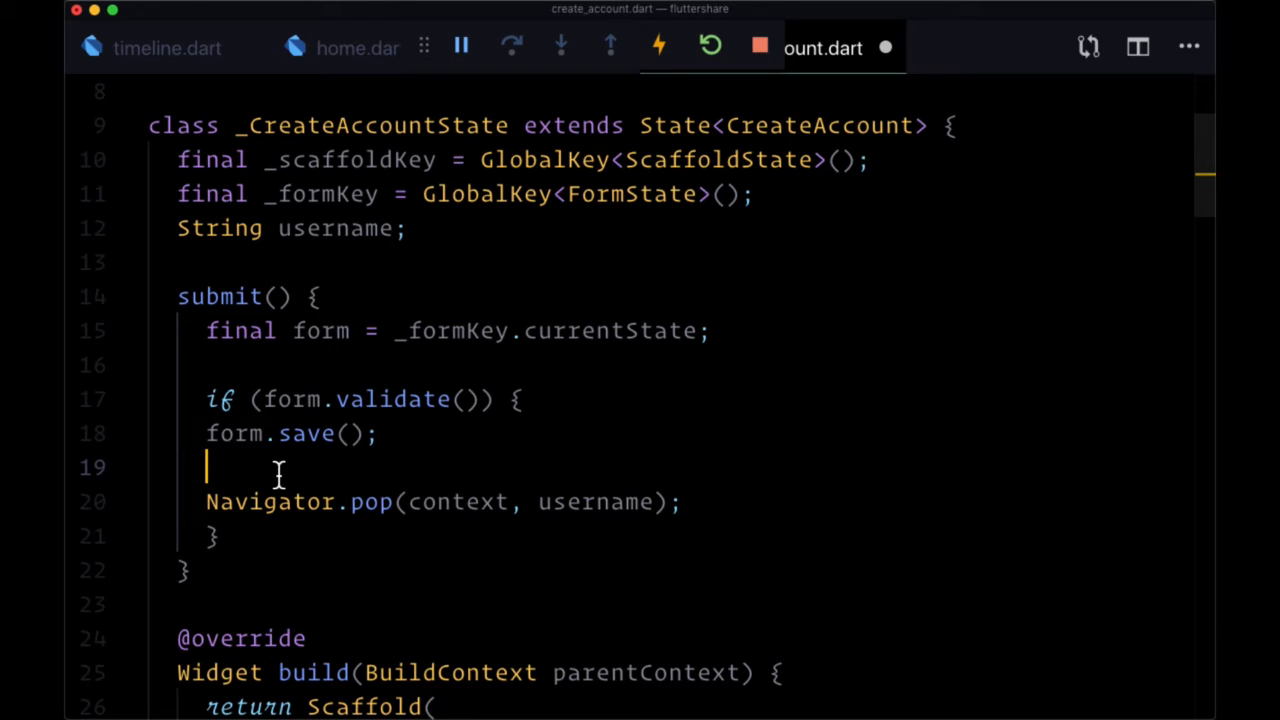
text(final snackbar =)
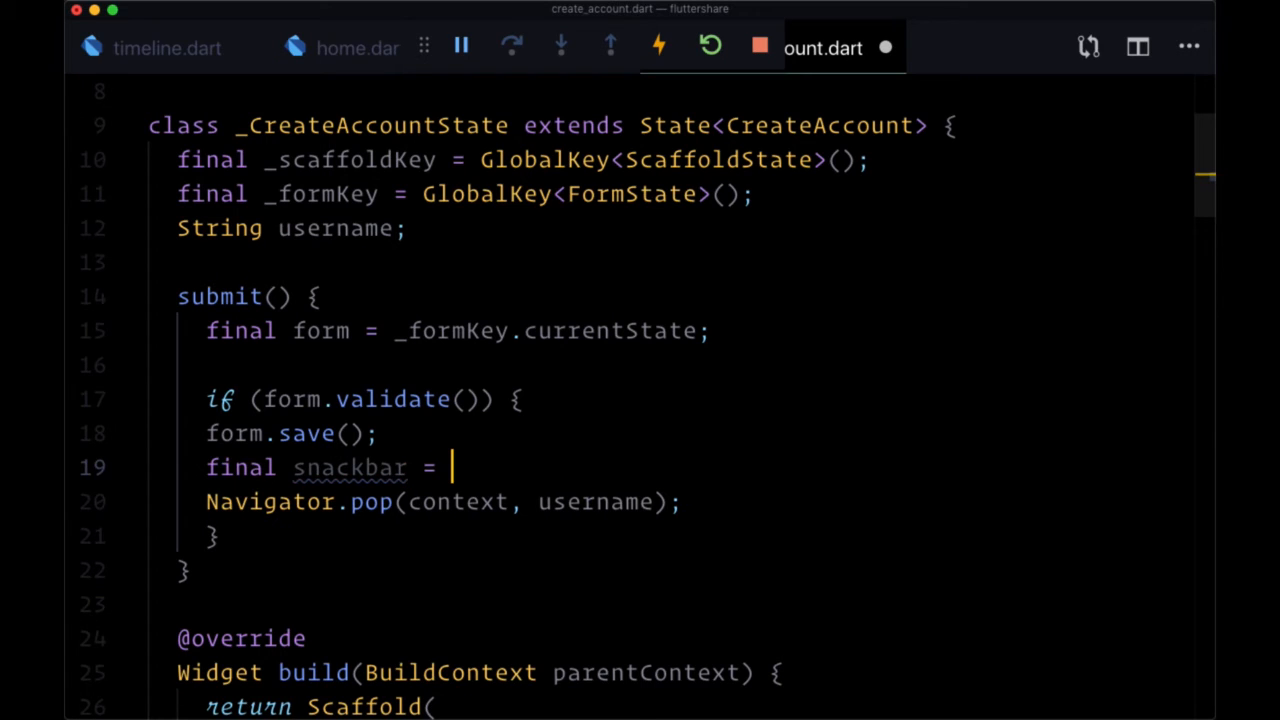
text(SnackBar)
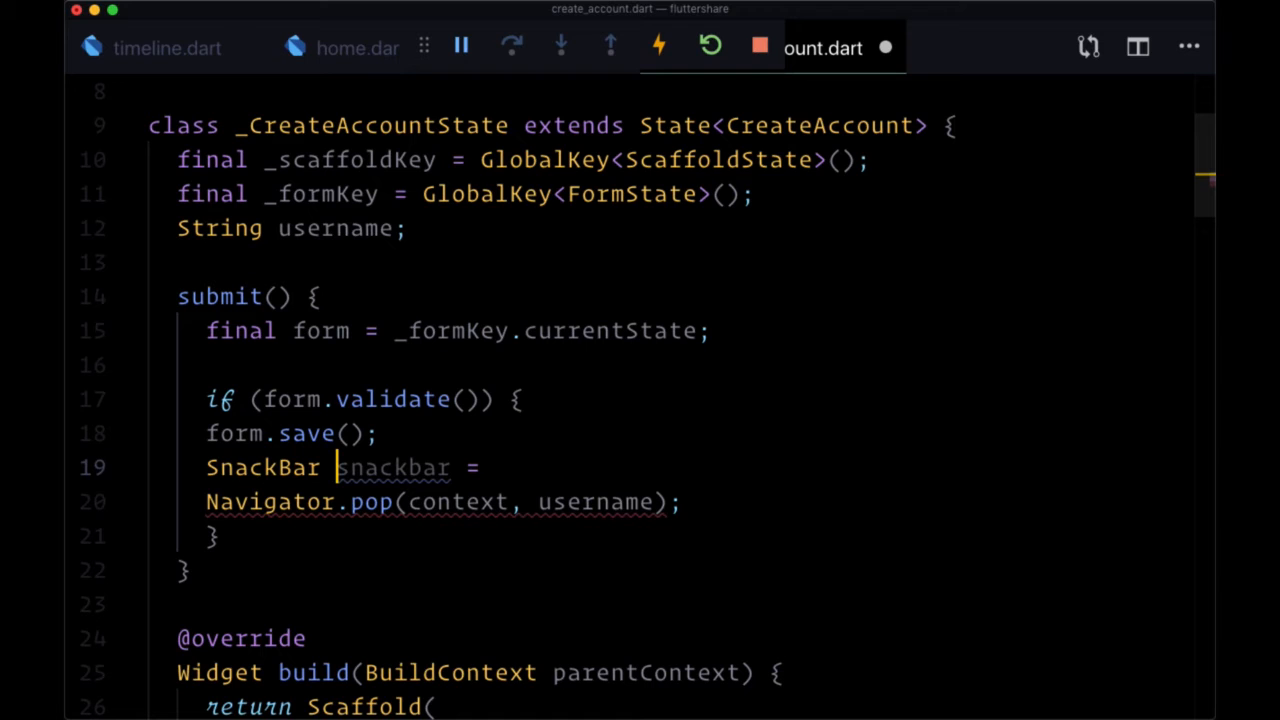
text(SnackBar(content: ")
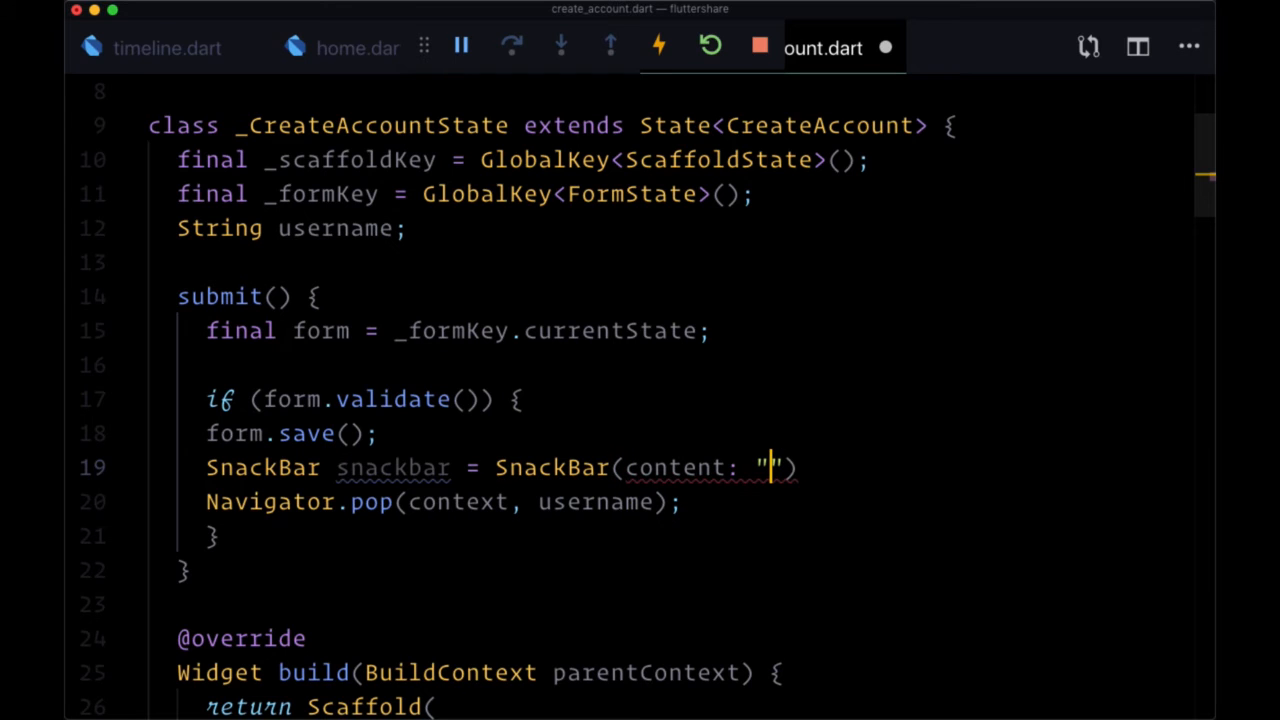
text(Welcome)
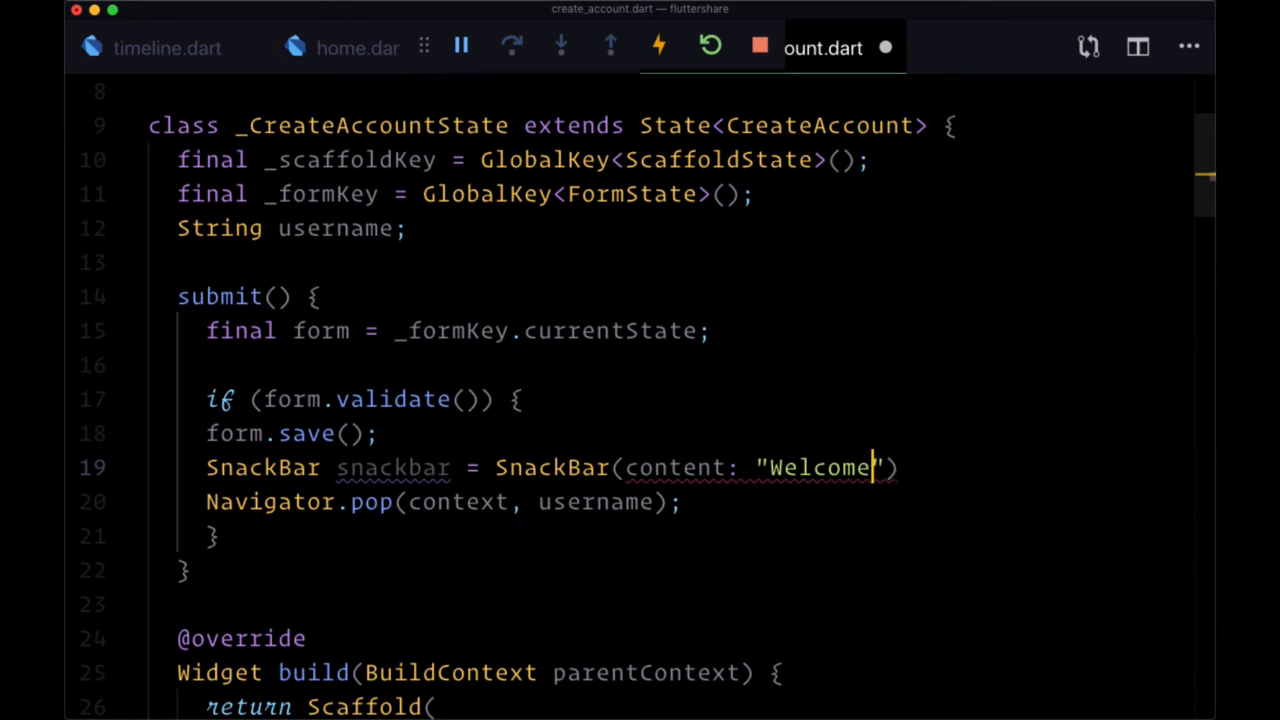
text($username!)
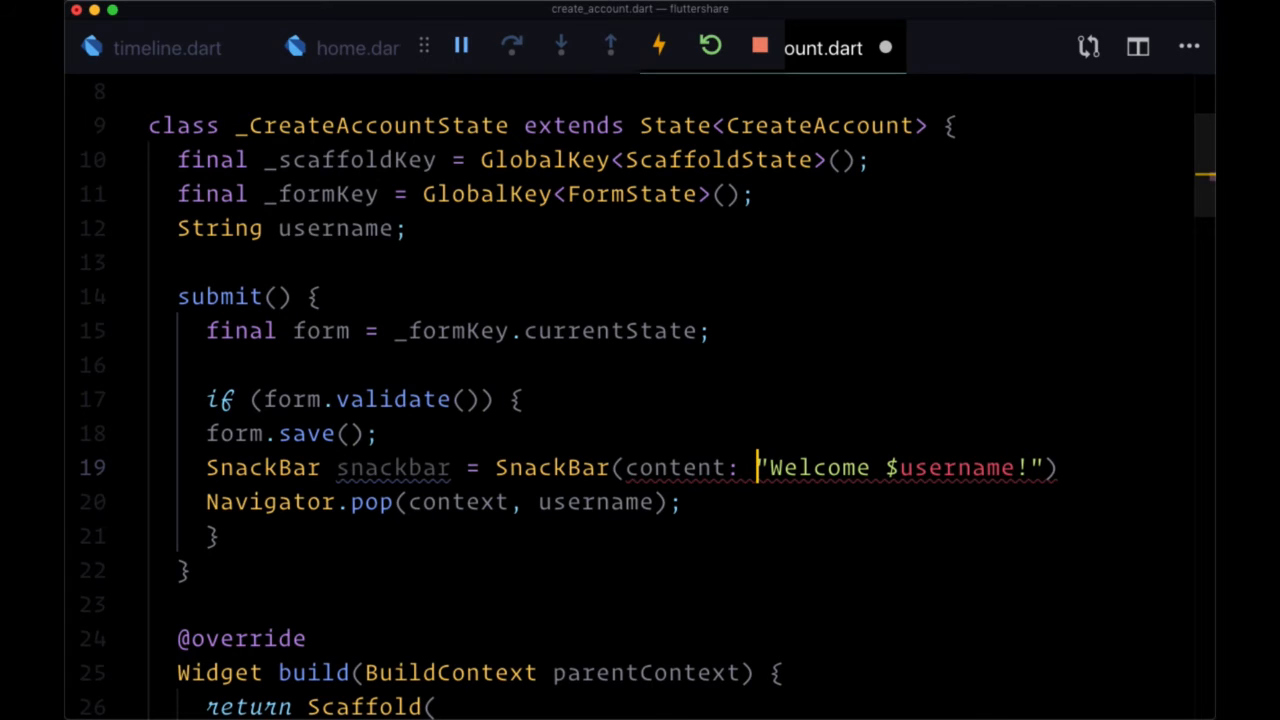
text(Text()
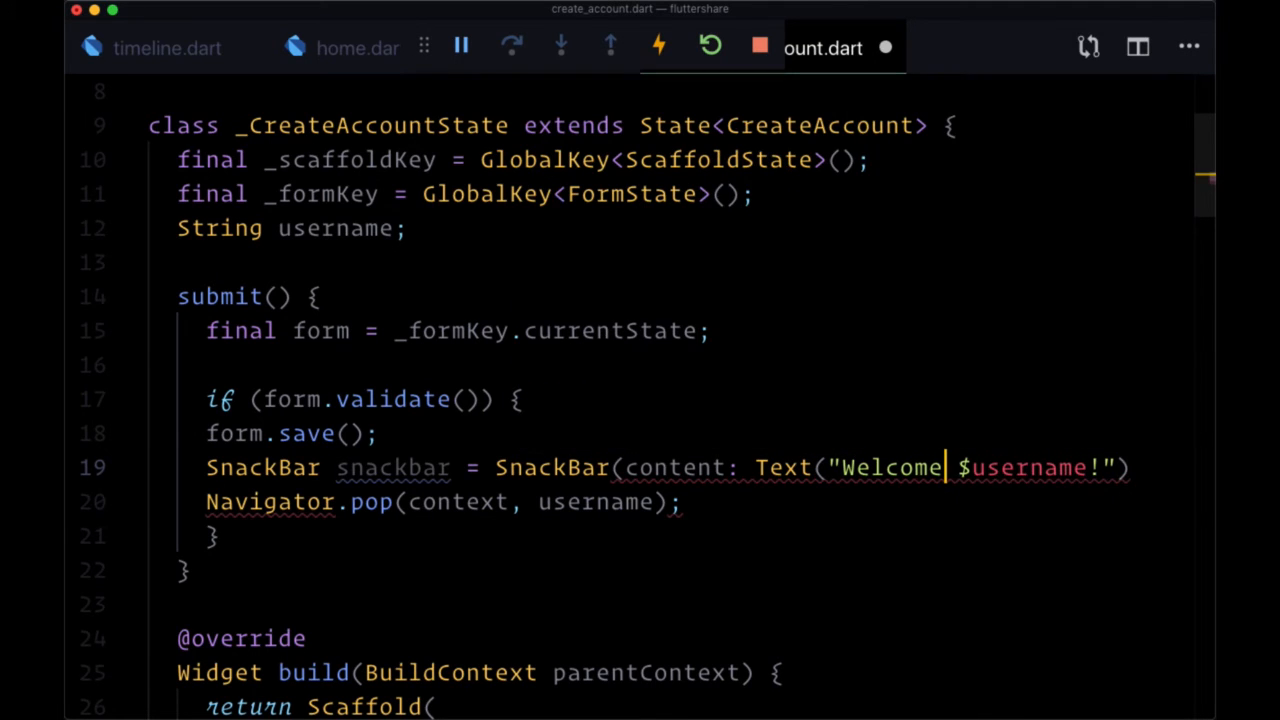
text();)
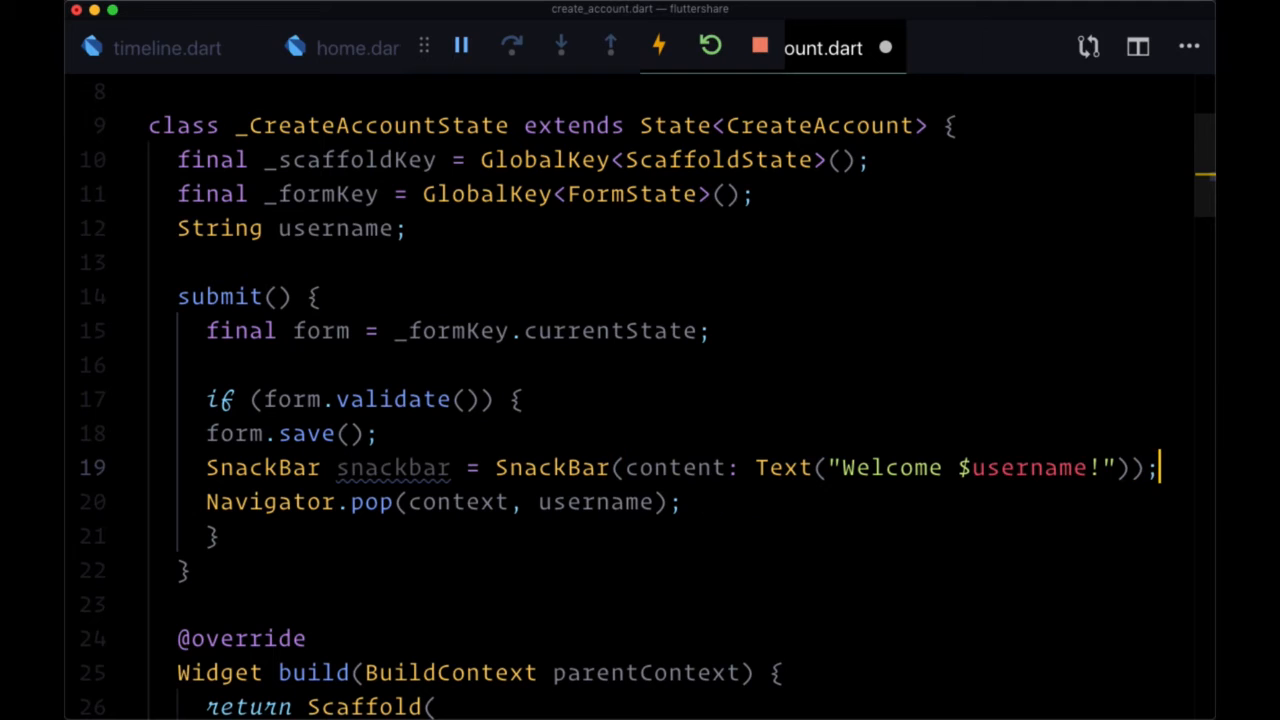
Show it with `_scaffoldKey.currentState.showSnackBar(snackbar);`
key(enter)
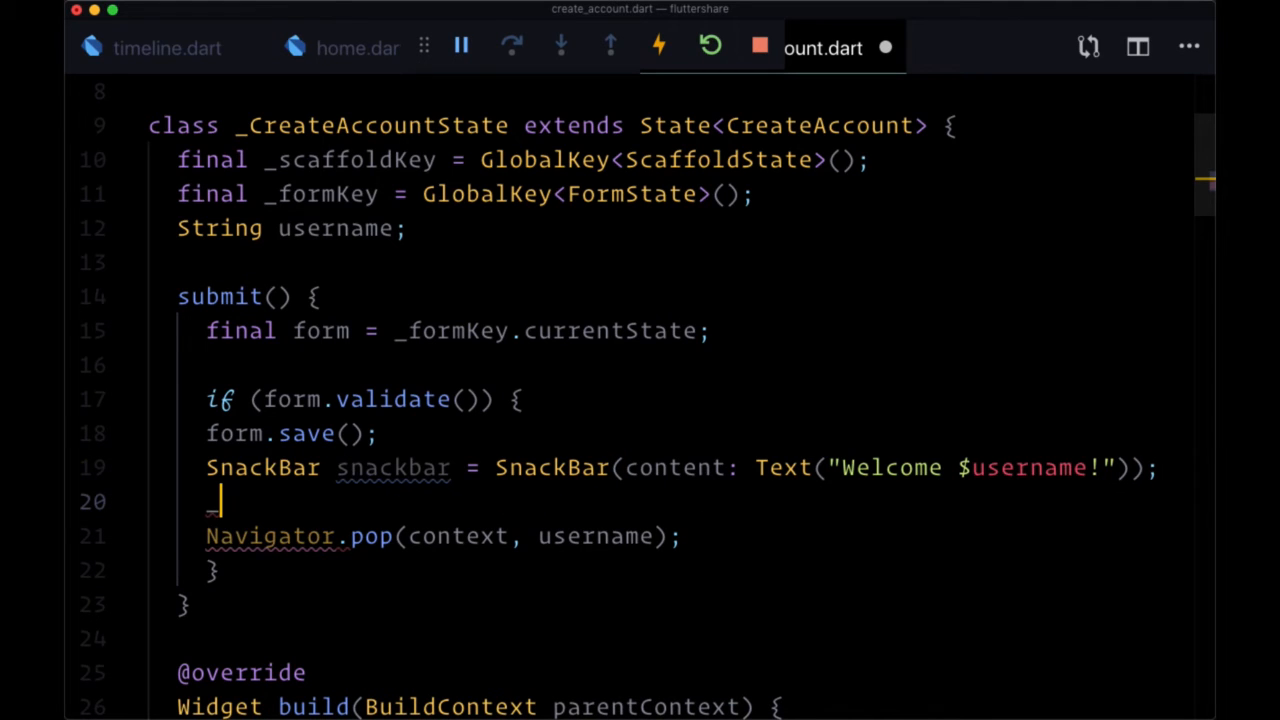
text(_scaffoldKey.currentState.showSnackBar(snackbar);)
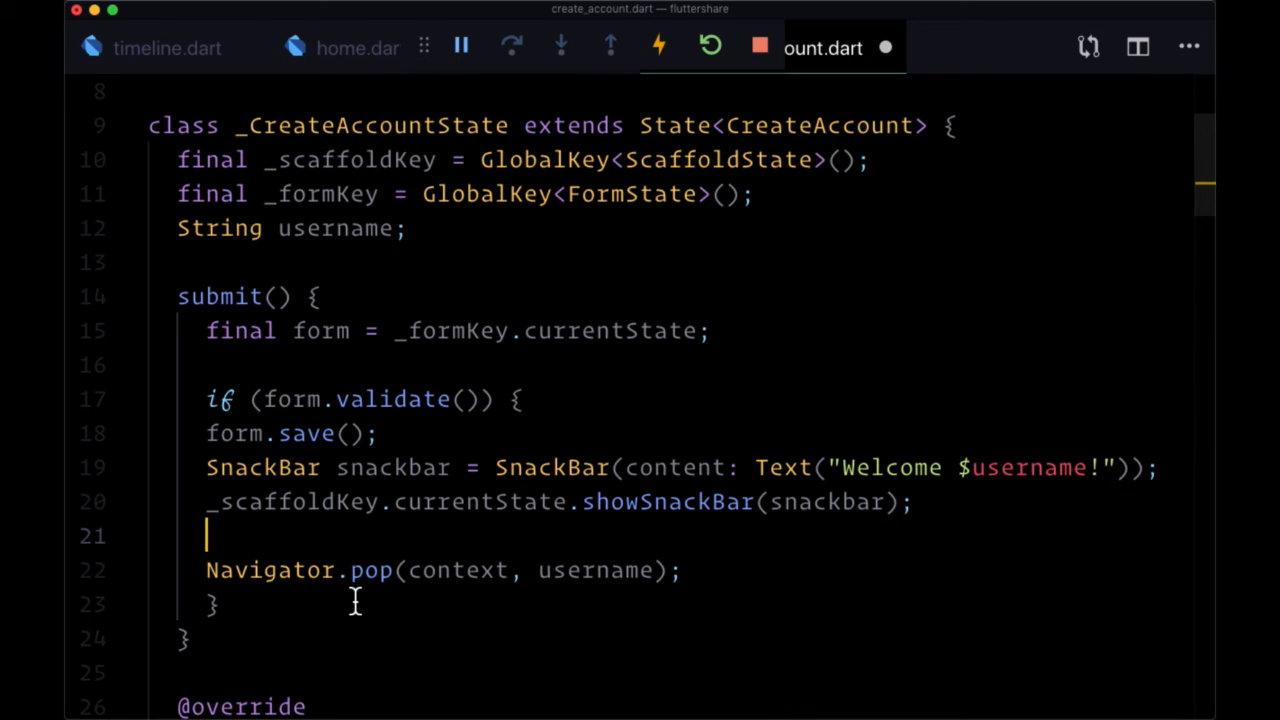
Run Navigator.pop(context, username) inside Timer(Duration(seconds: 2), () { ... })
text(Timer()
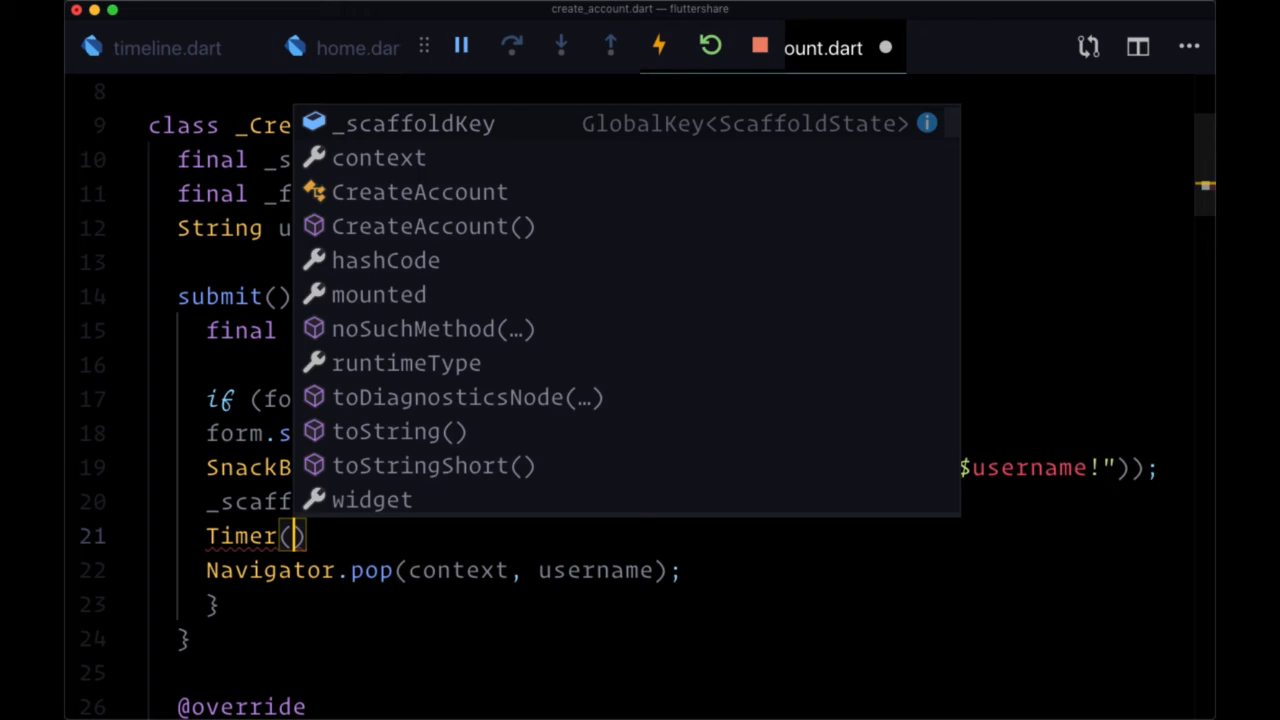
text(Duration(seconds: 2)
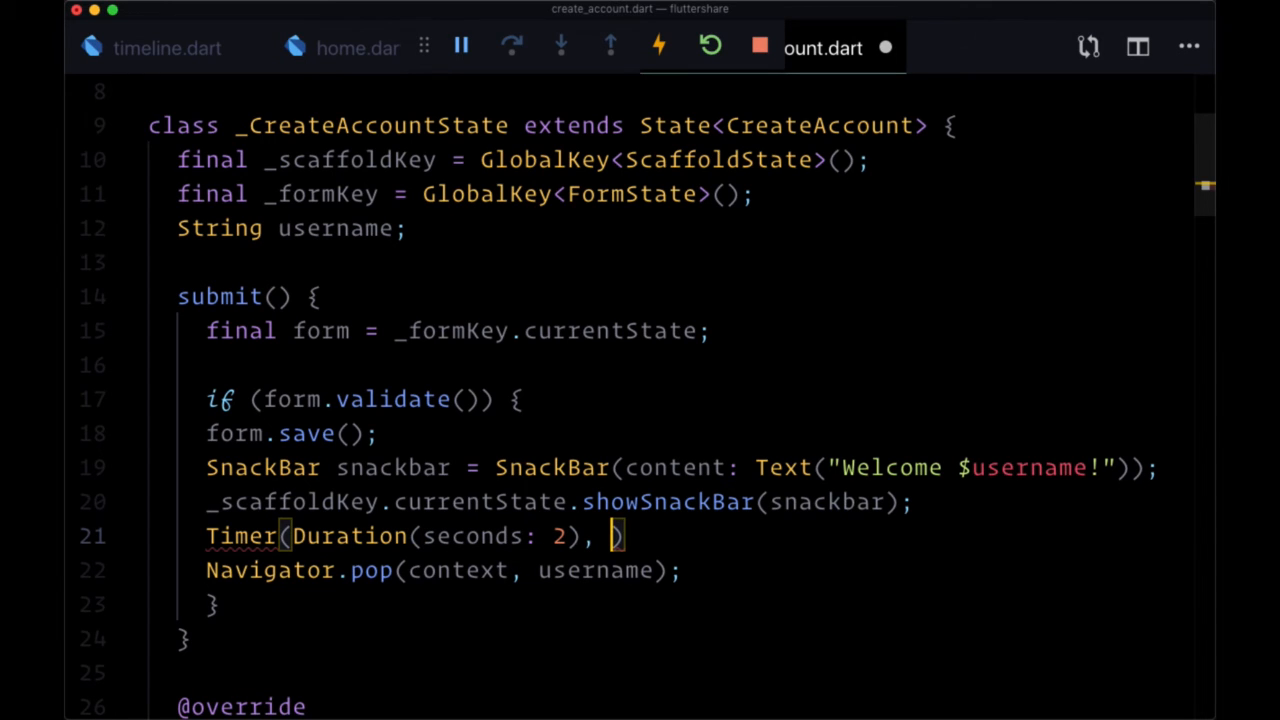
text(())
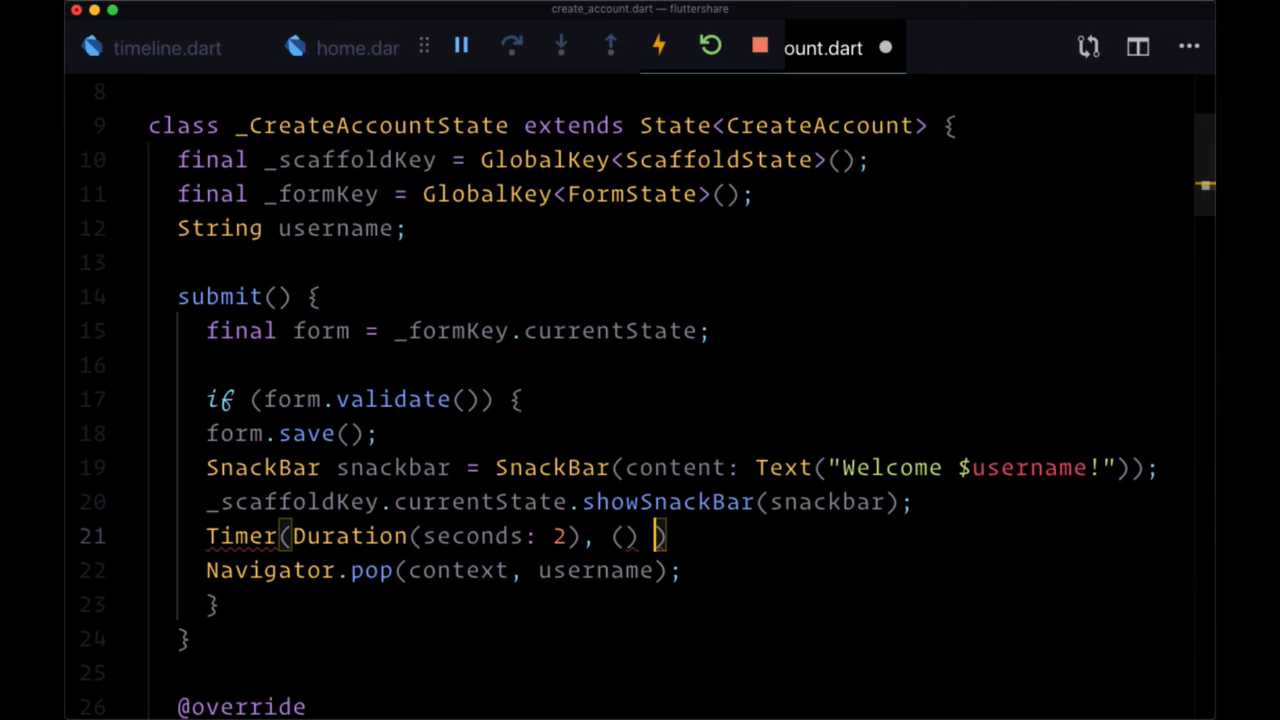
key(Enter)
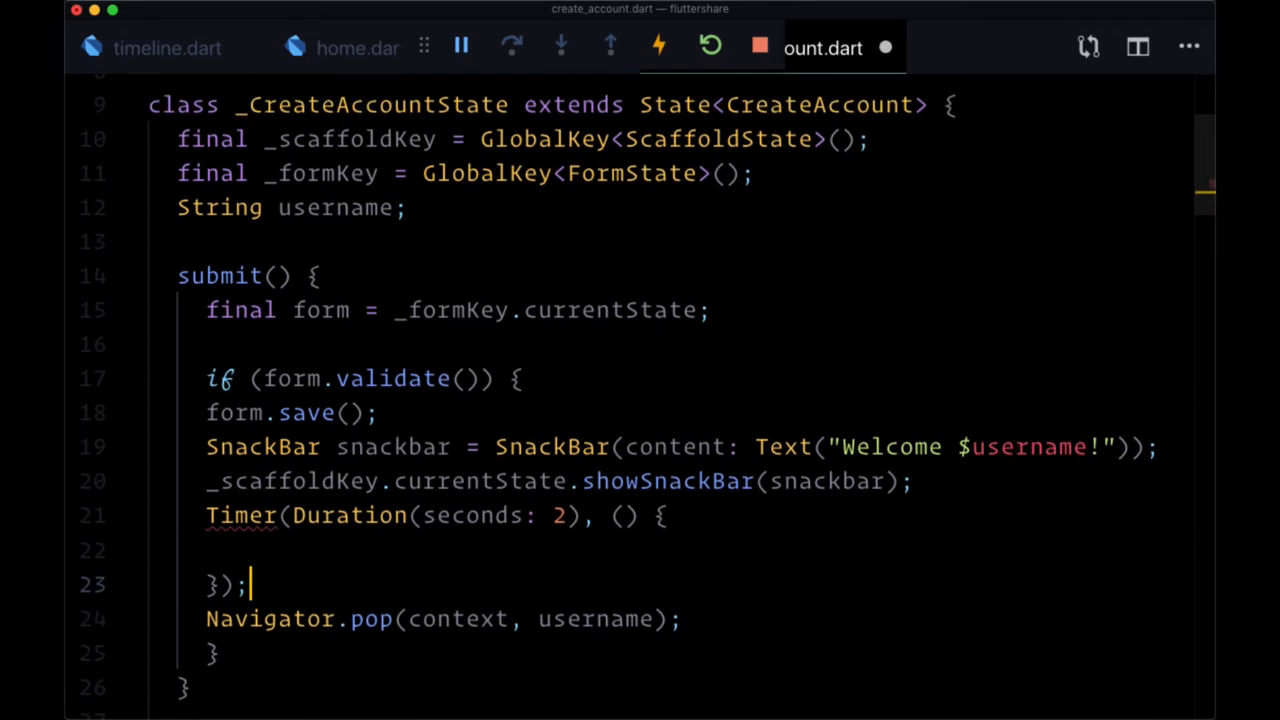
scroll(down, 3)
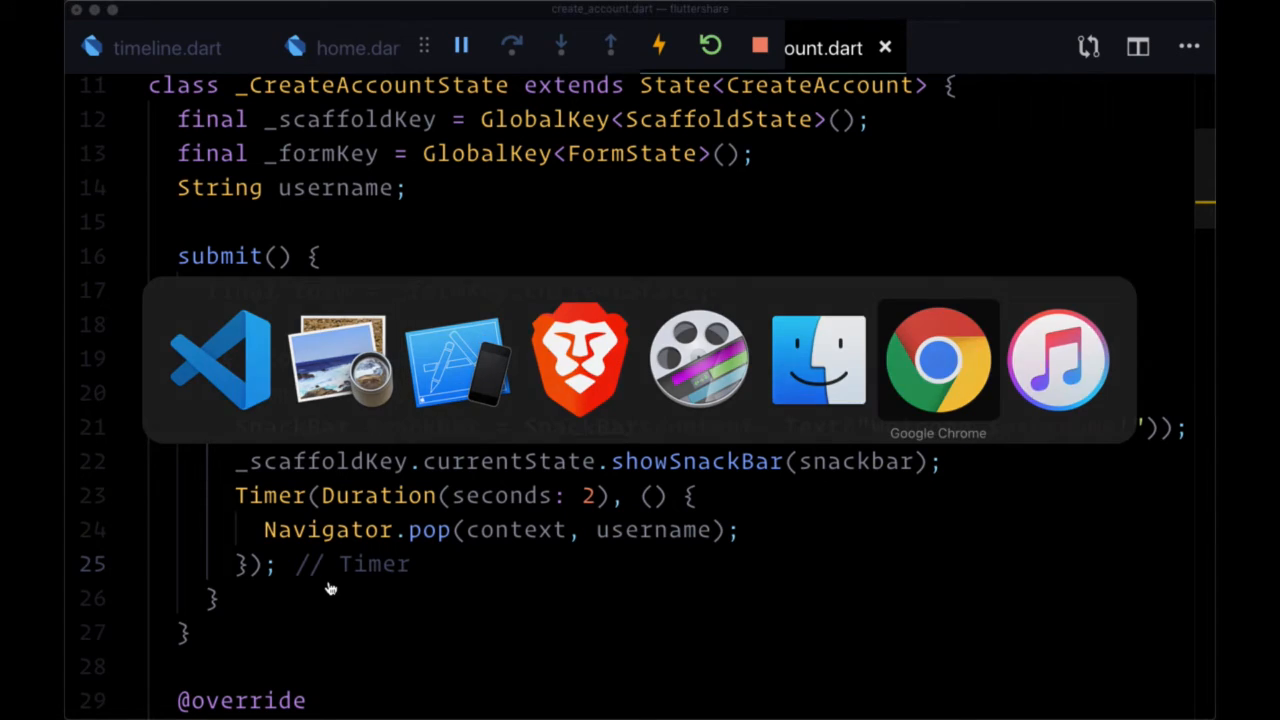
In the Firebase Console, delete the Firestore users collection, confirming with its name
click(936, 360)
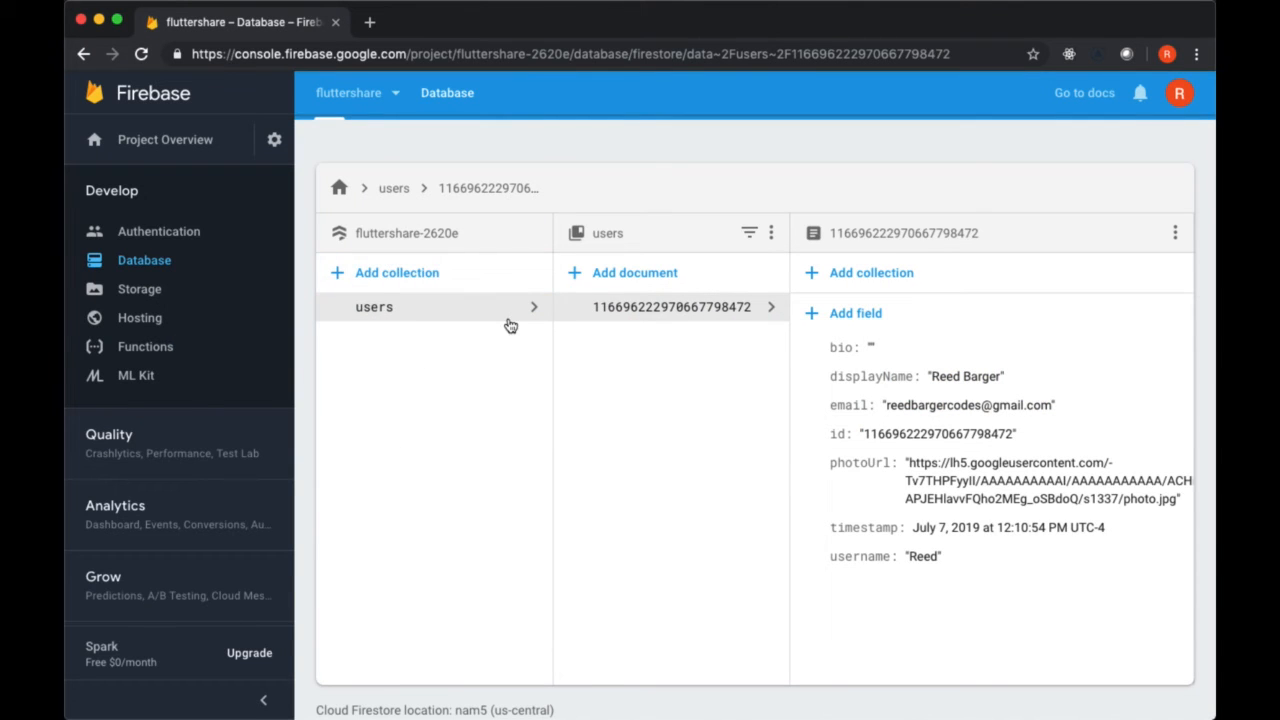
click(770, 232)
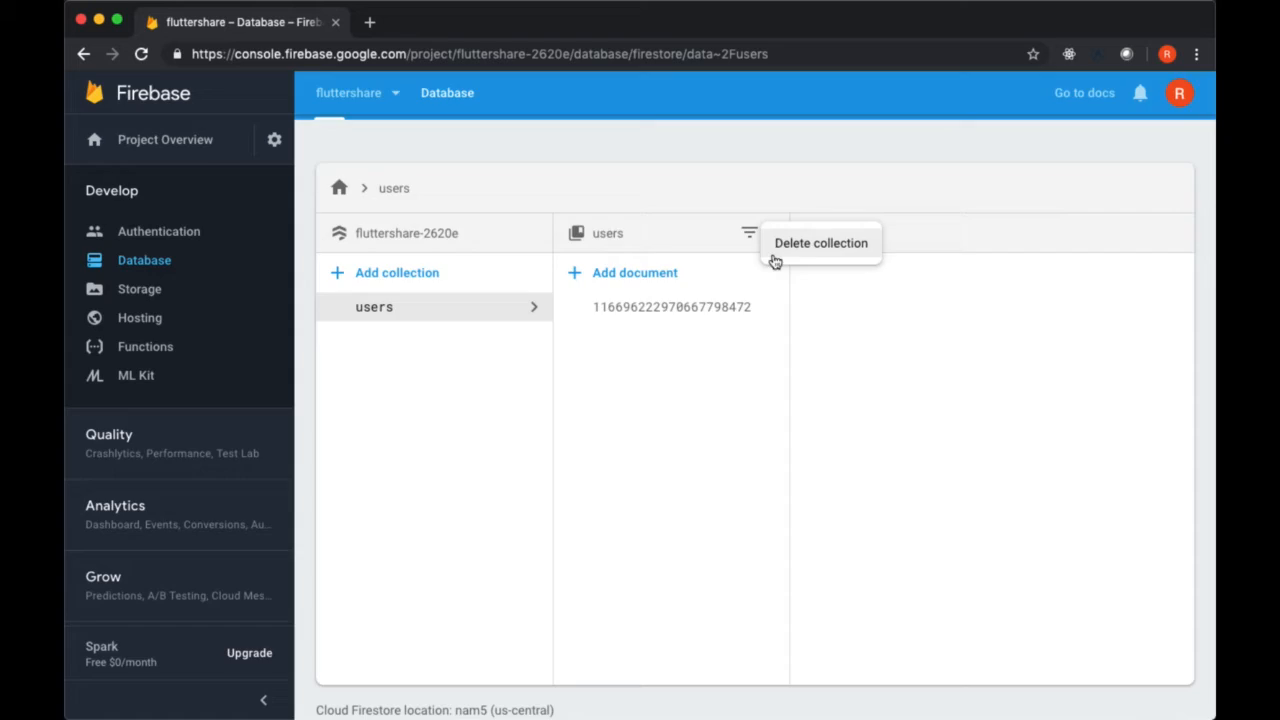
click(820, 244)
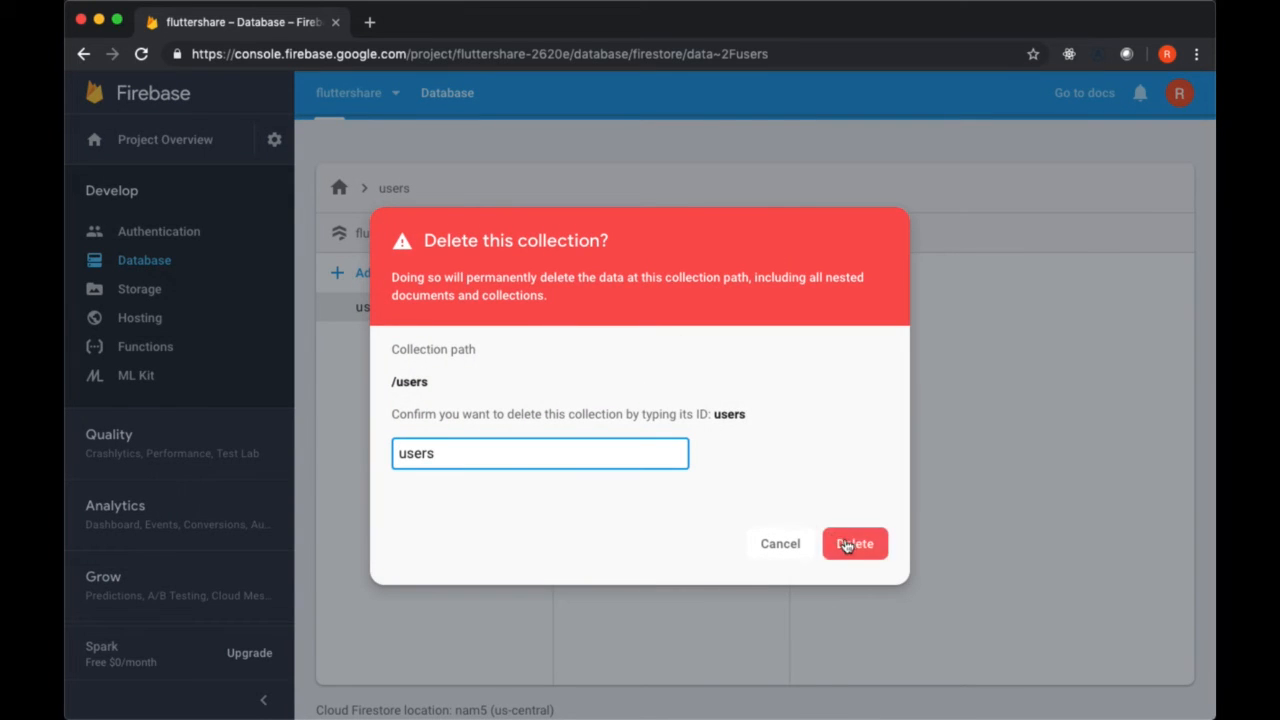
click(854, 544)
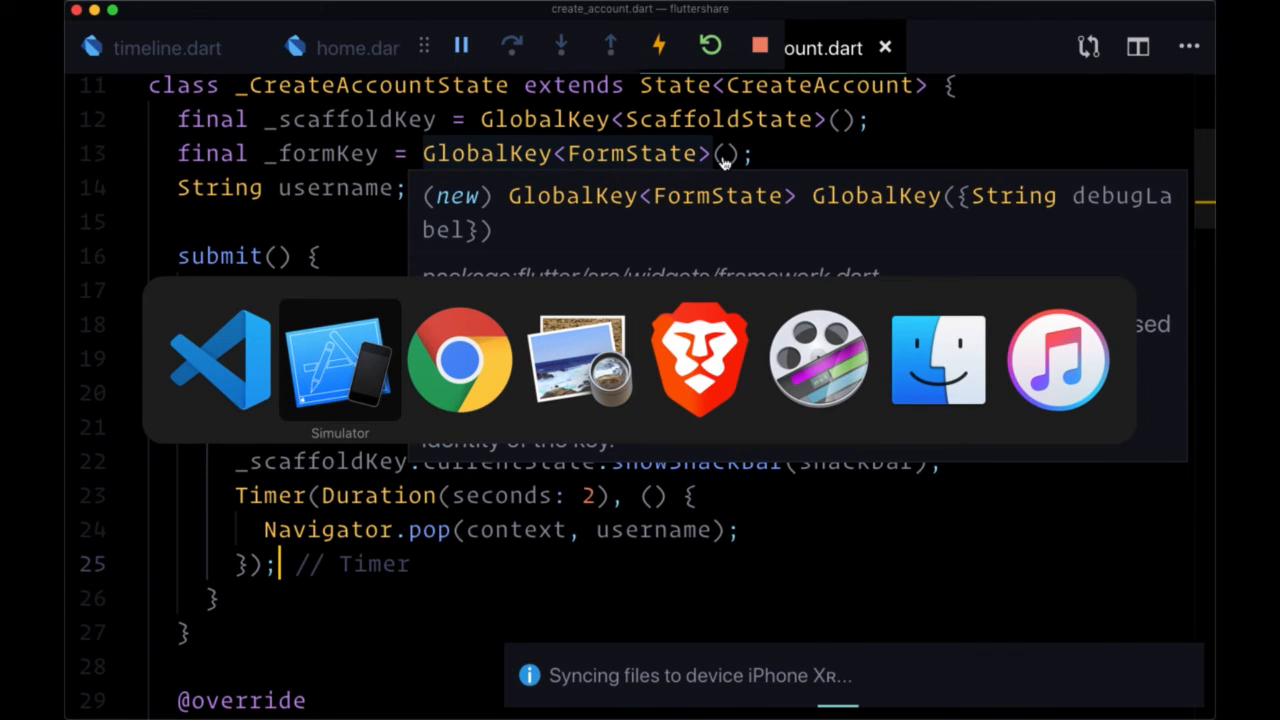
In the simulator, sign in with Google and enter too-long and too-short usernames to see the errors
click(340, 360)
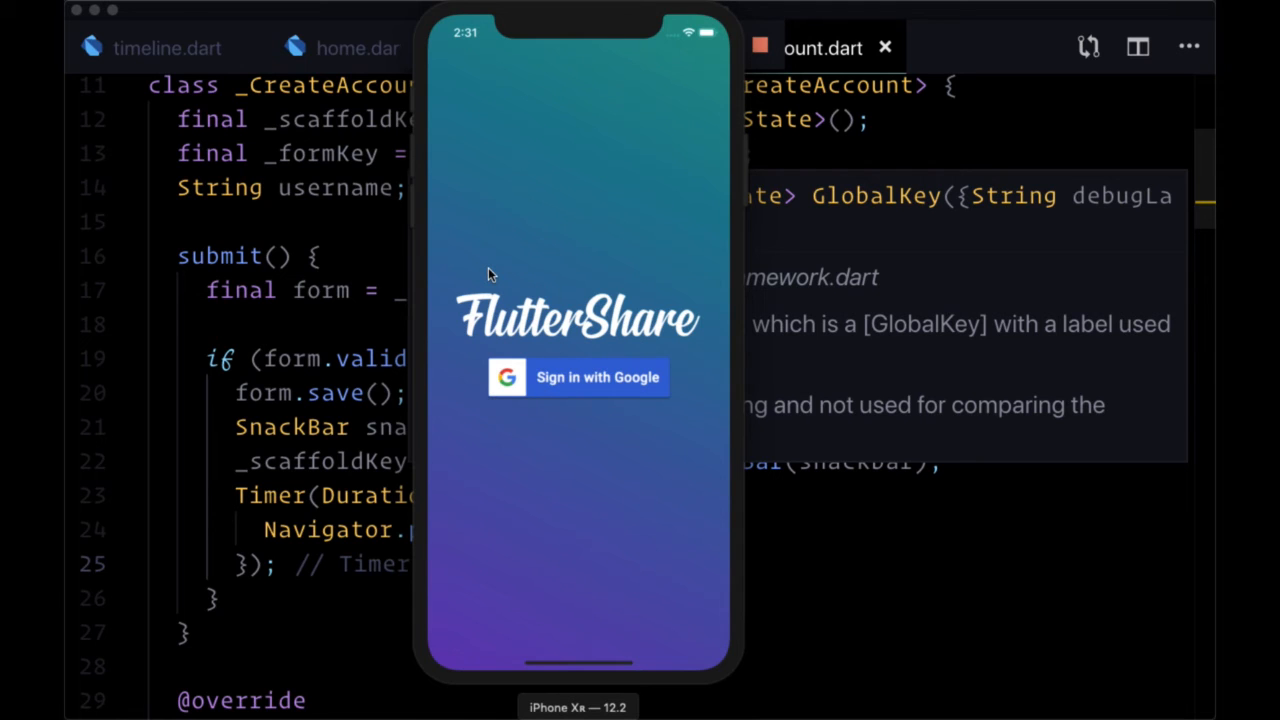
mouse_move(490, 224)
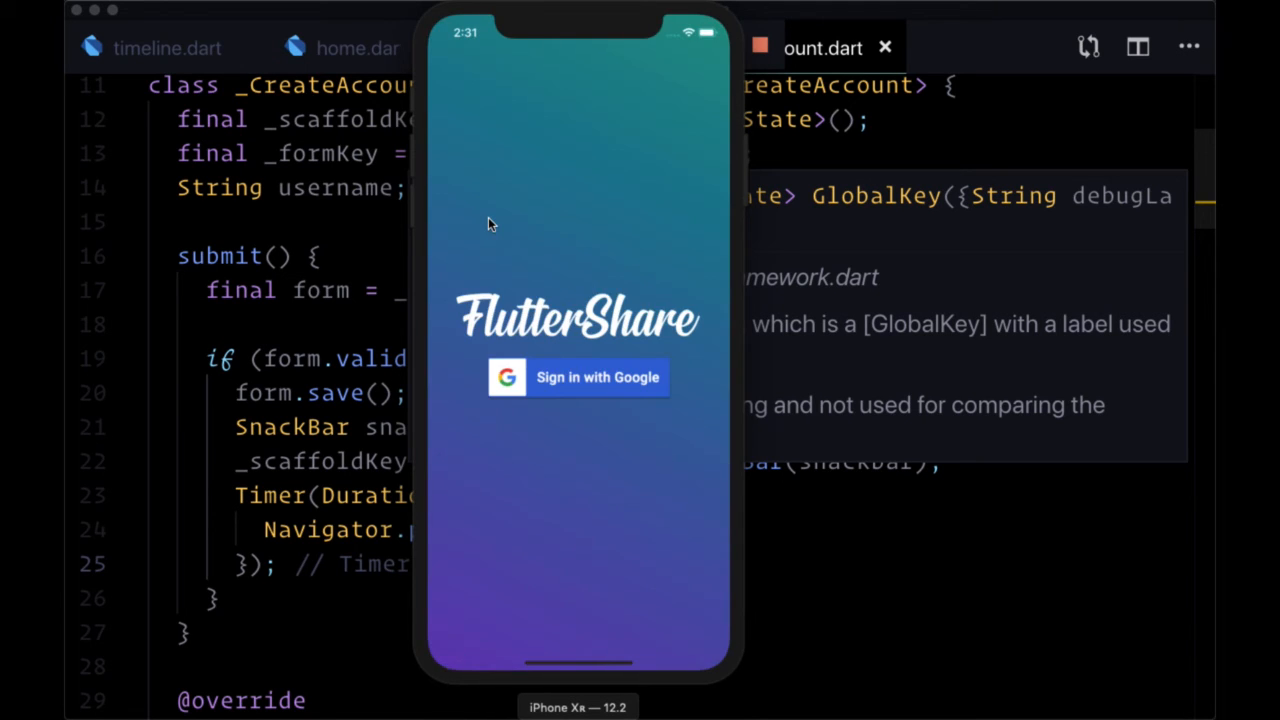
click(578, 376)
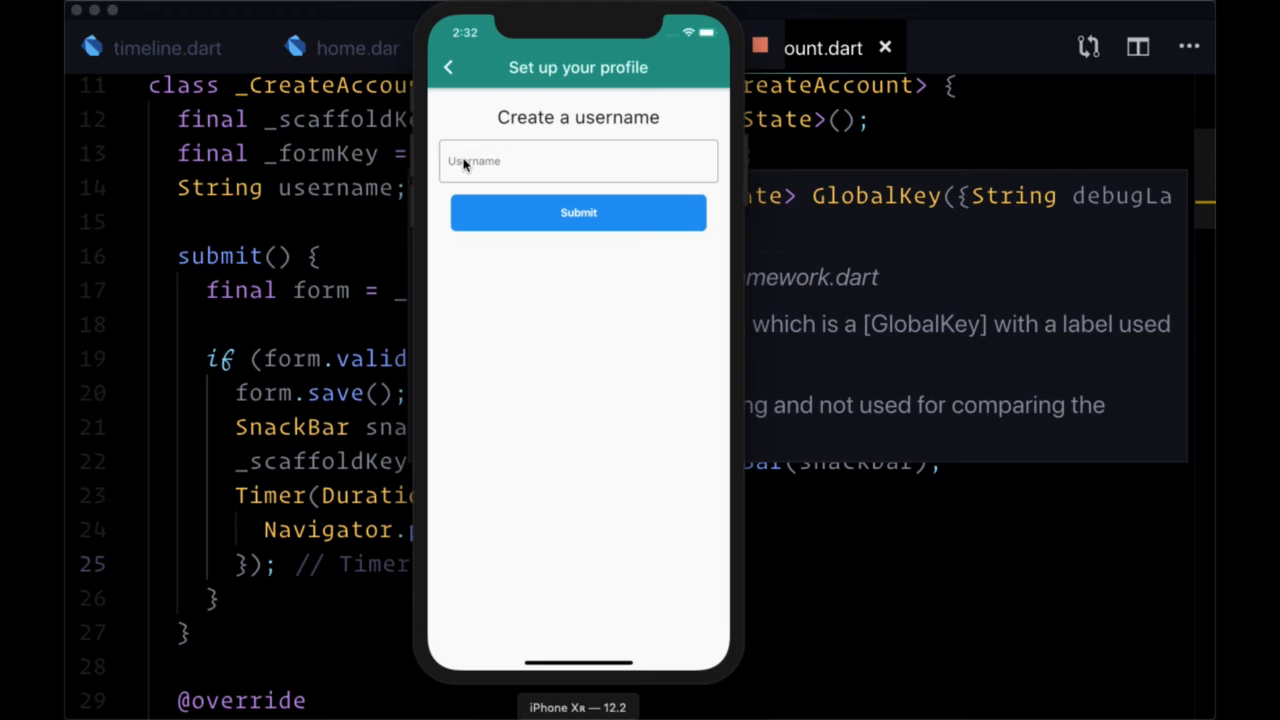
text(s)
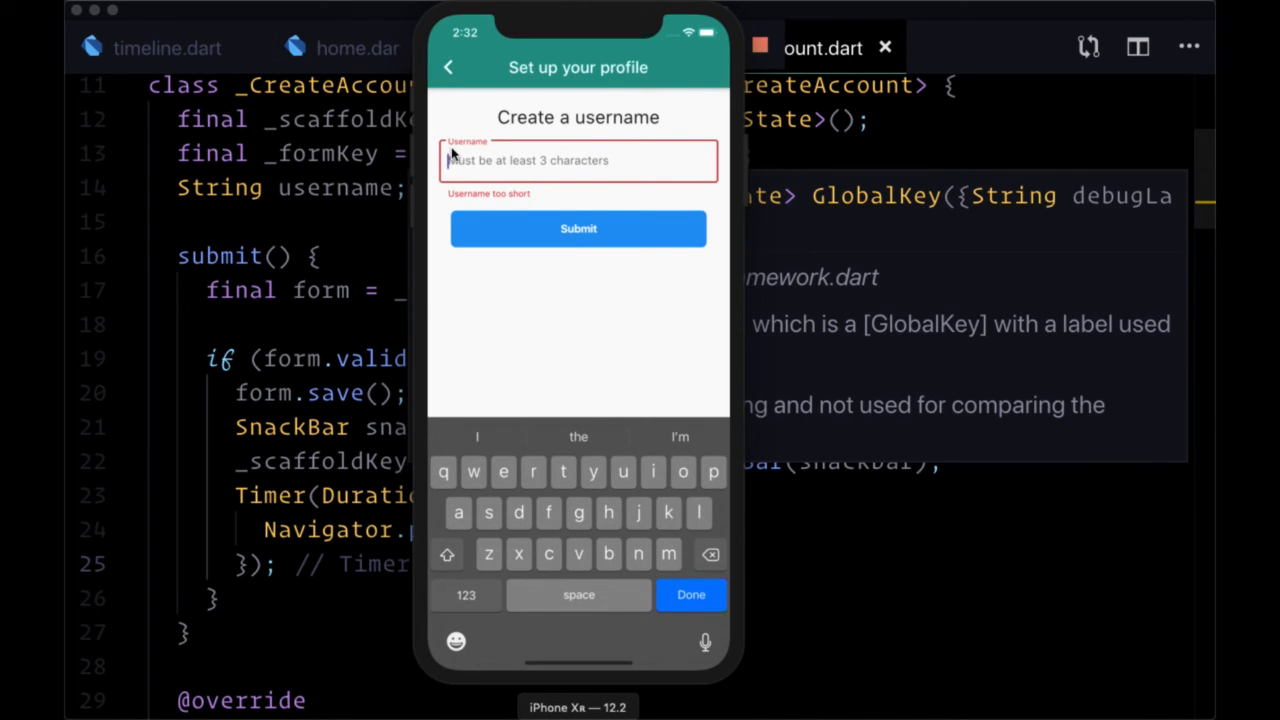
mouse_move(512, 204)
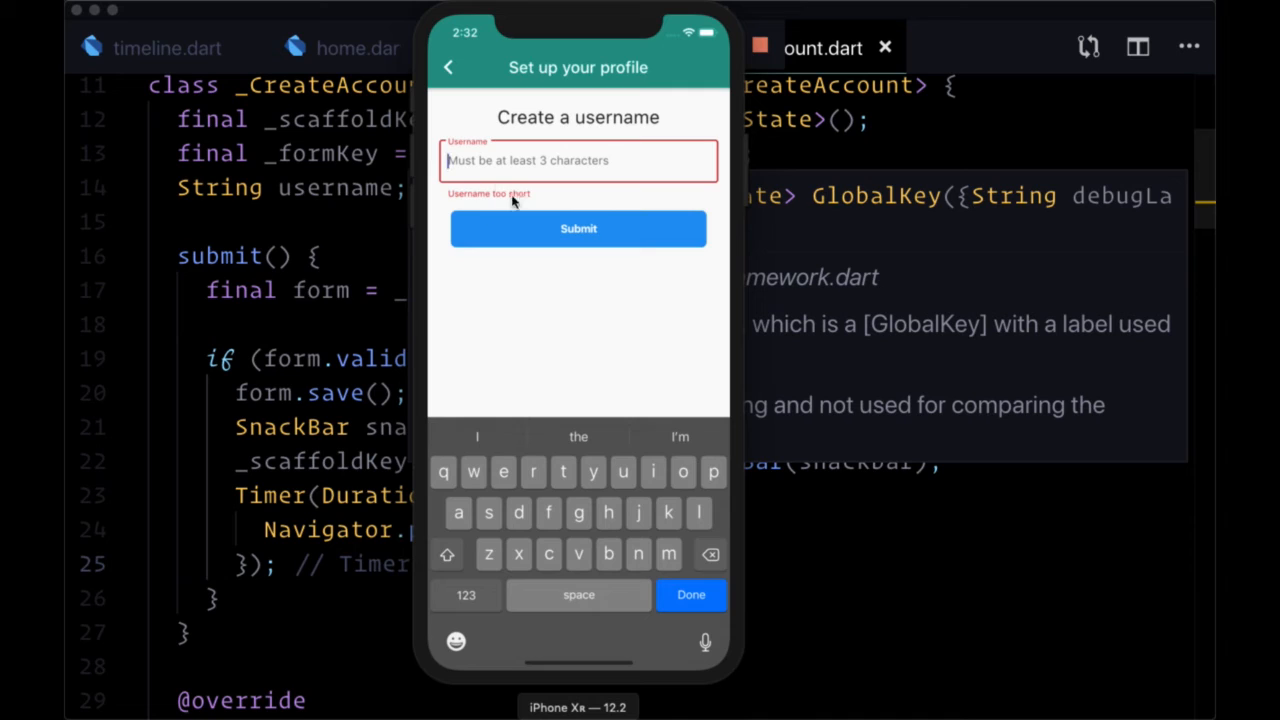
mouse_move(496, 200)
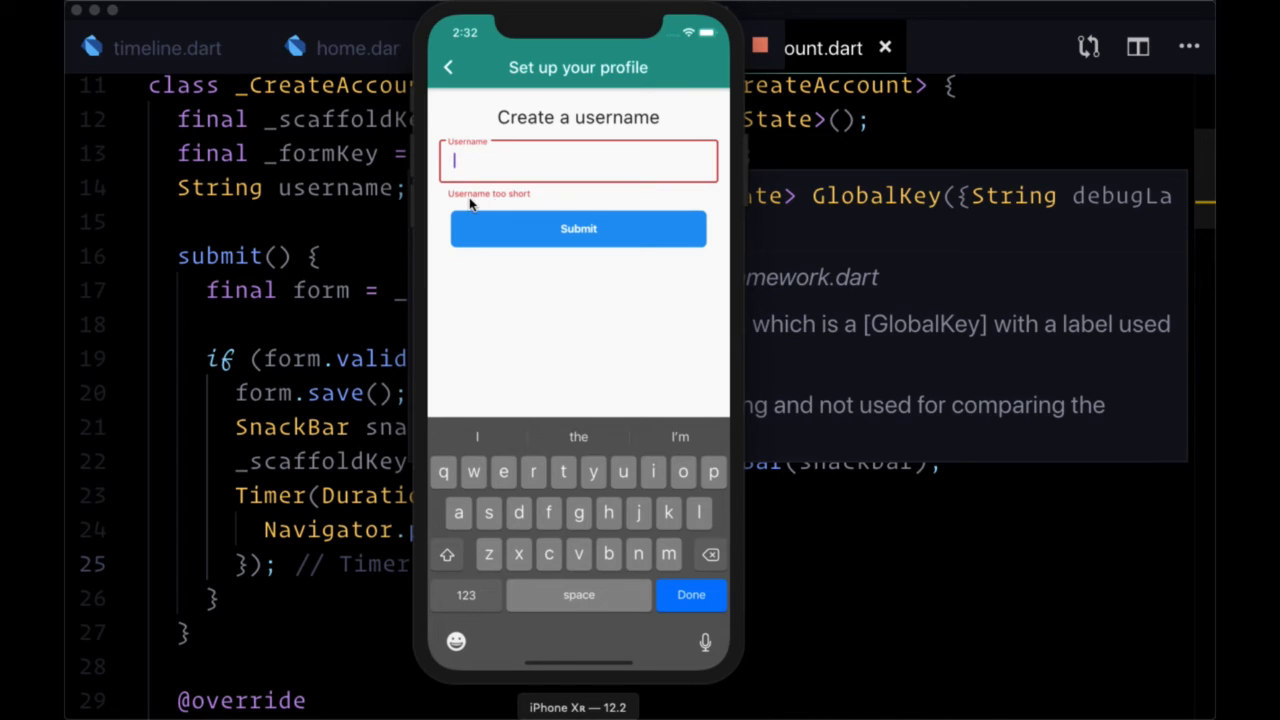
text(asdfasdfasd)
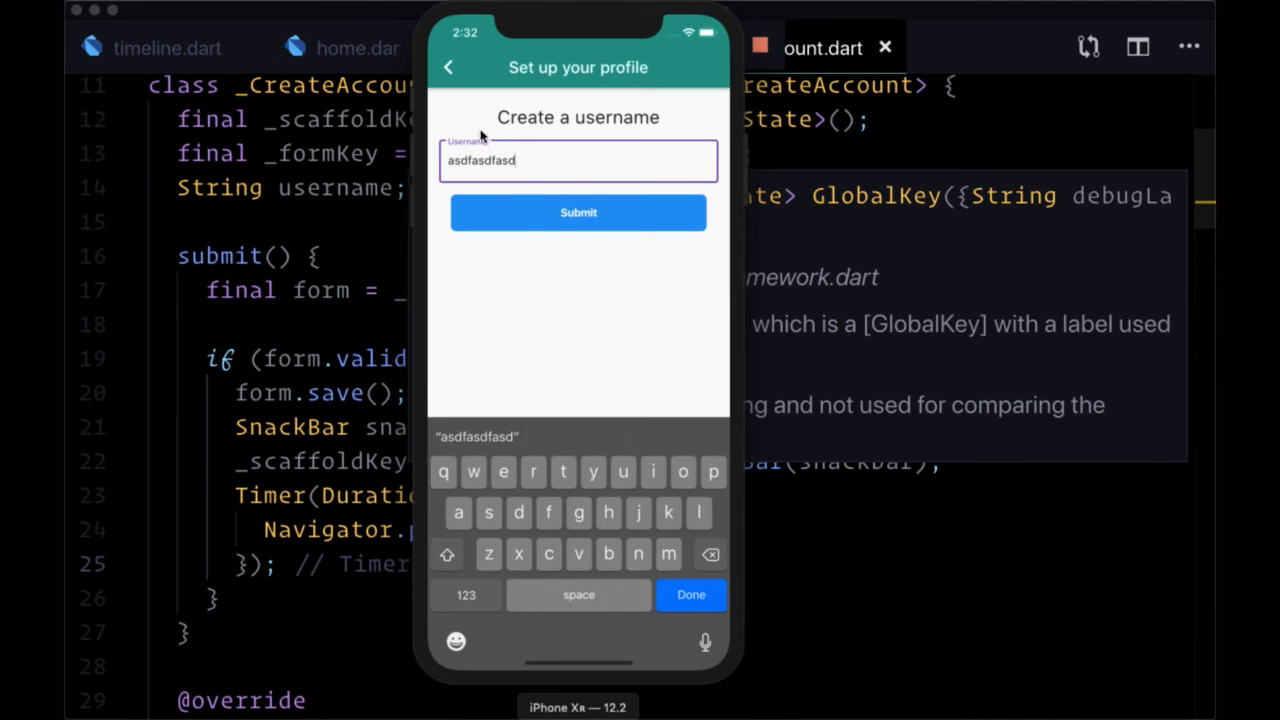
text(a)
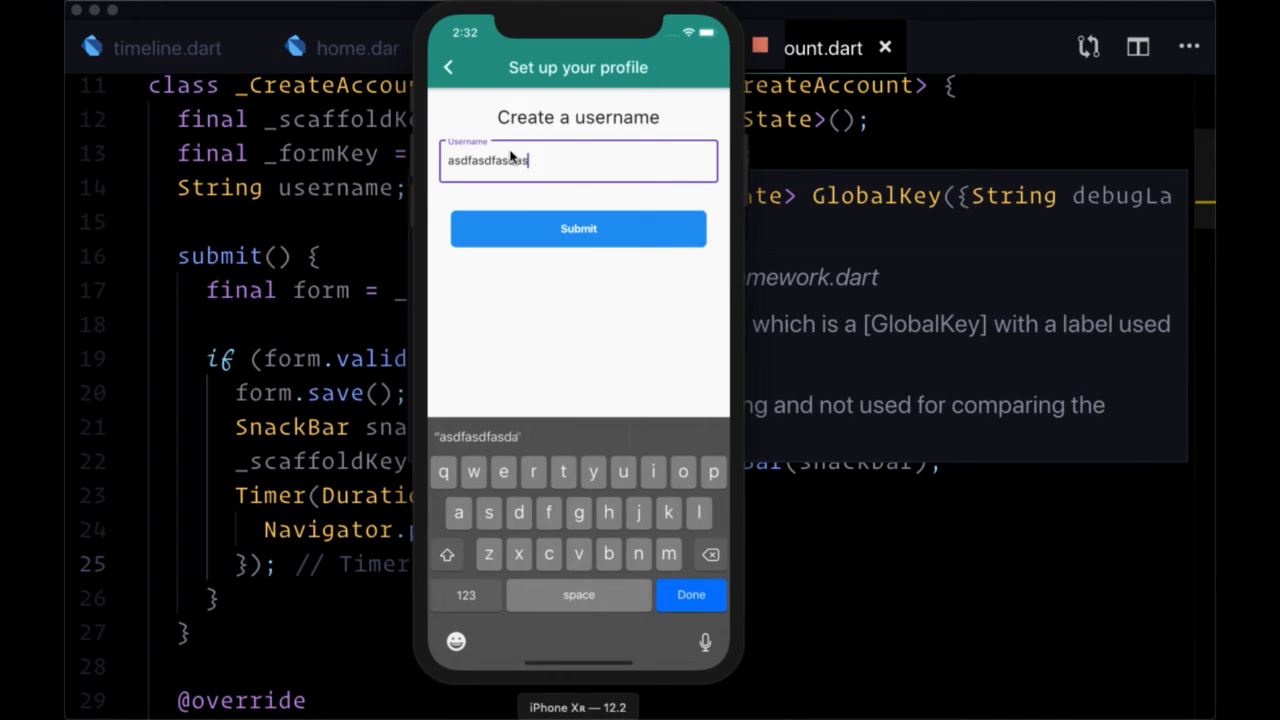
text(dfa)
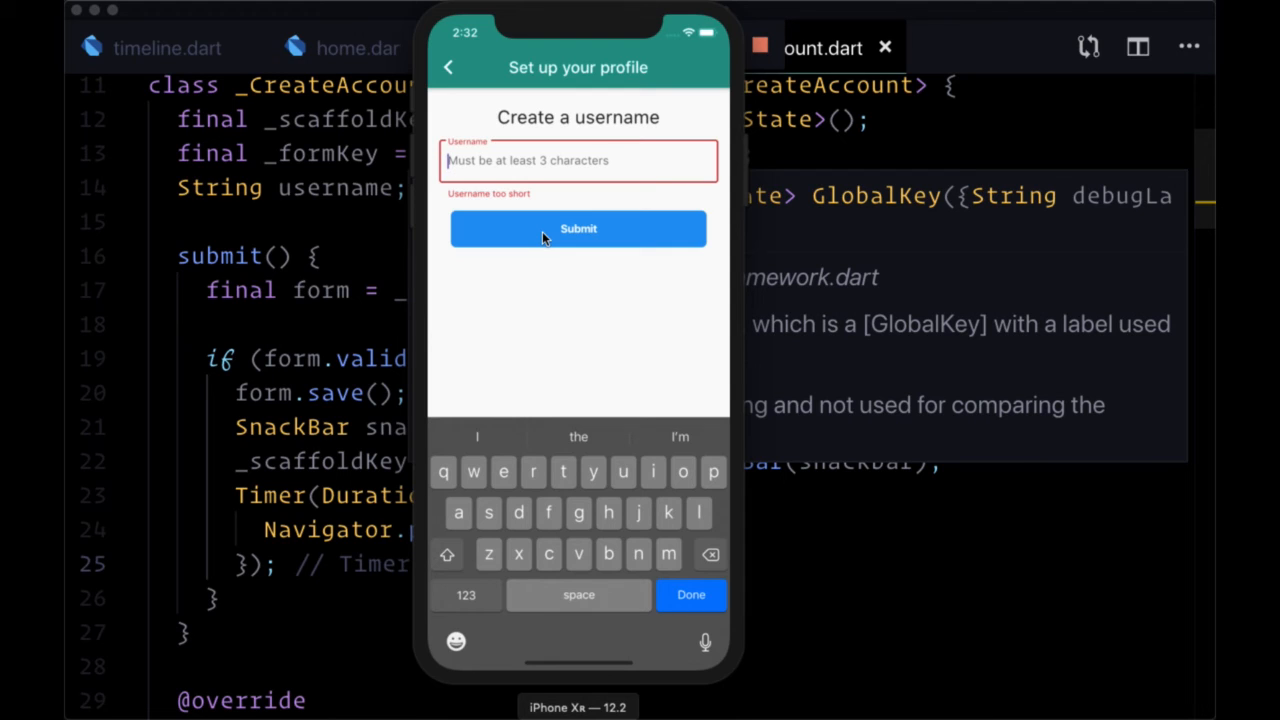
Enter Reed, submit it so the welcome SnackBar shows and the page pops to Logout
text(Ree)
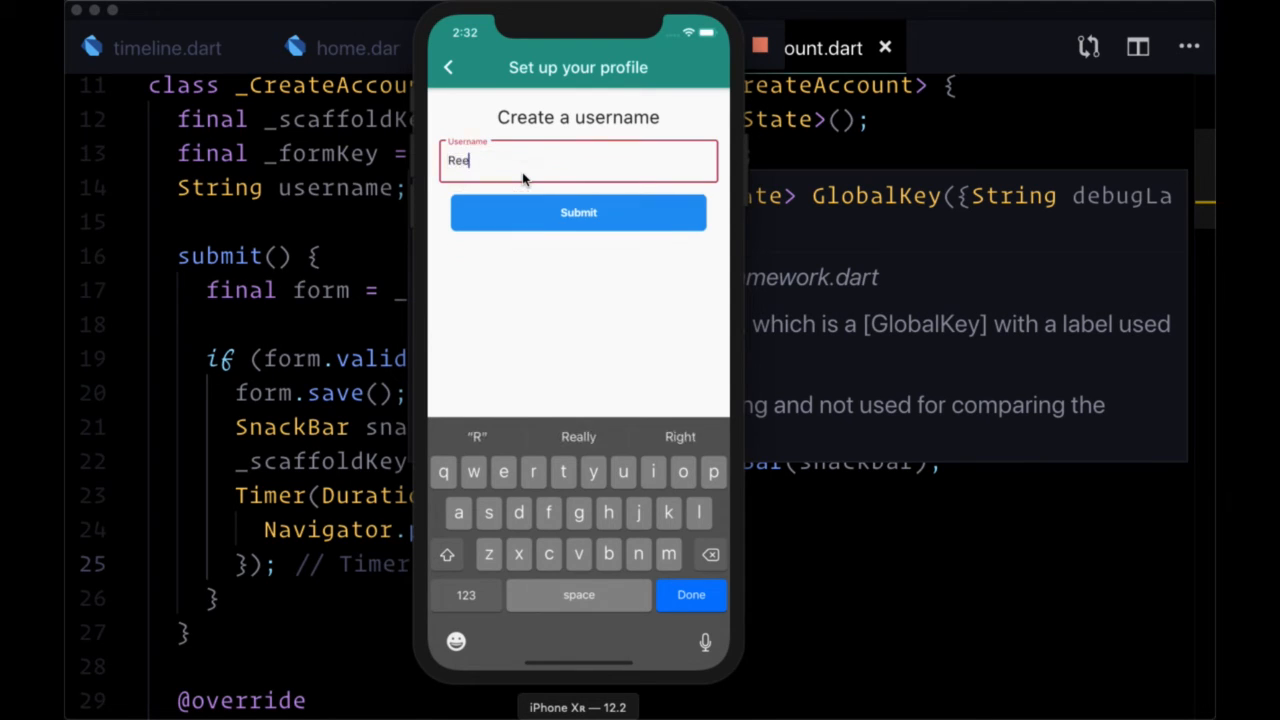
text(d)
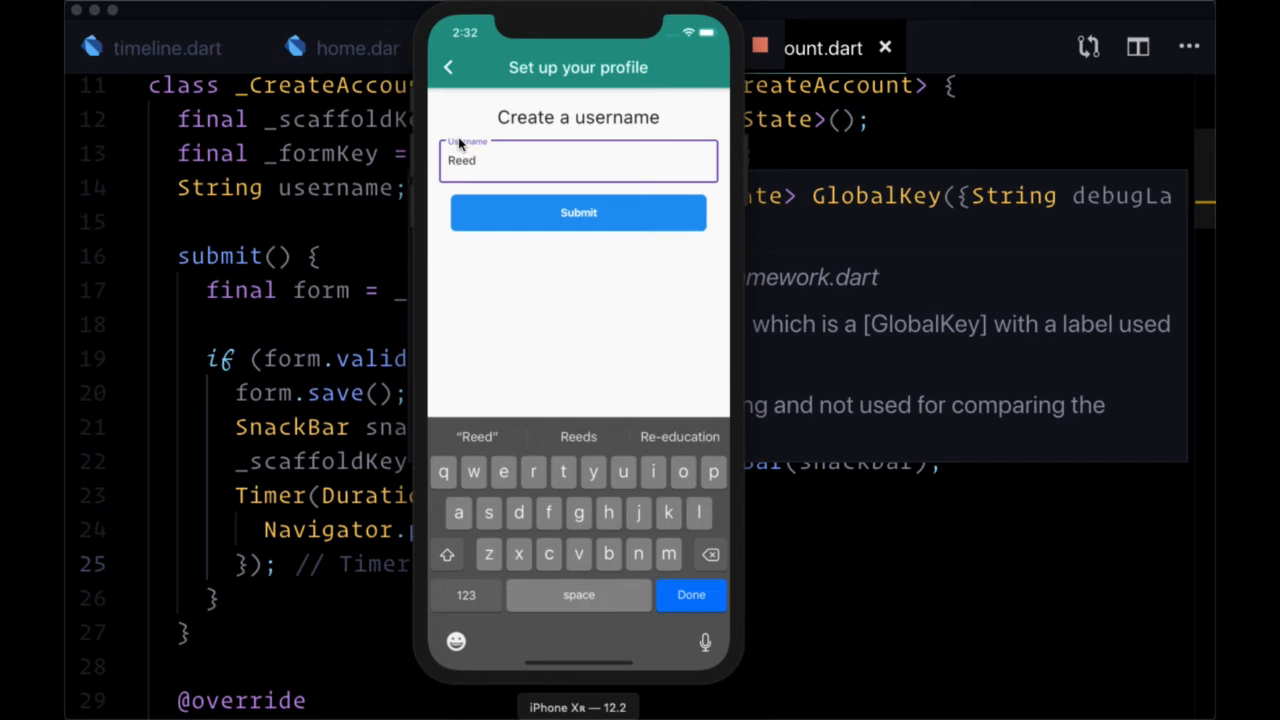
click(578, 212)
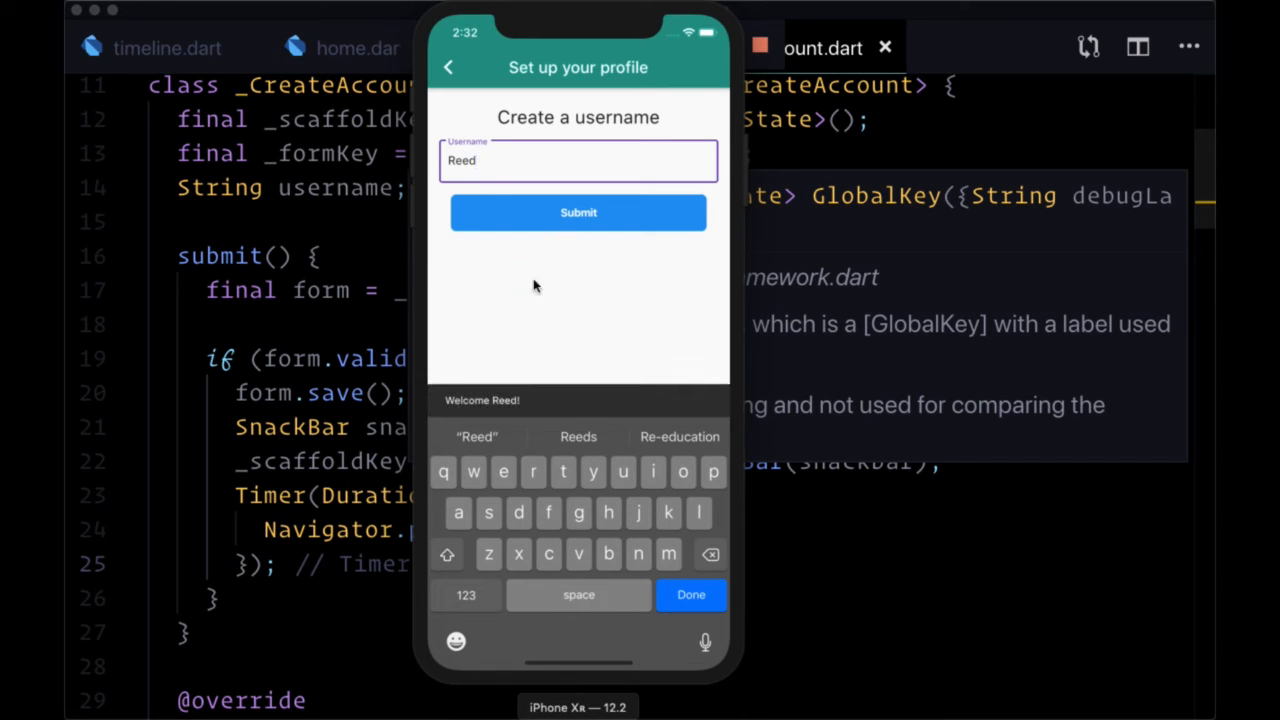
click(578, 212)
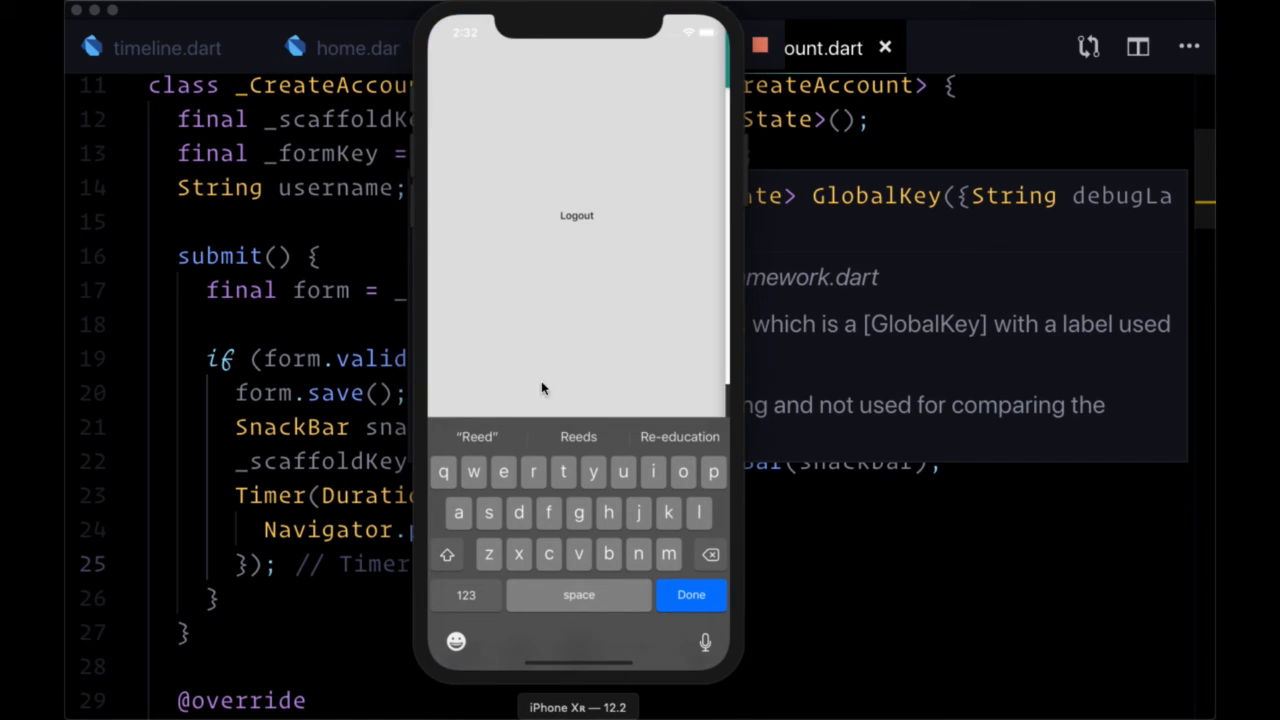
click(690, 594)
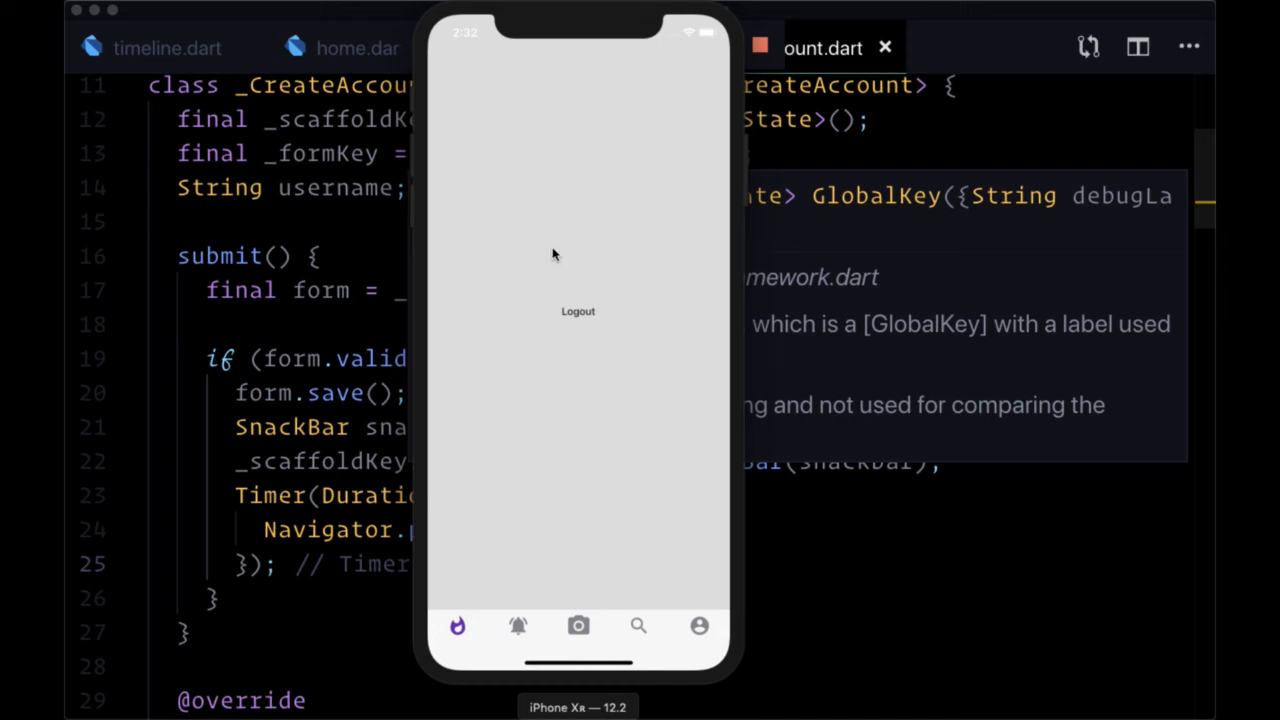
mouse_move(512, 184)
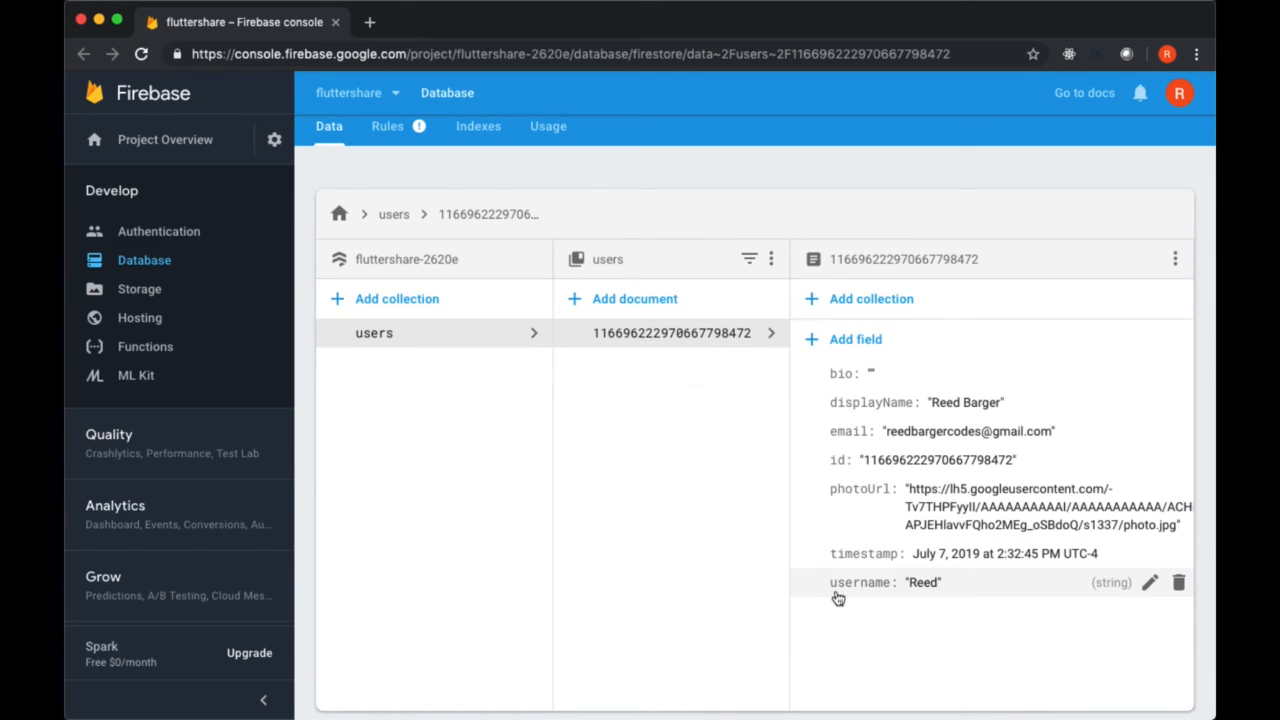
mouse_move(876, 592)
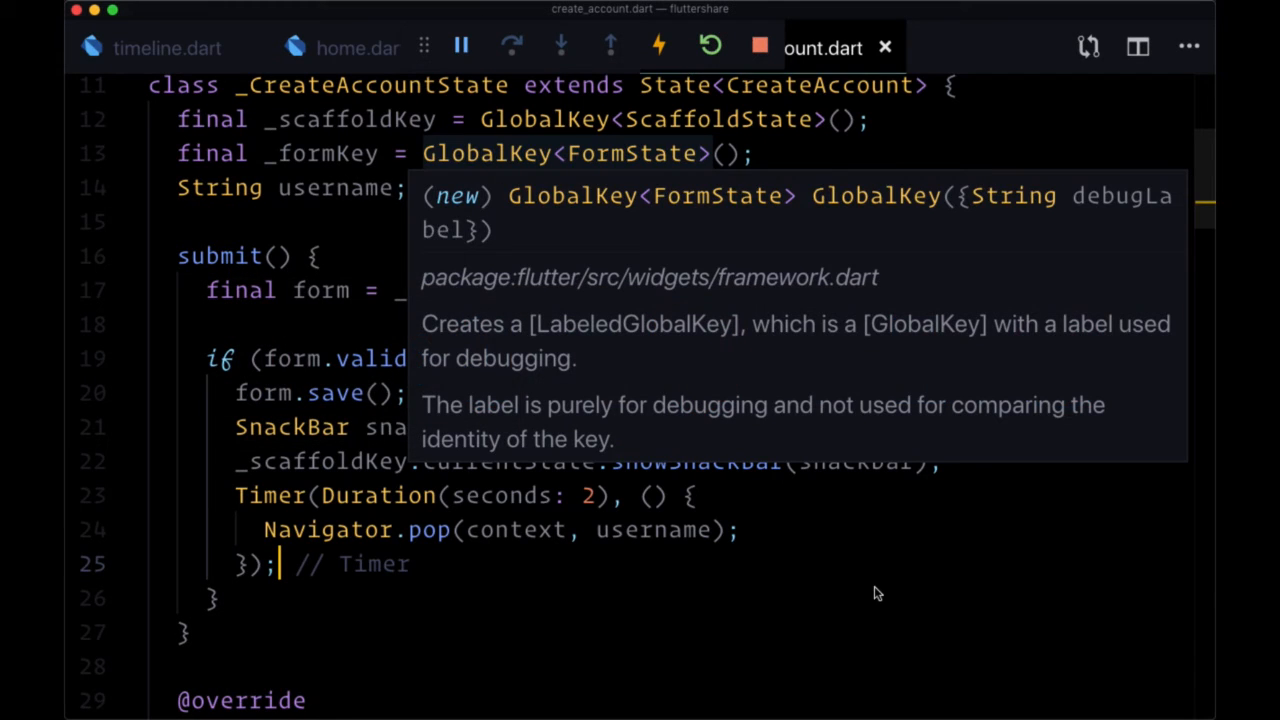
Scroll to the create_account build() code after confirming the stored username Reed
scroll(down, 3)
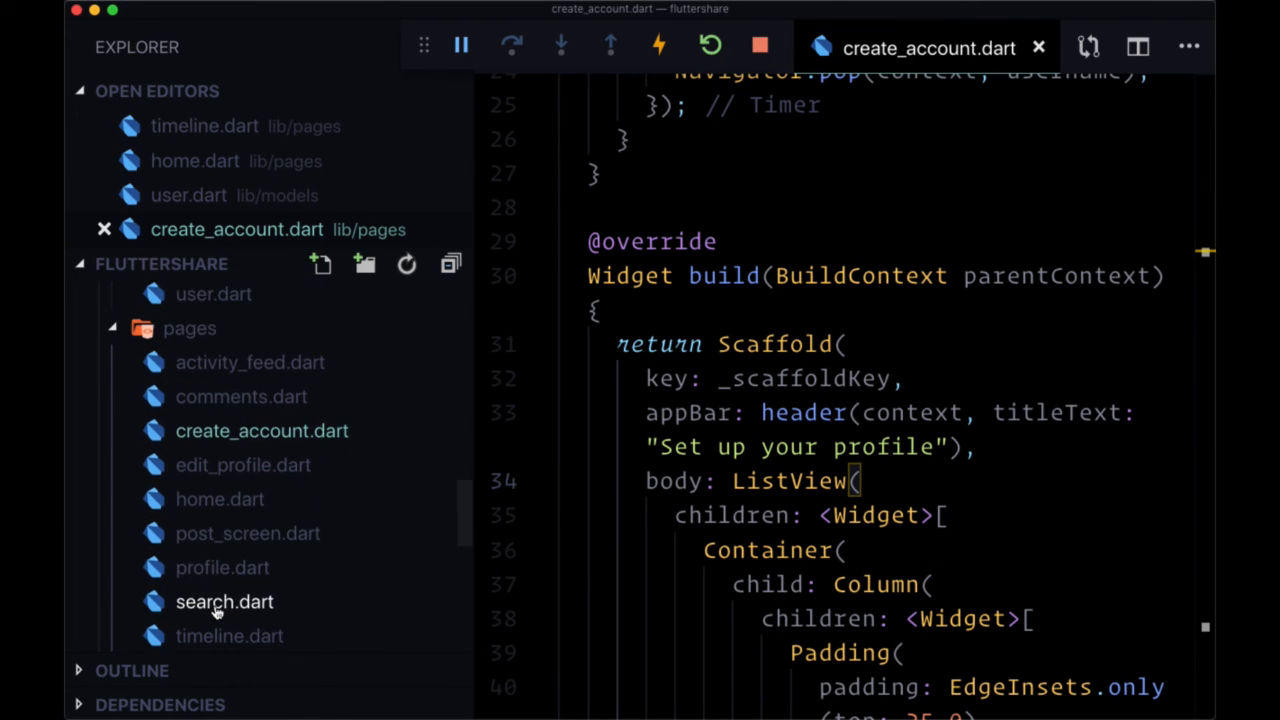
Add automaticallyImplyLeading: false to the AppBar in header.dart
scroll(down, 3)
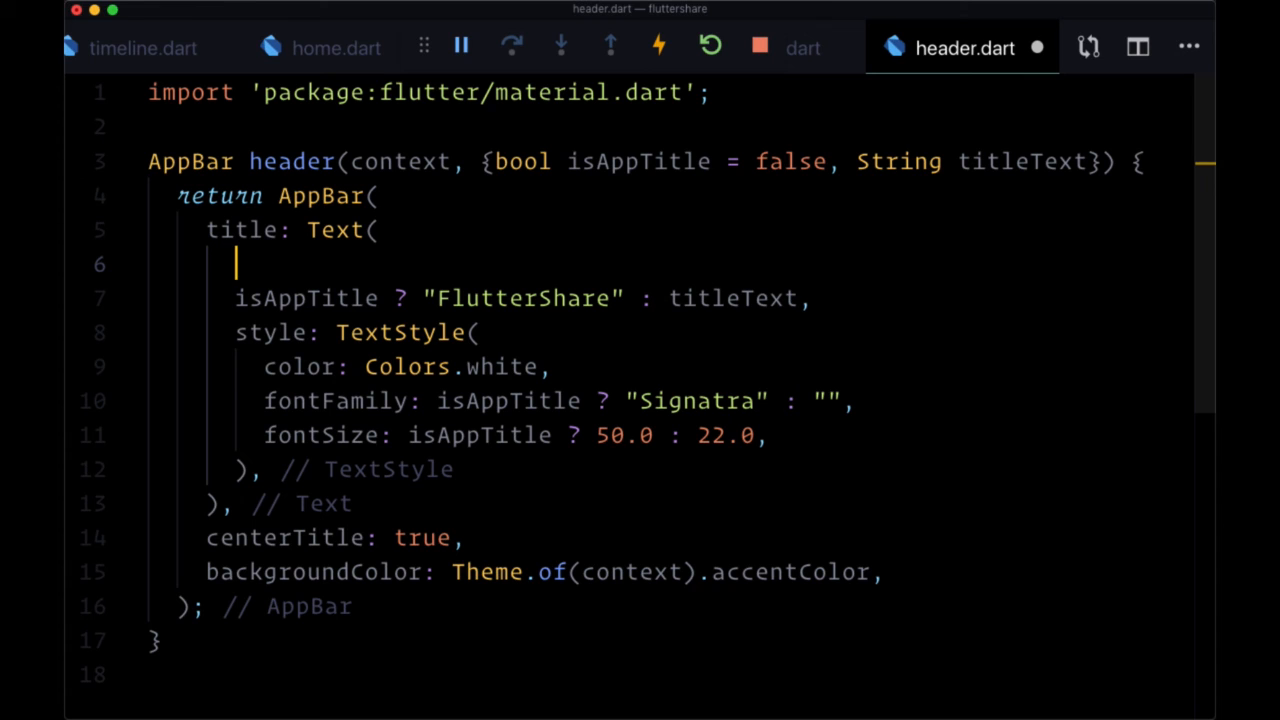
text(autom)
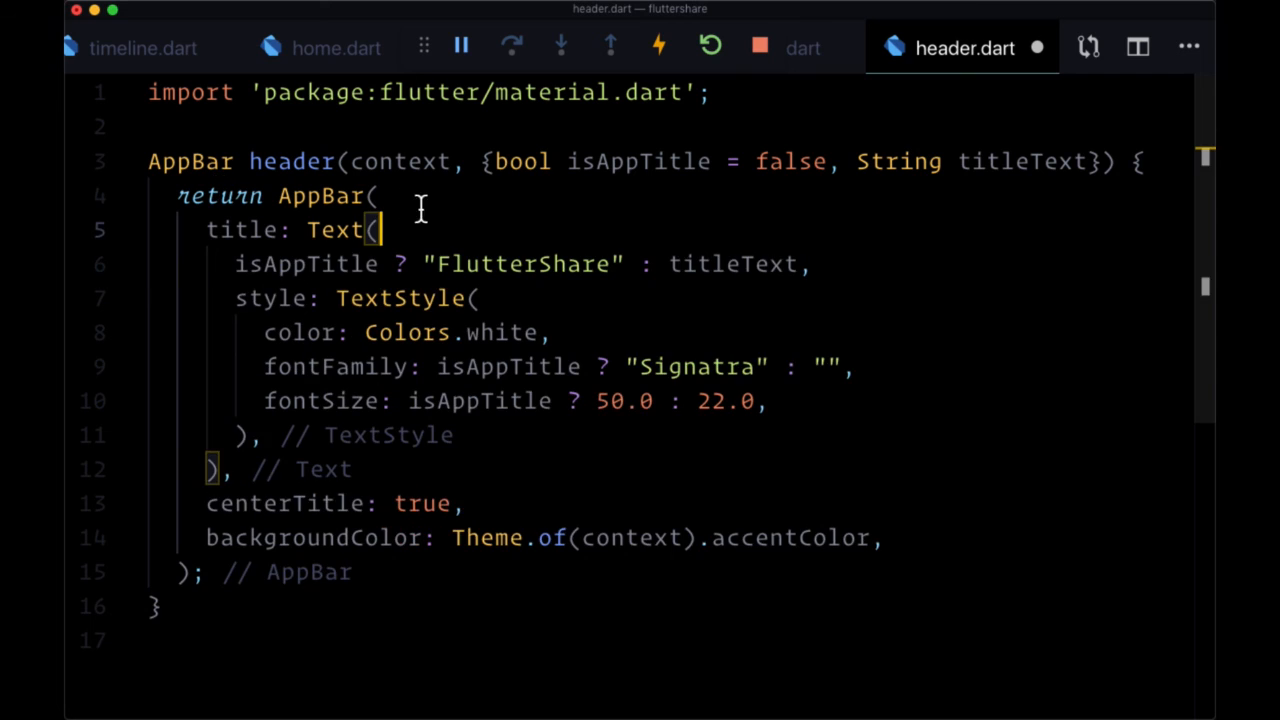
text(automaticallyImplyLeading: ,)
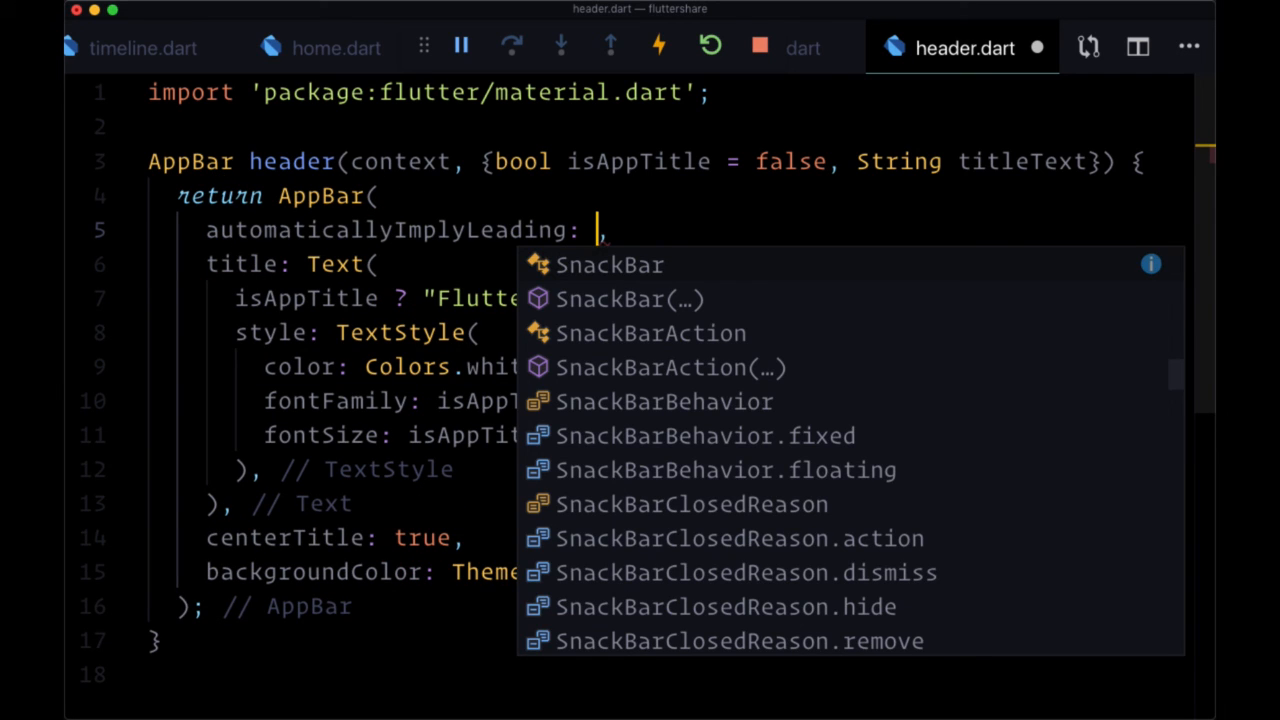
text(false)
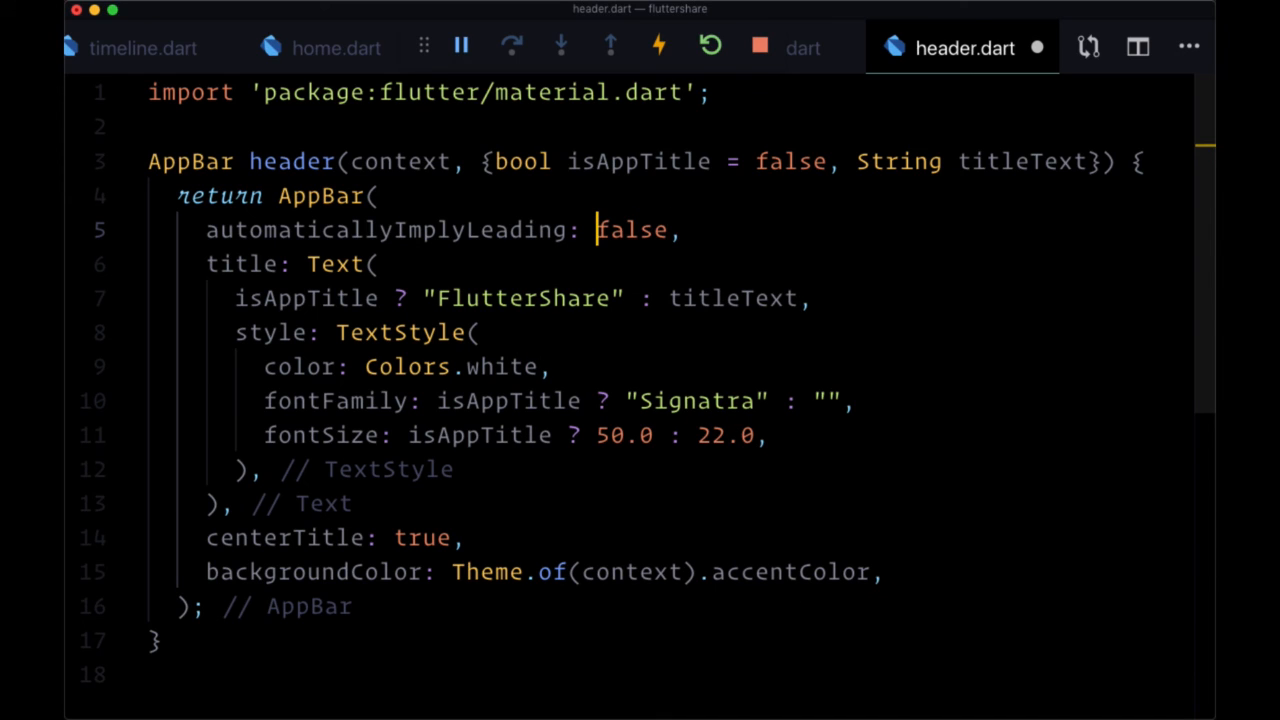
mouse_move(1076, 170)
text(, )
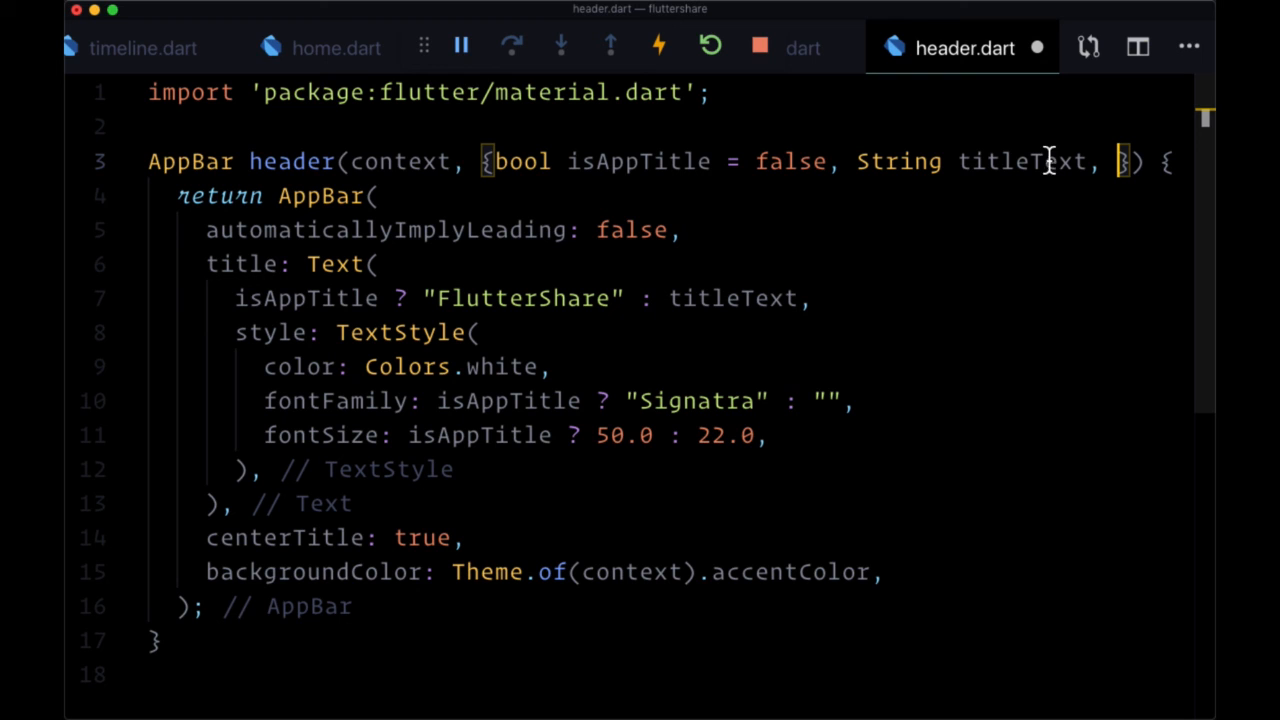
Add a removeBackButton = false named parameter to the header function
text(removeBackButton)
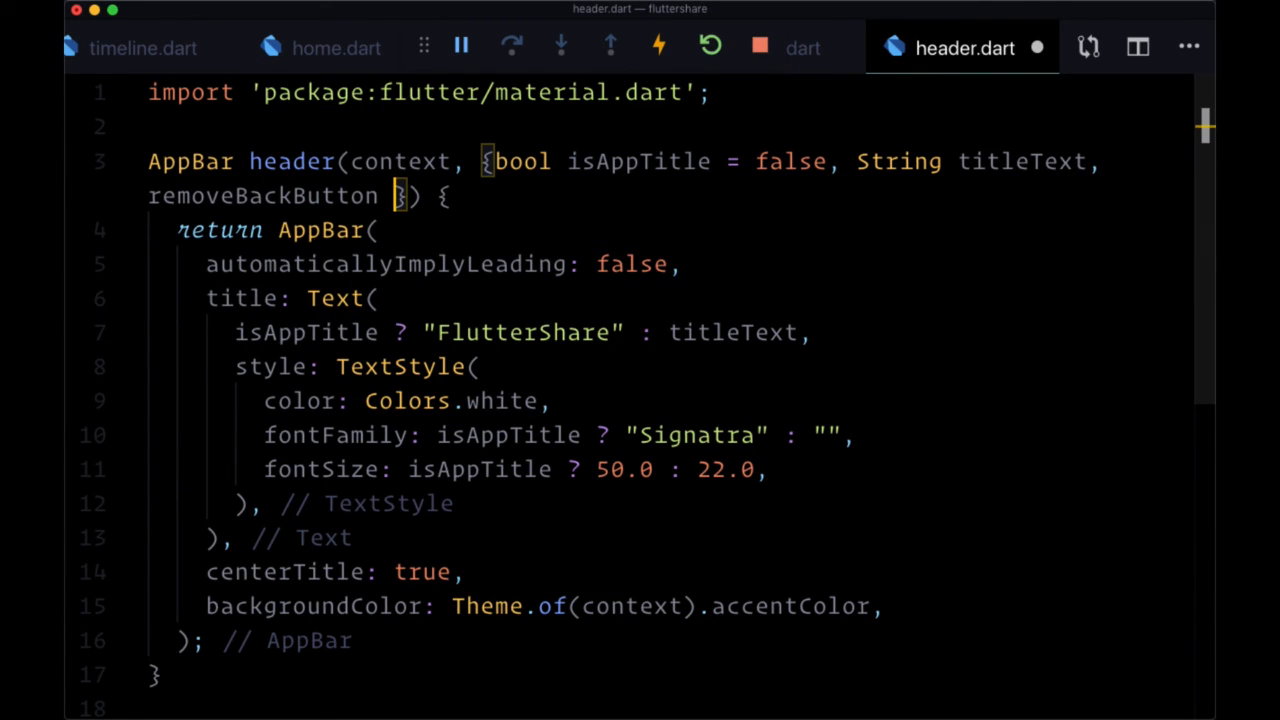
text(= f)
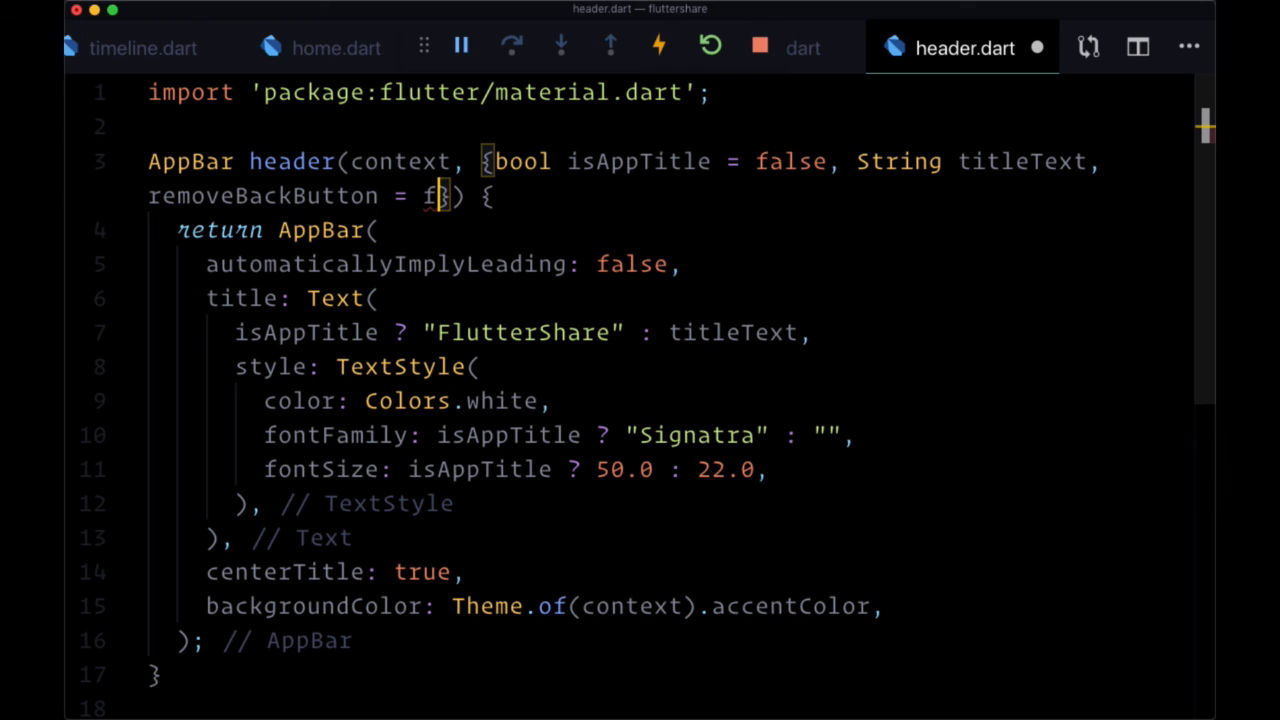
text(alse)
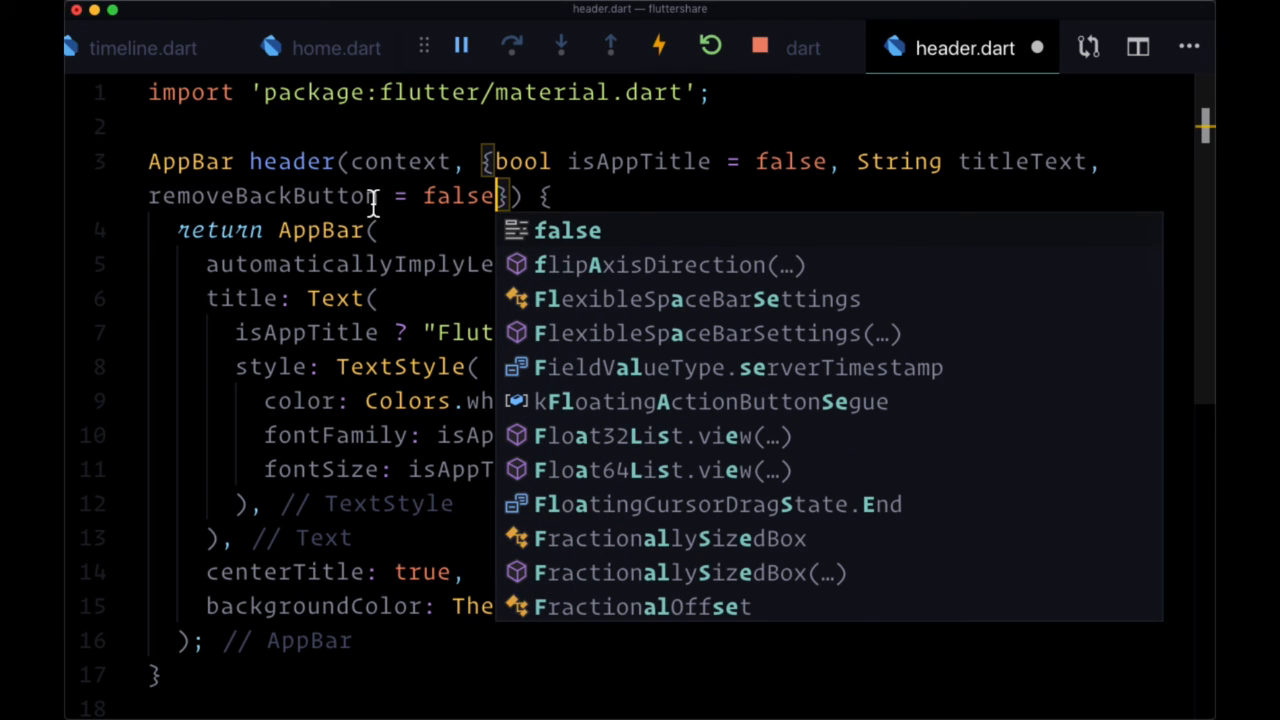
key(Escape)
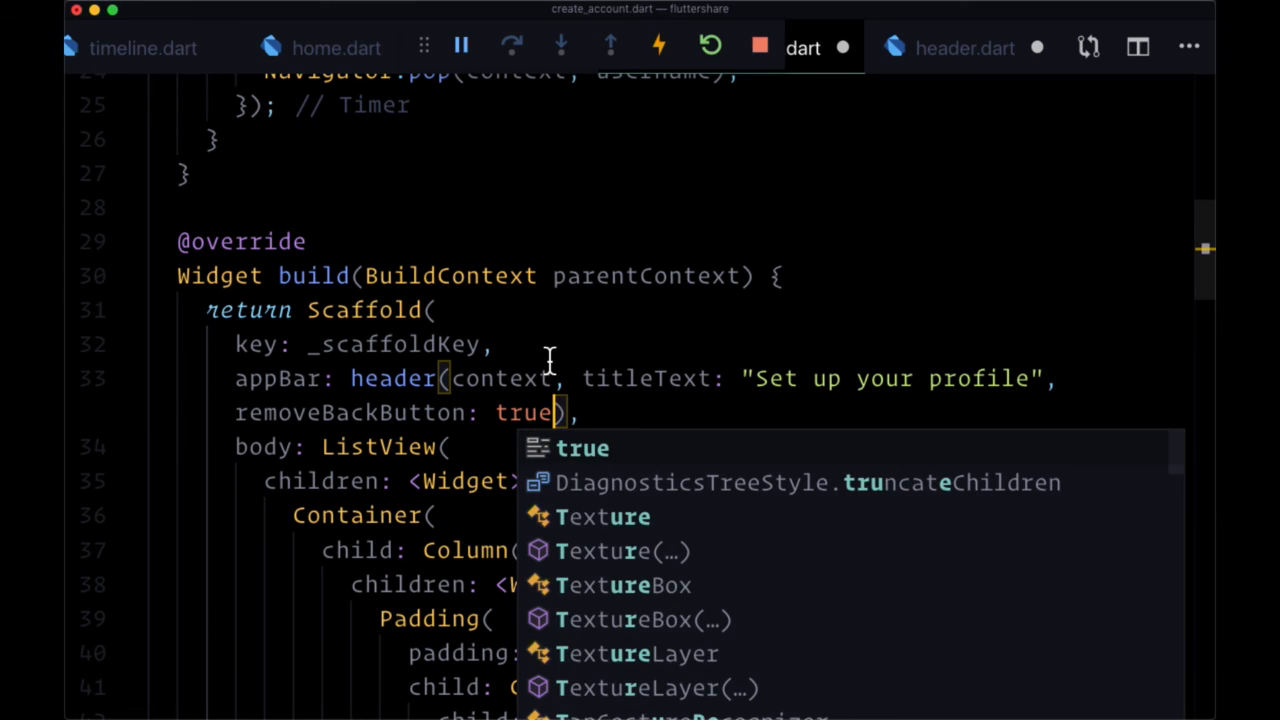
In header.dart set automaticallyImplyLeading to removeBackButton ? false : true
key(cmd+p)
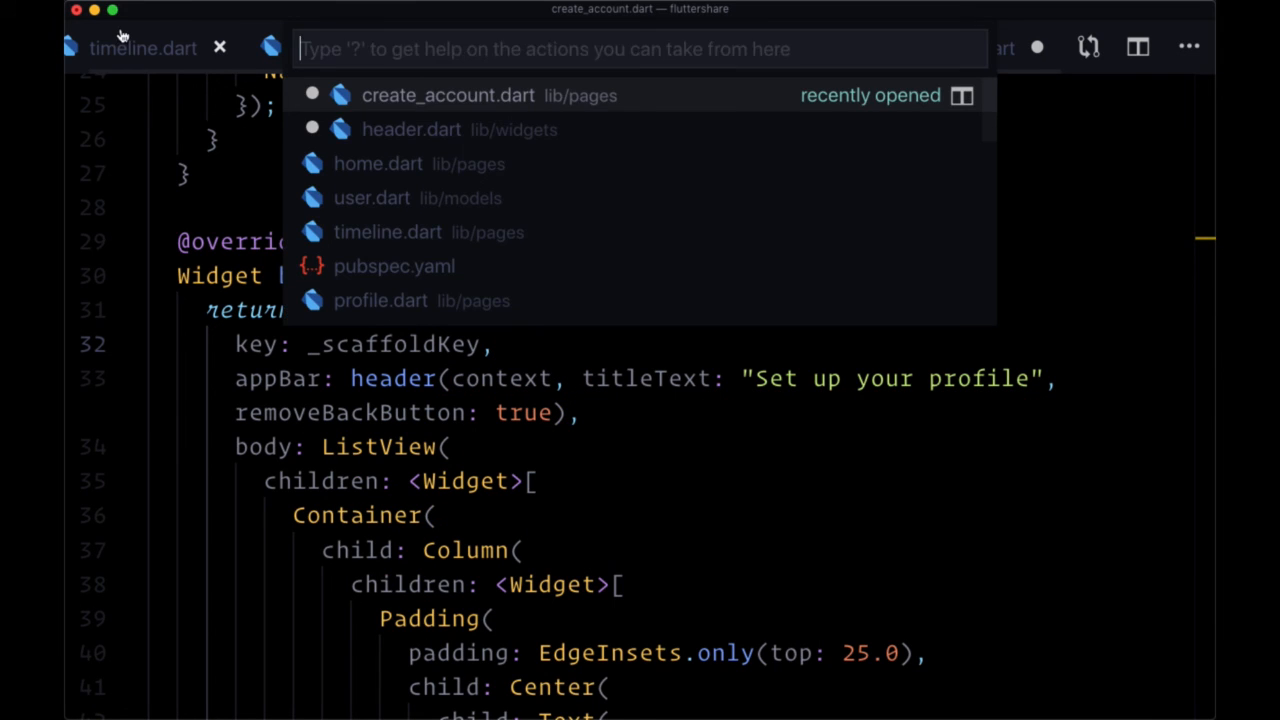
click(412, 128)
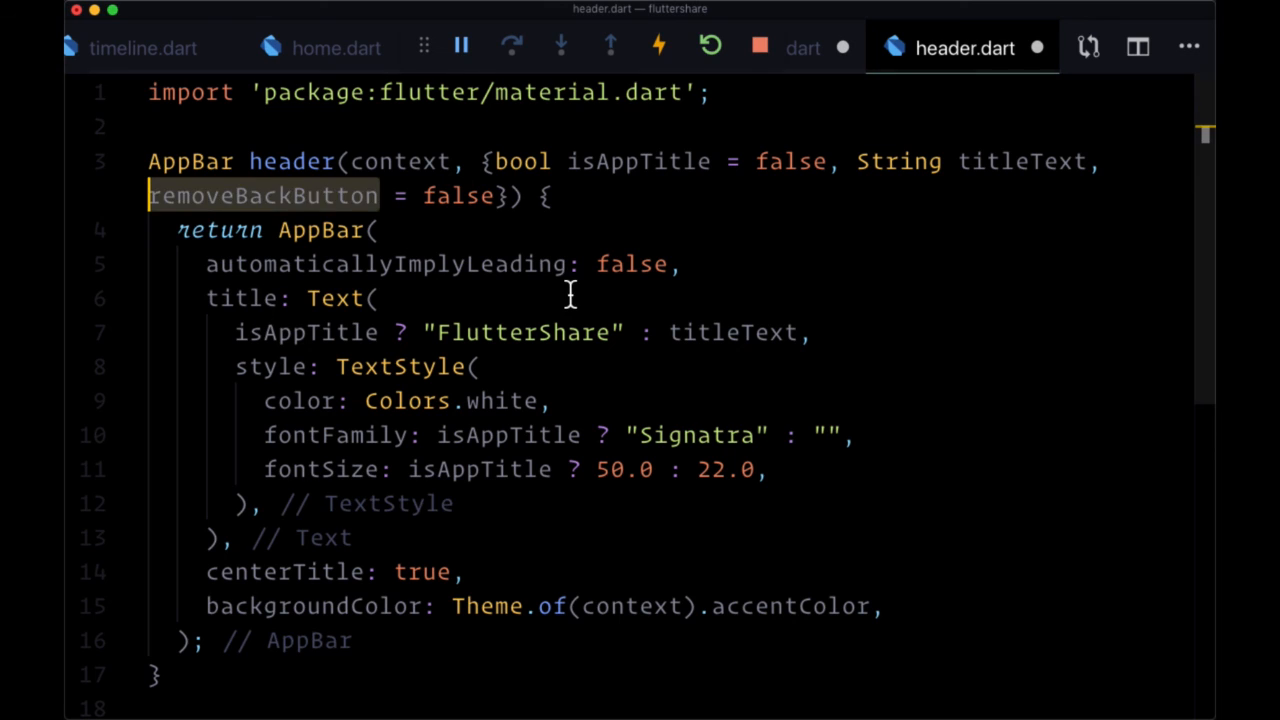
click(600, 264)
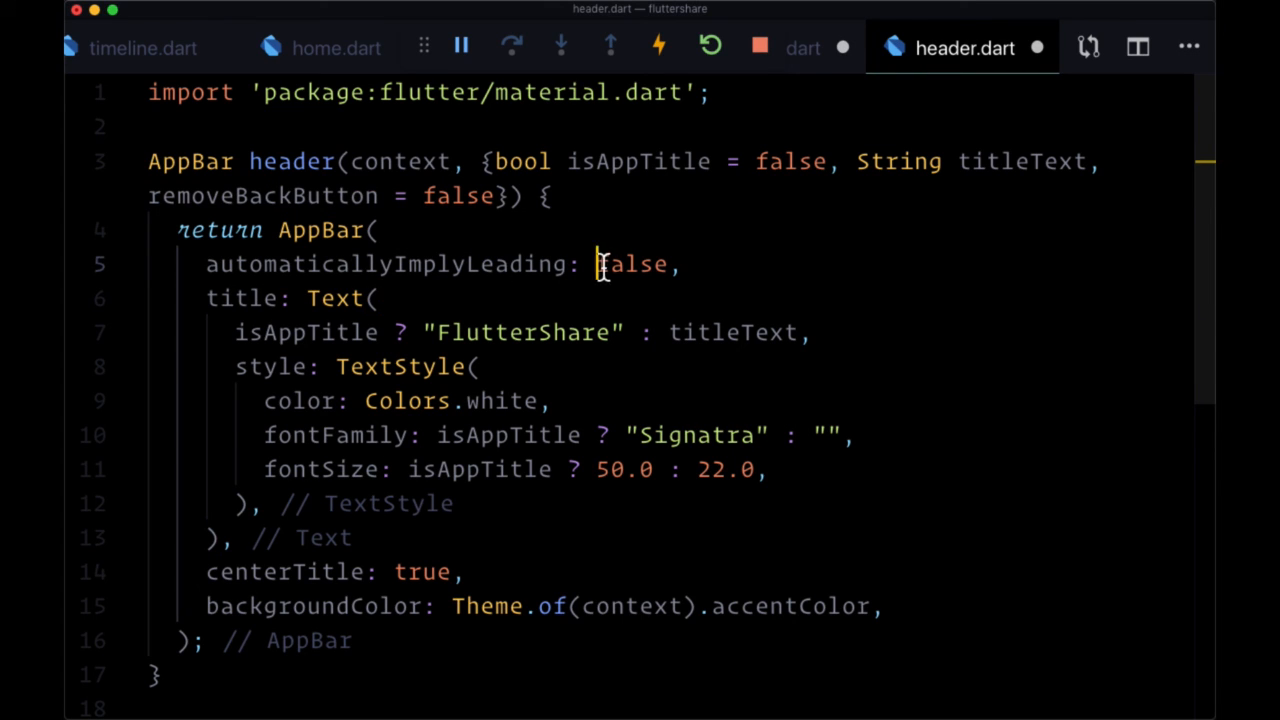
text(removeBackButton ?)
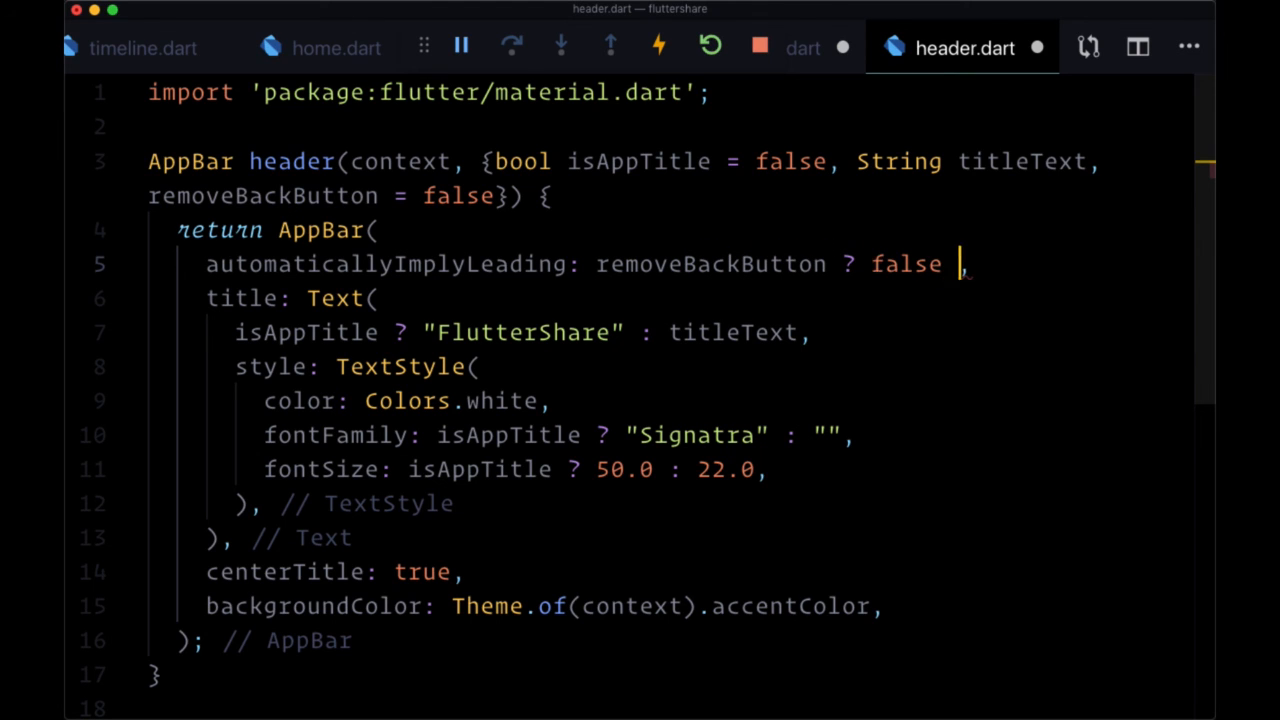
text(: tru)
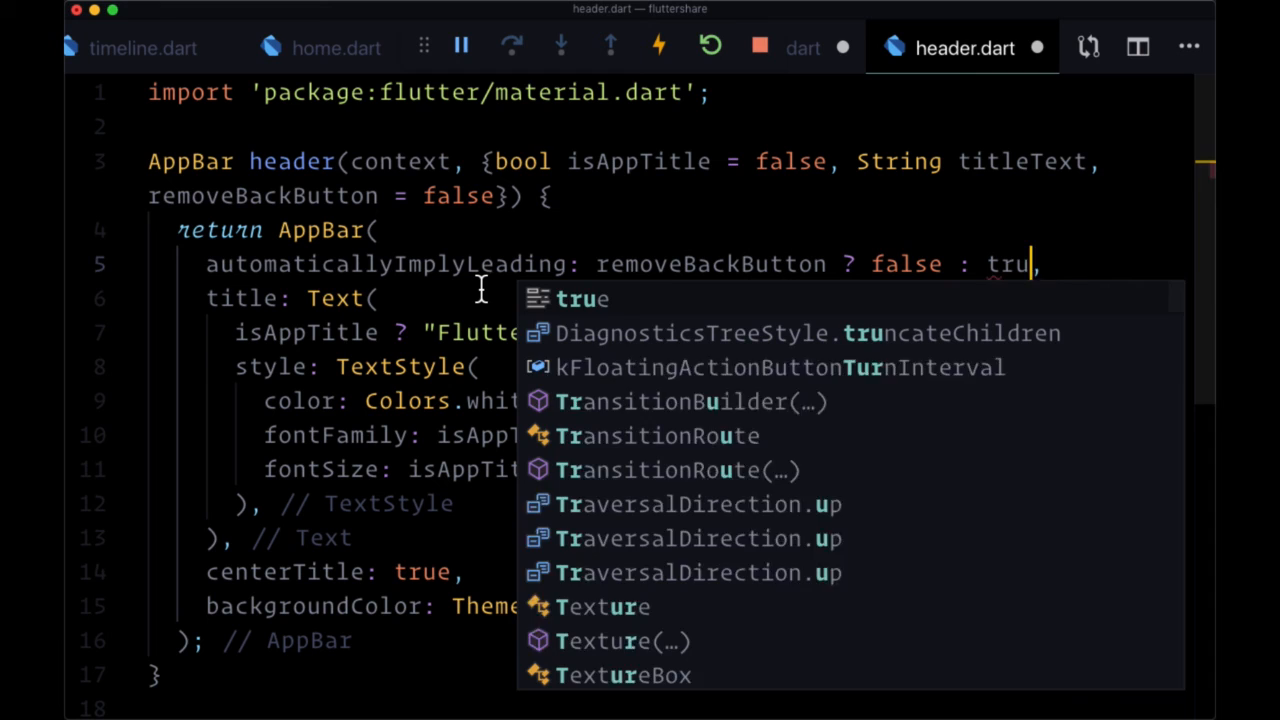